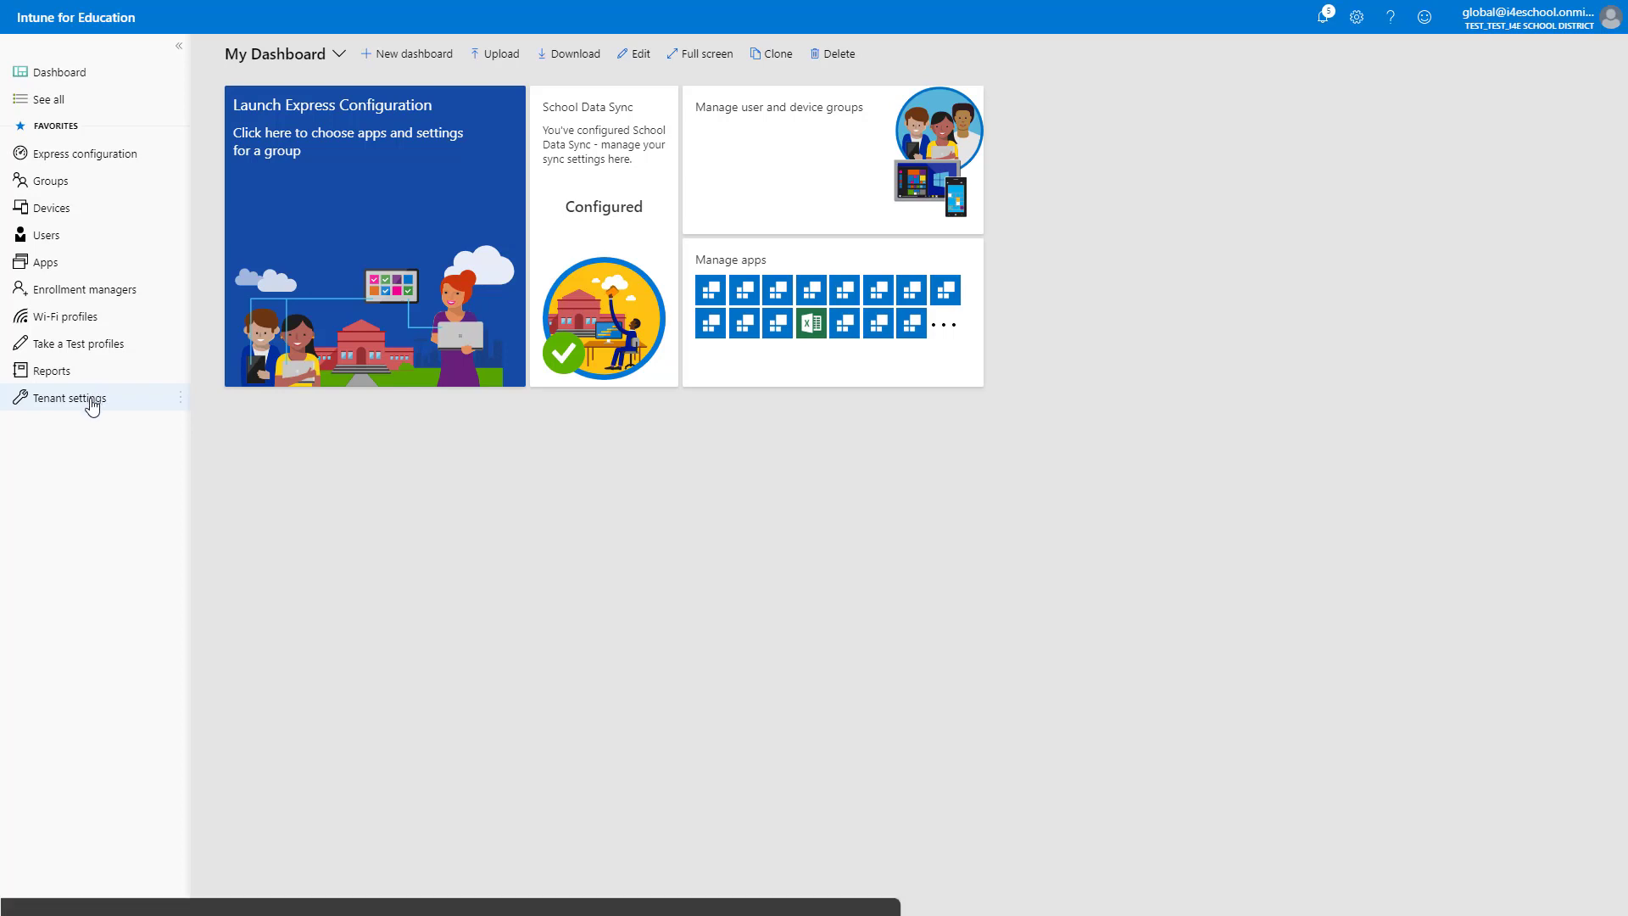
Go to Tenant settings and show the iOS Device Management overview
left_click(67, 398)
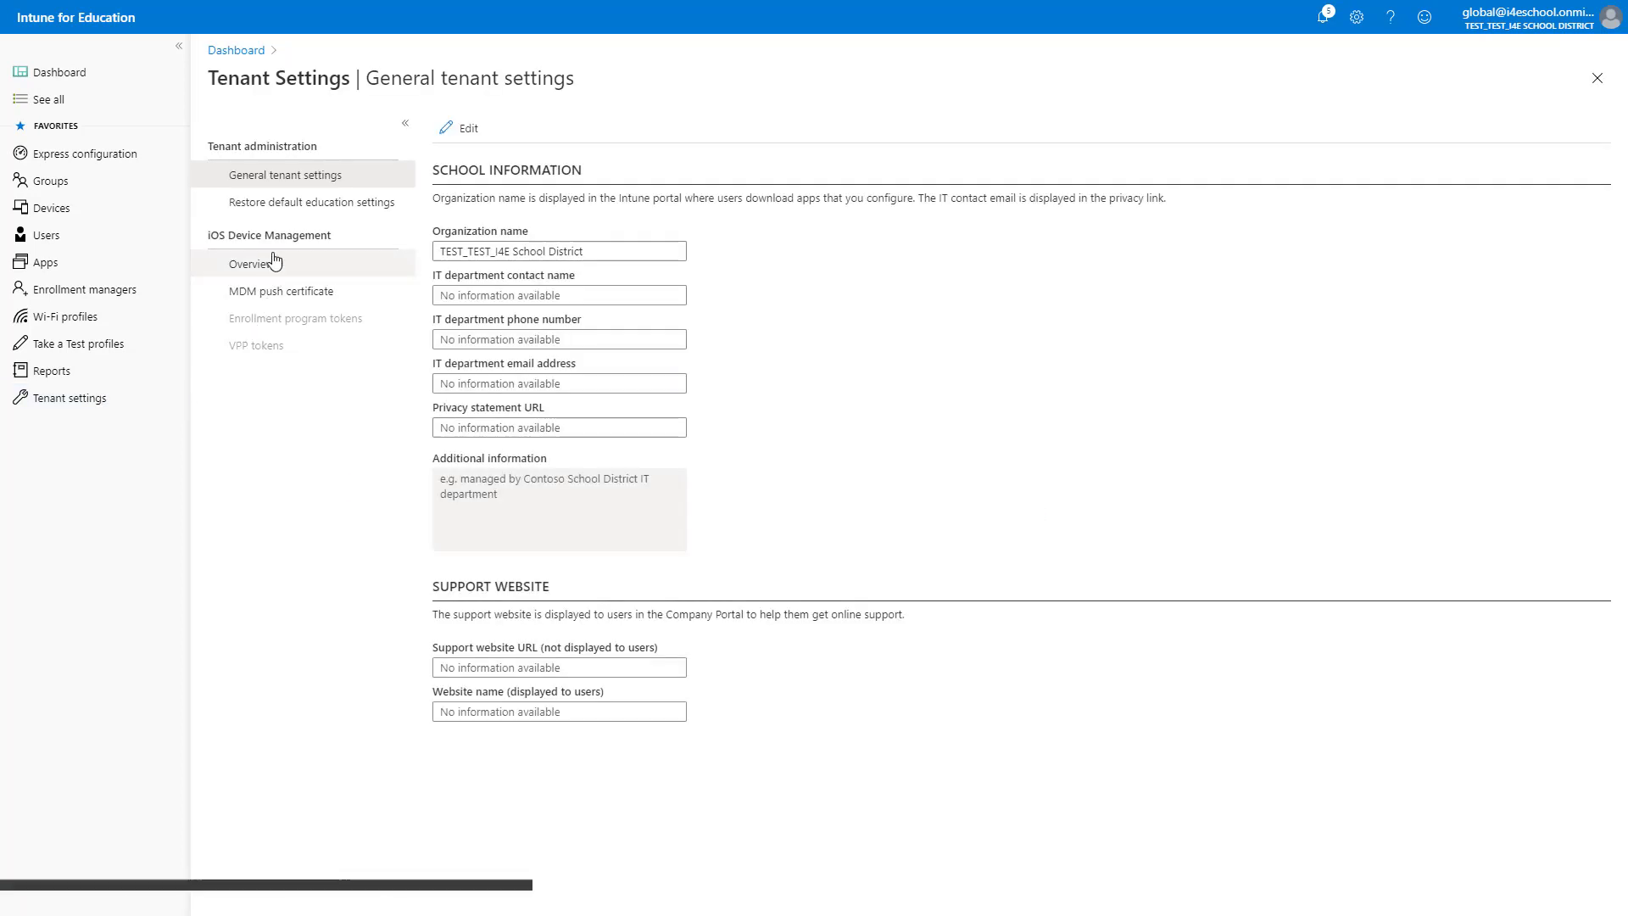
left_click(250, 263)
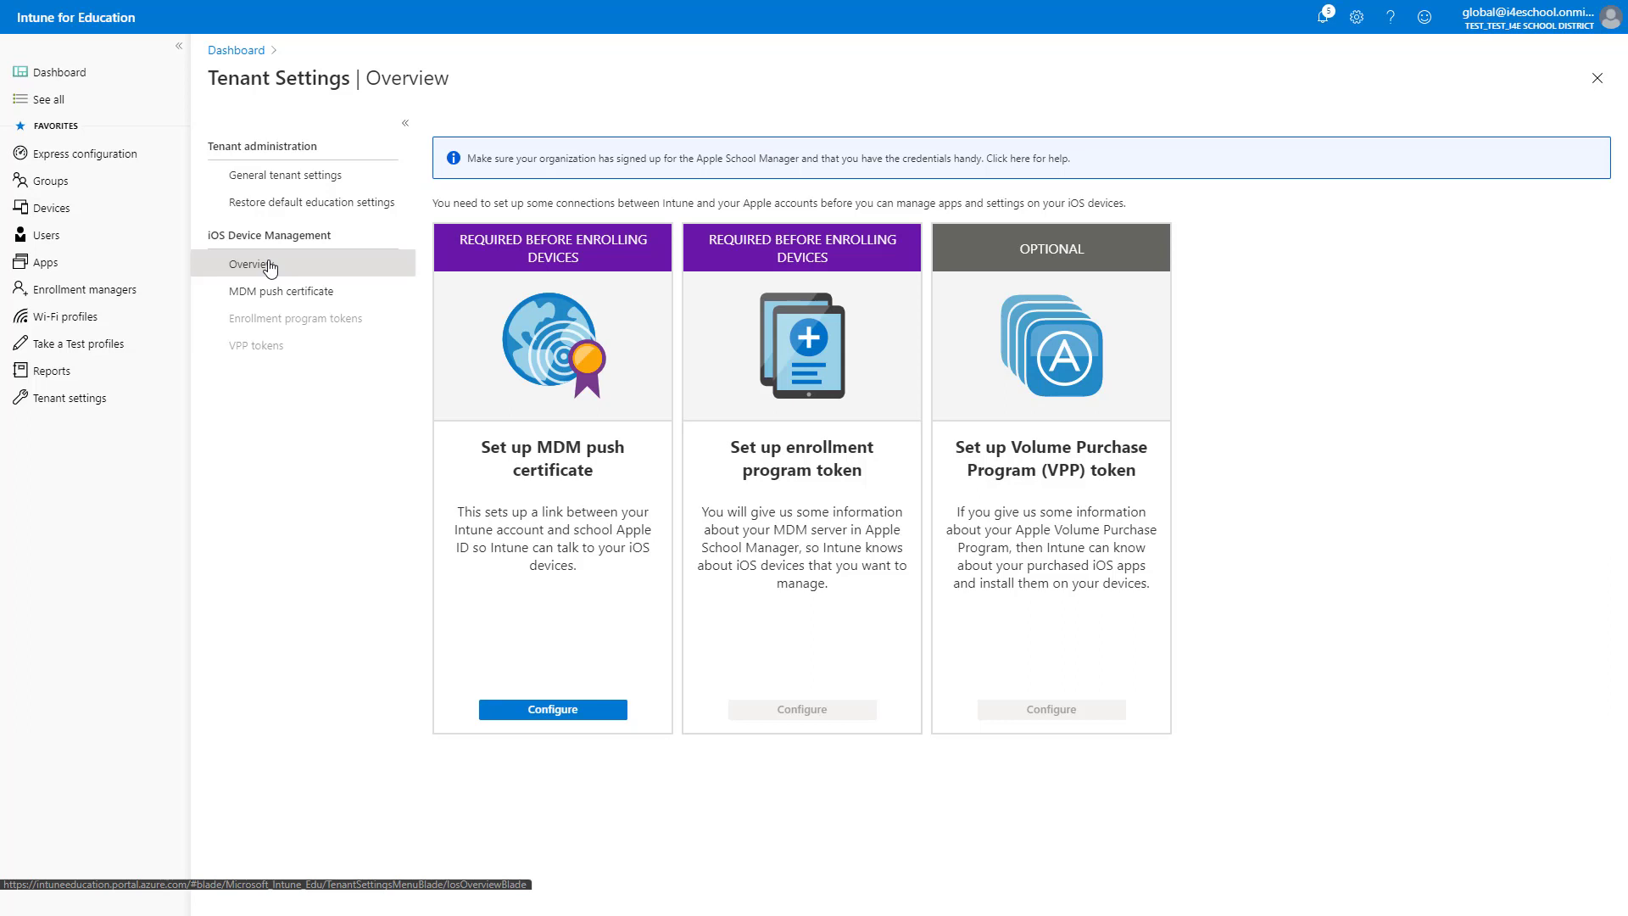
mouse_move(605, 701)
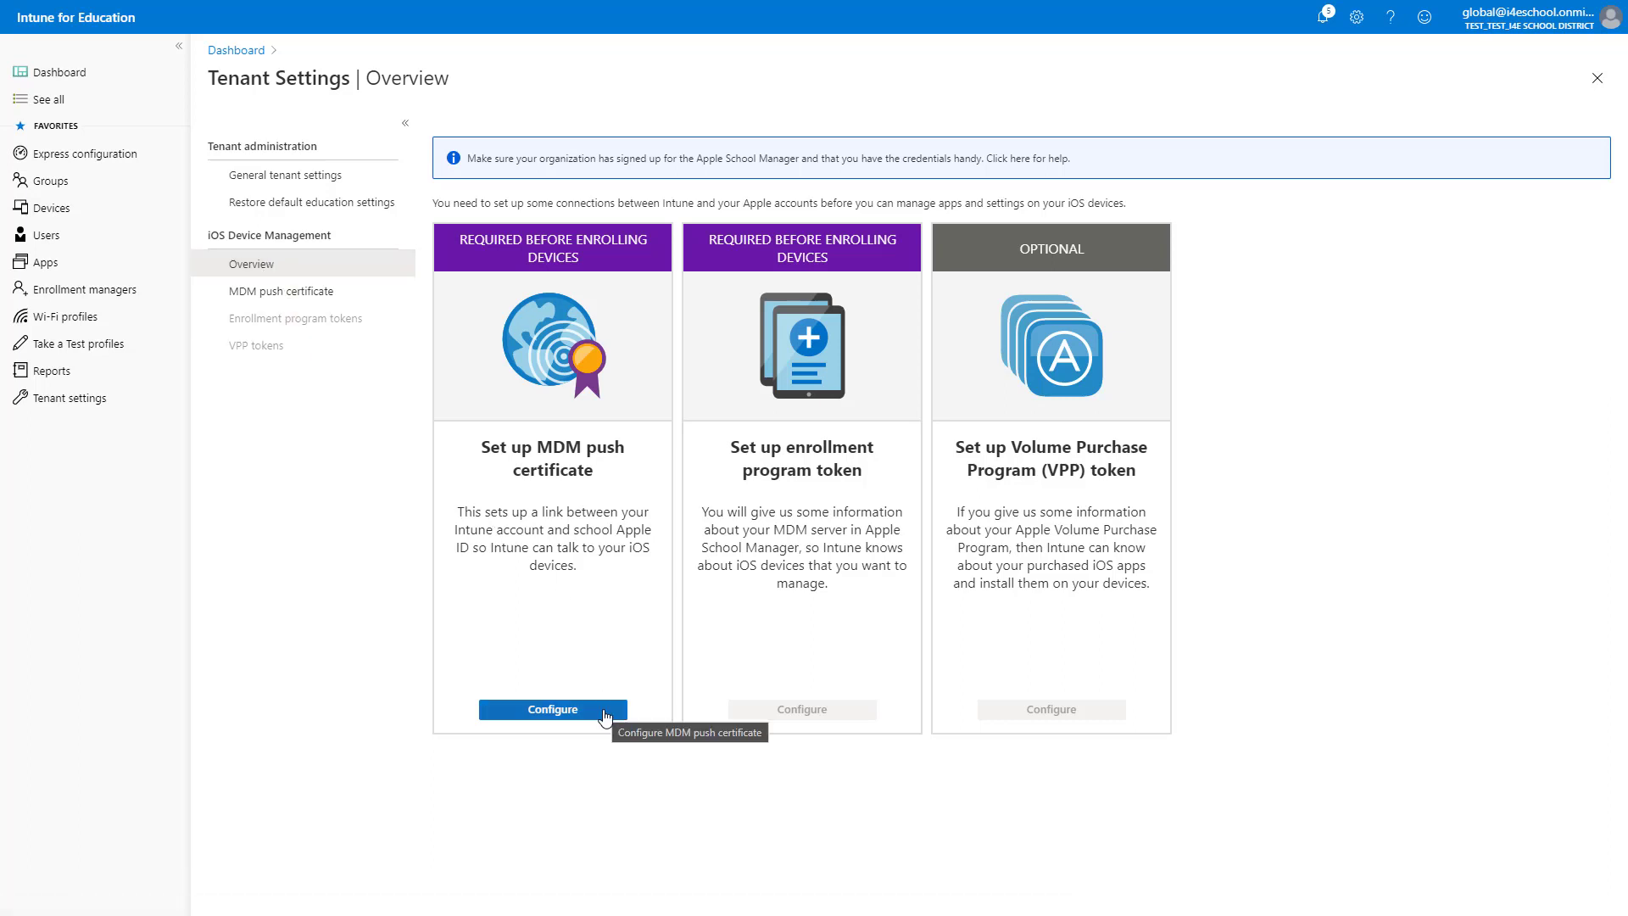
Start the MDM push certificate setup and download Intune's certificate signing request file
left_click(552, 709)
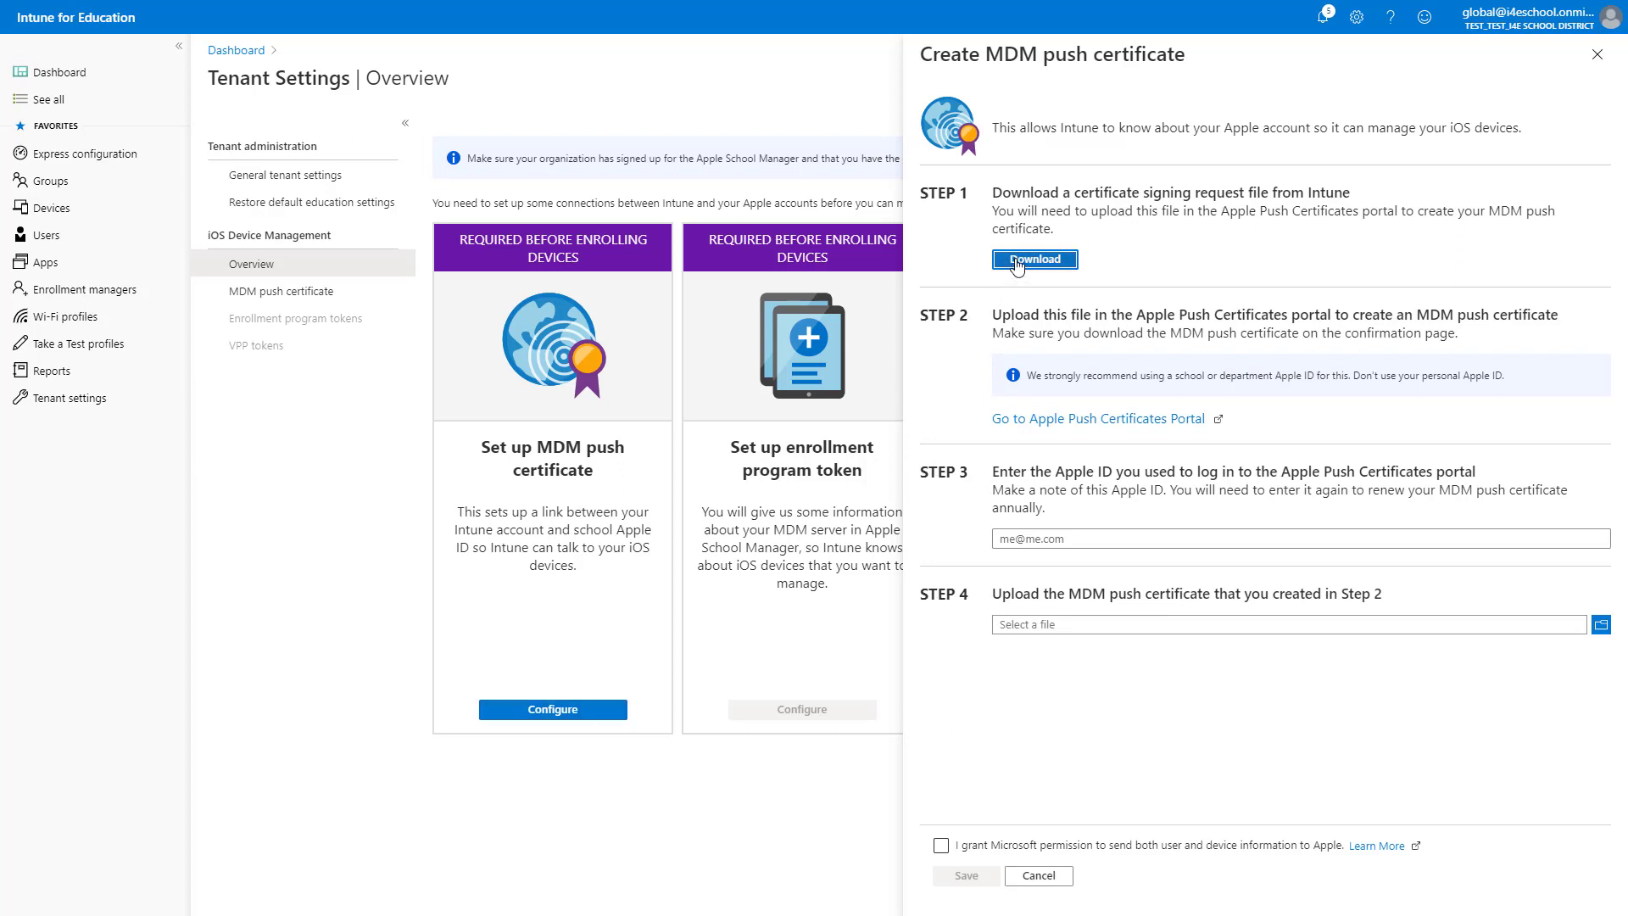
left_click(1034, 259)
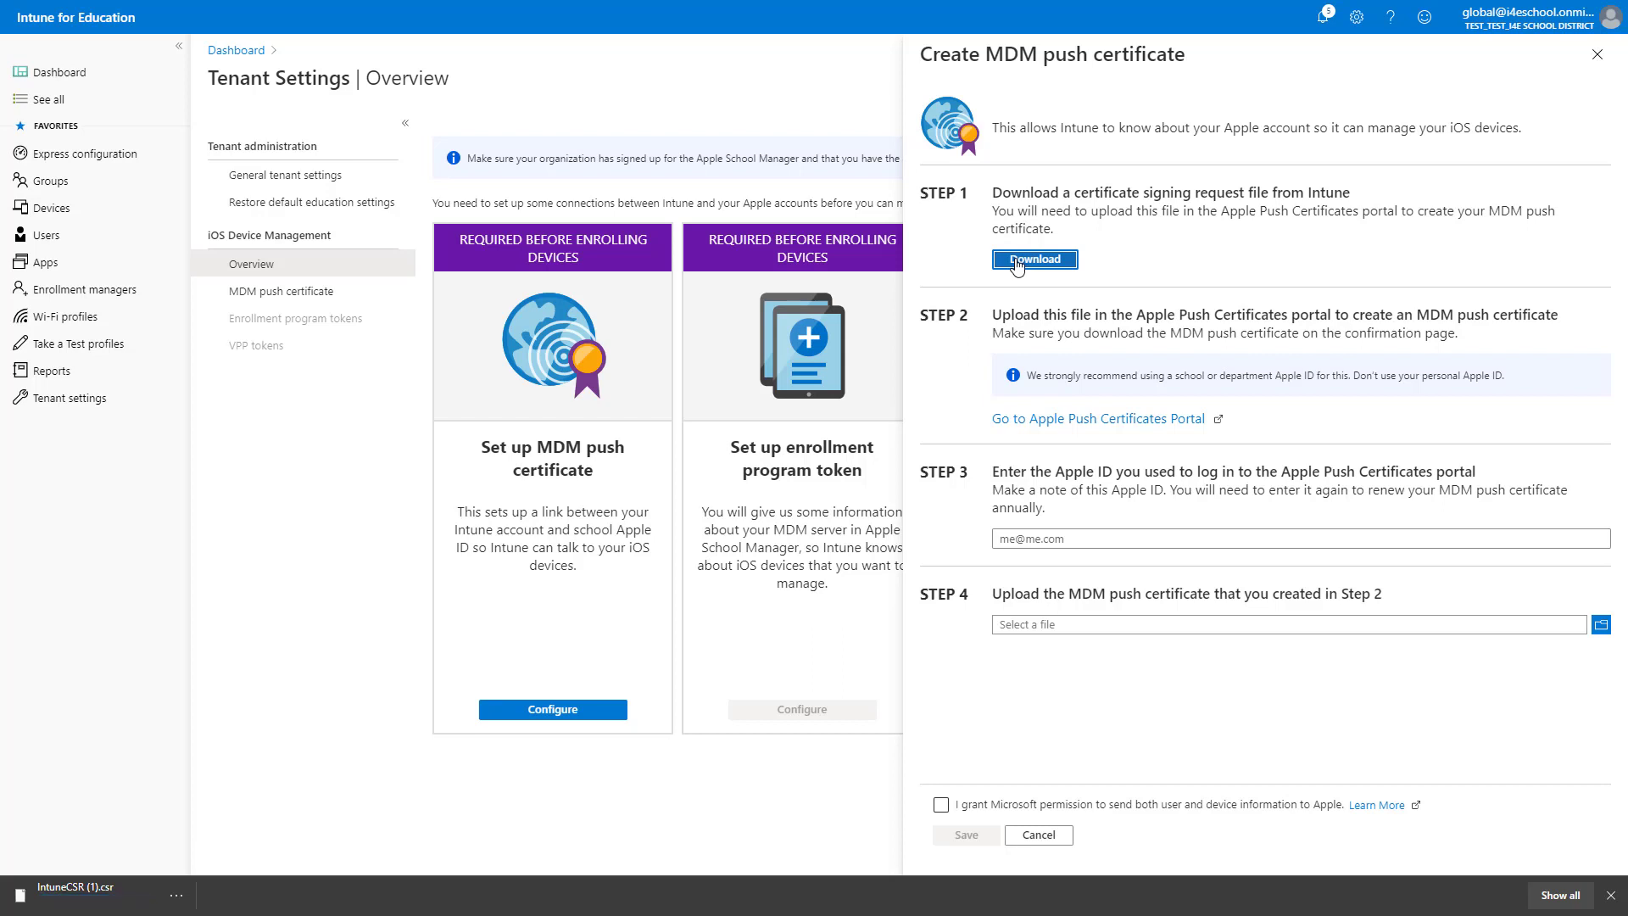
left_click(1034, 259)
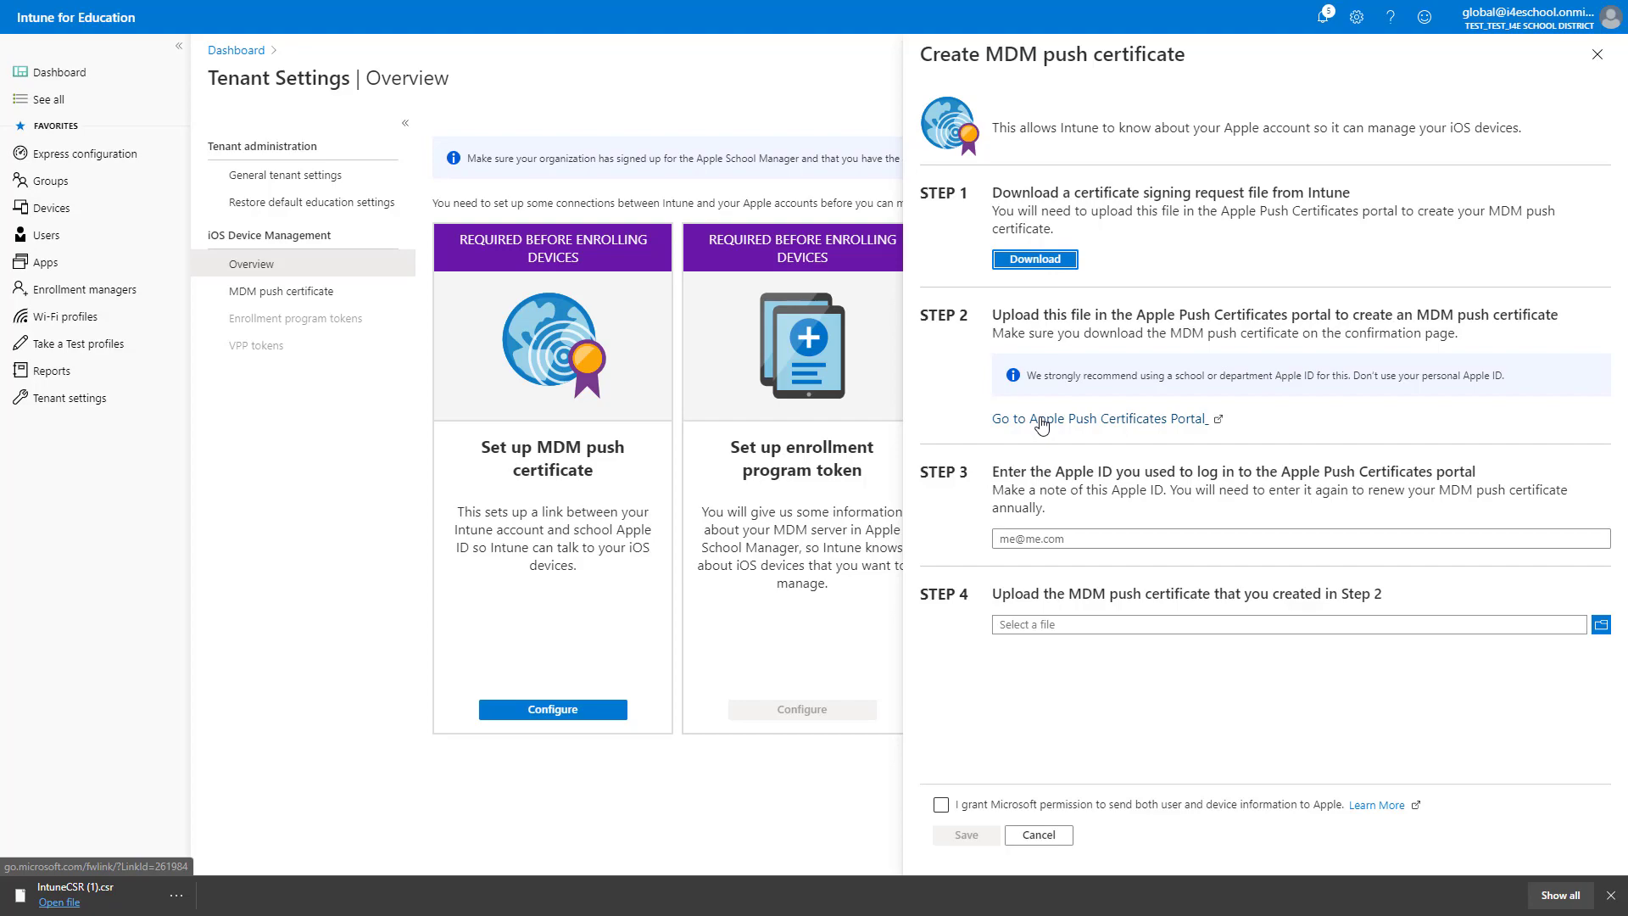
Begin a new certificate in Apple Push Certificates Portal and accept its terms
left_click(1101, 417)
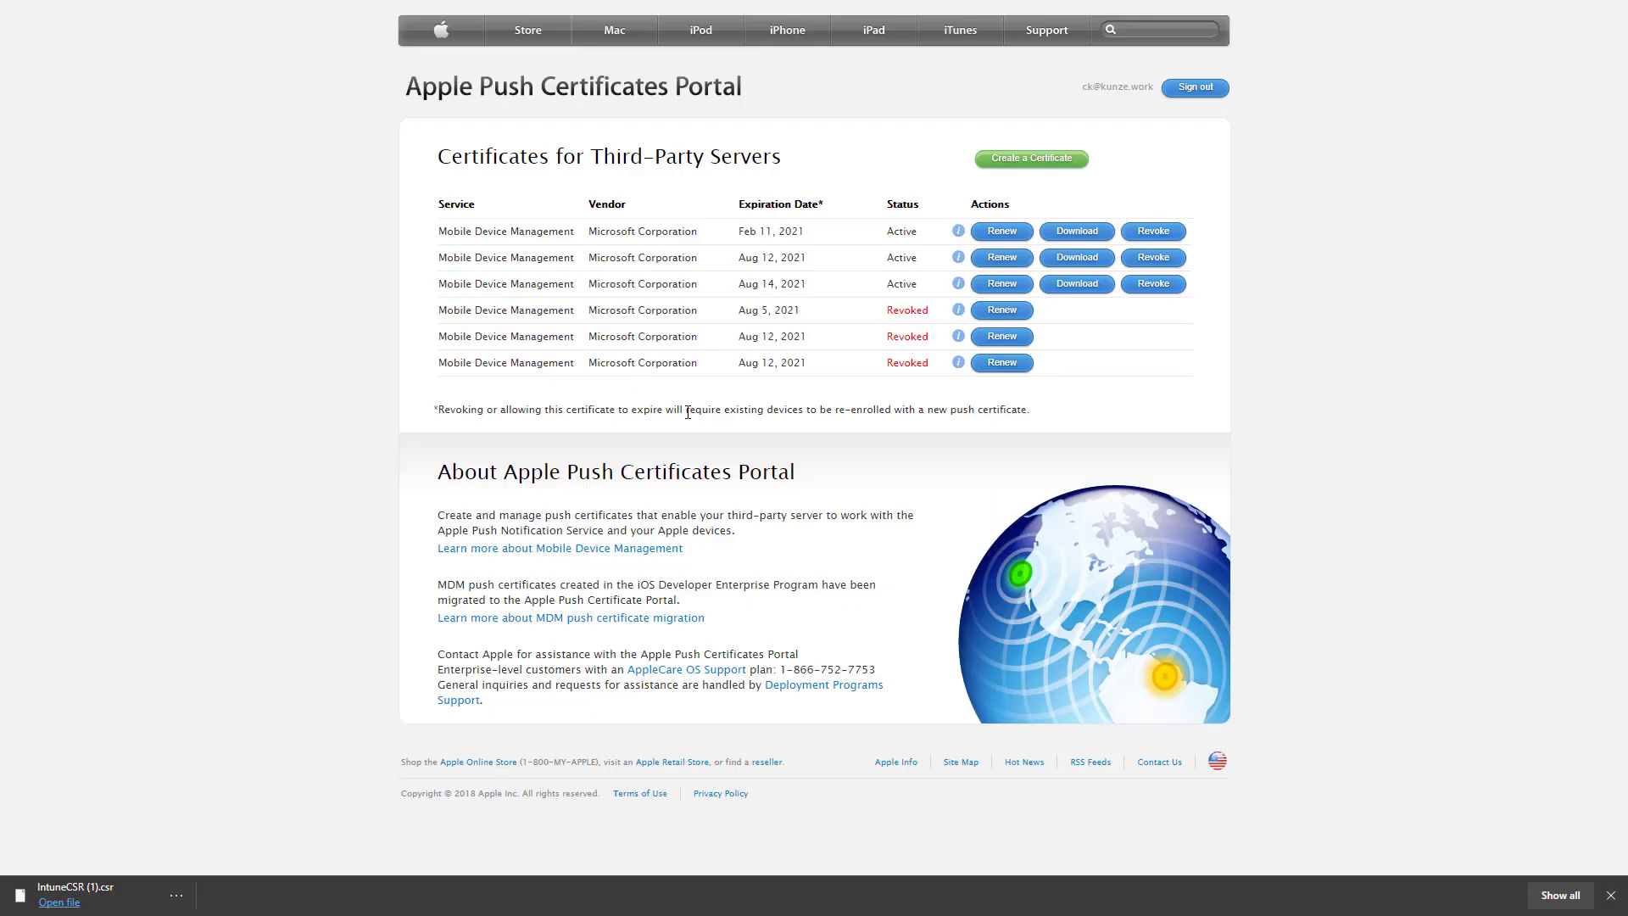
mouse_move(1002, 173)
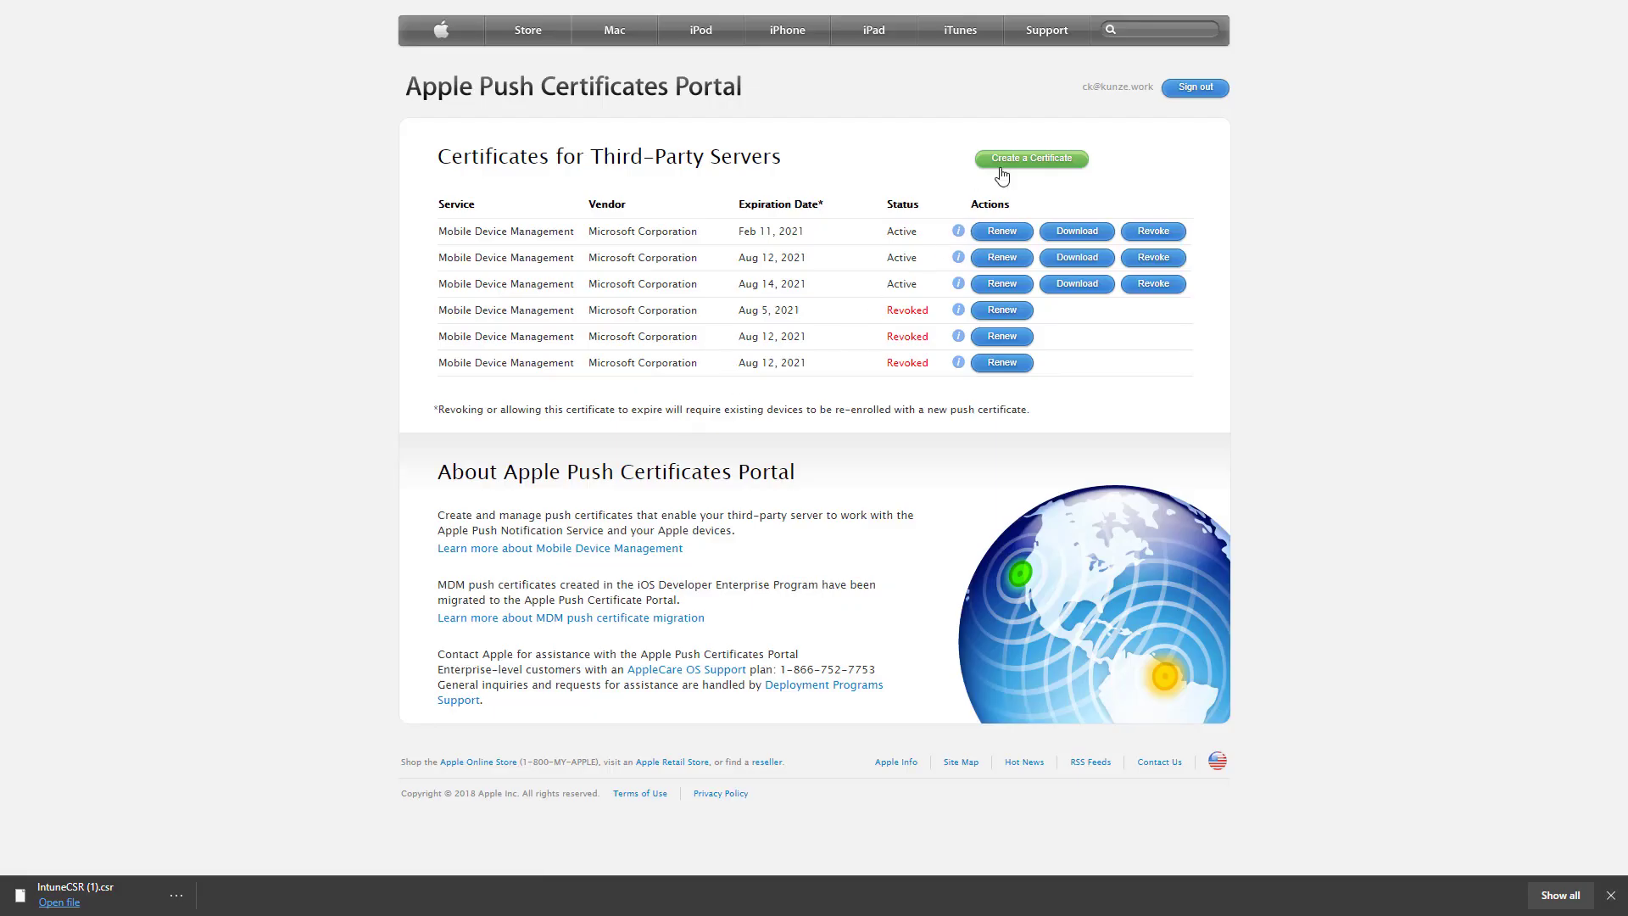
left_click(1030, 159)
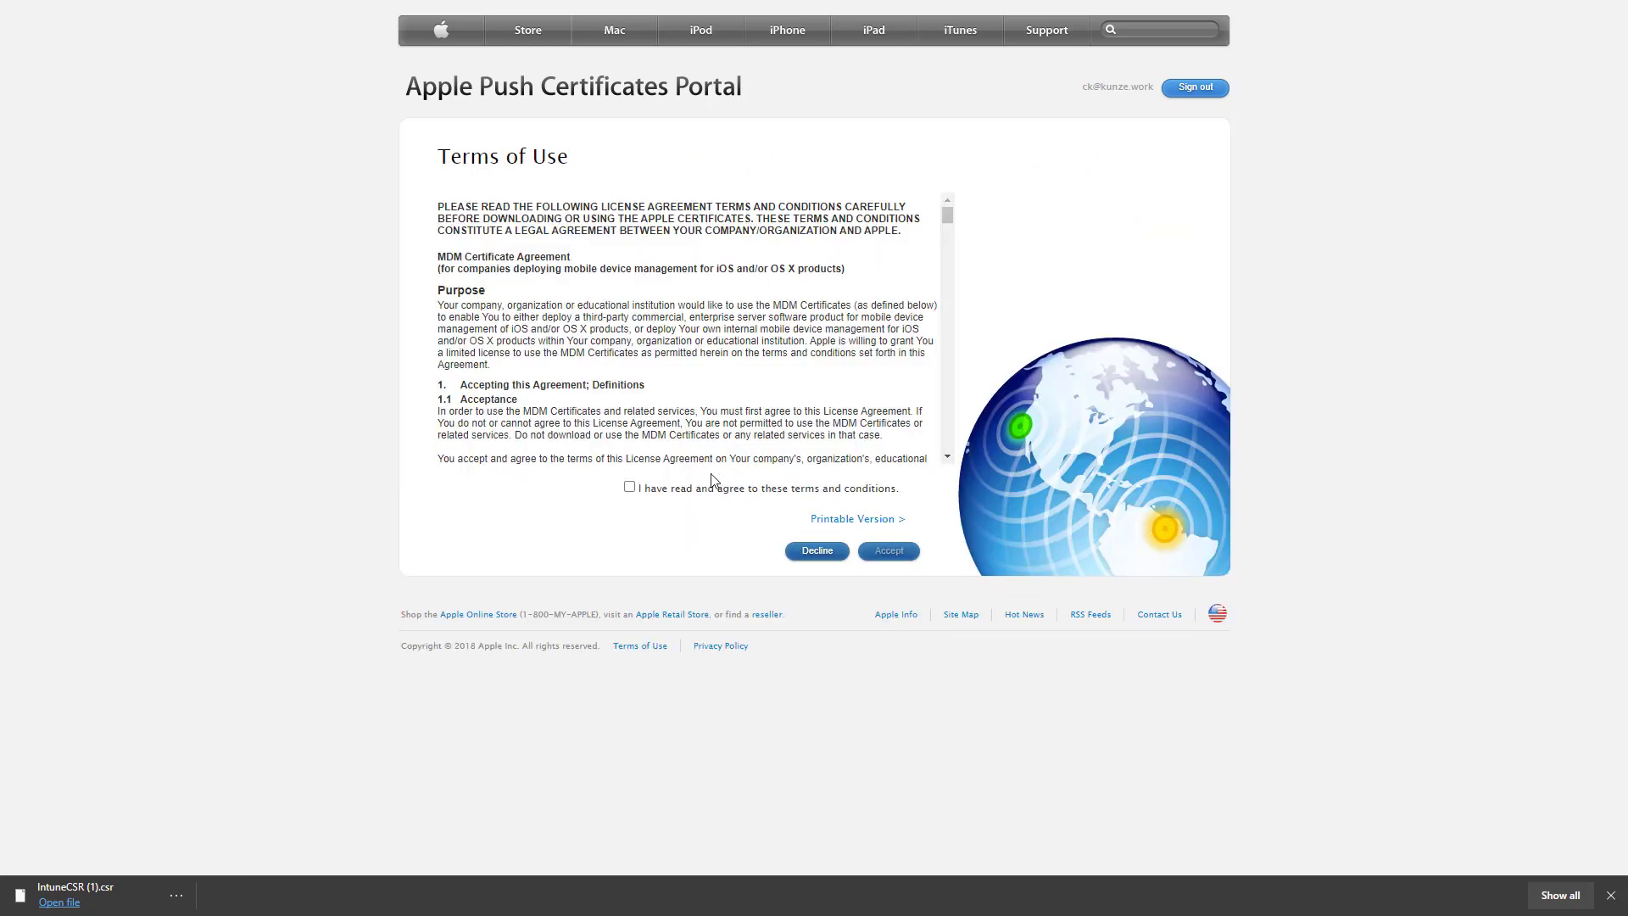
left_click(629, 488)
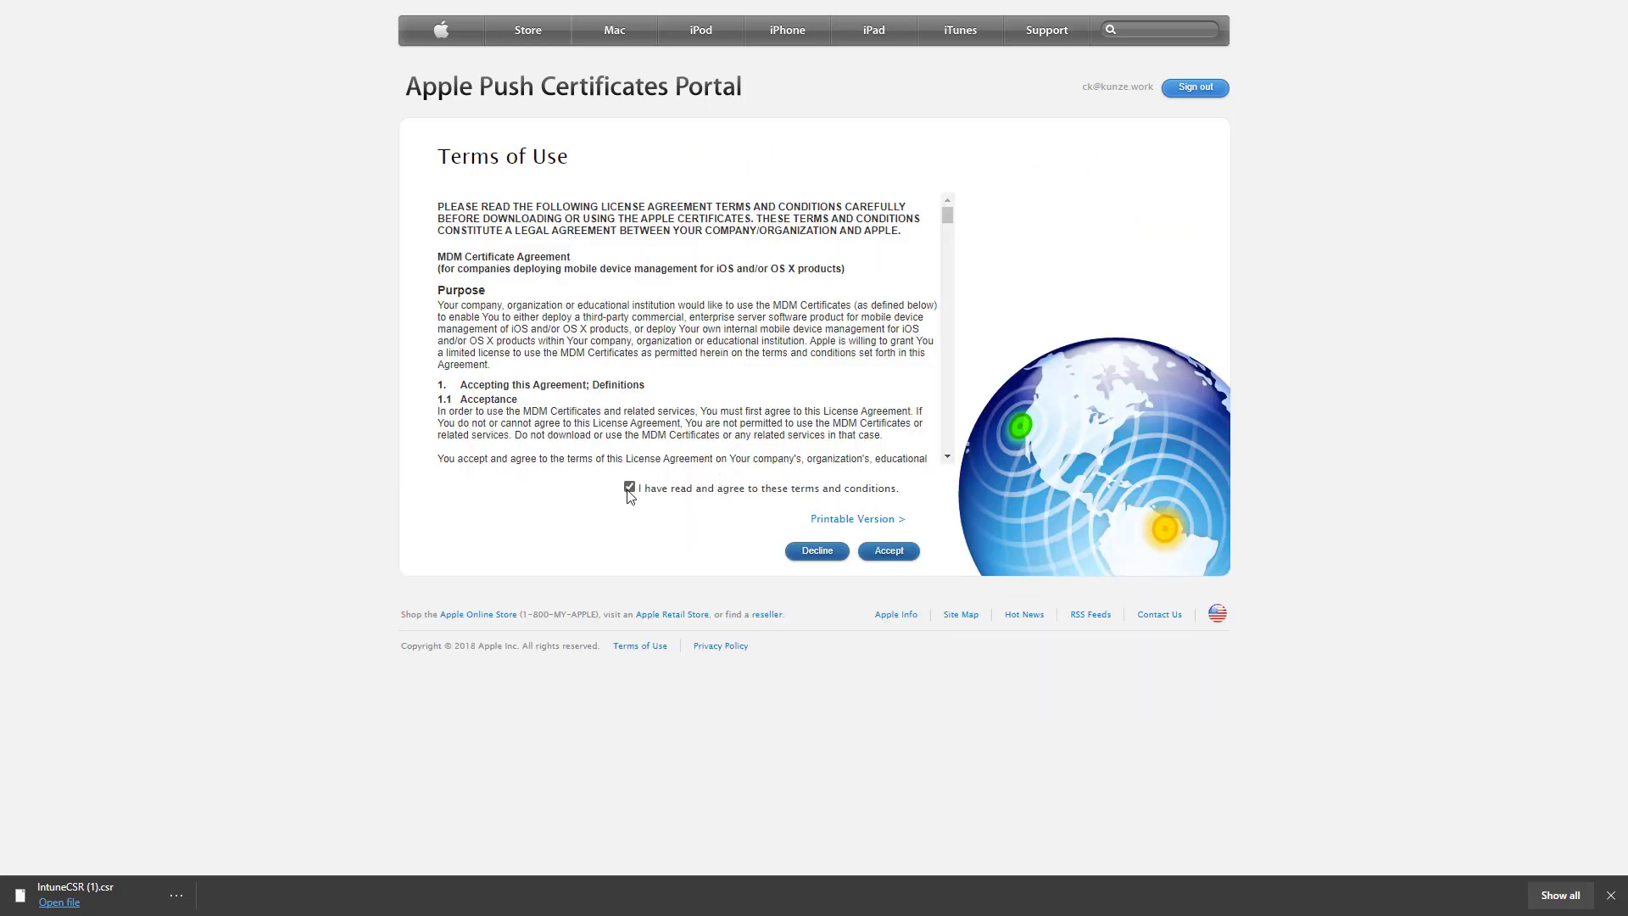
left_click(888, 551)
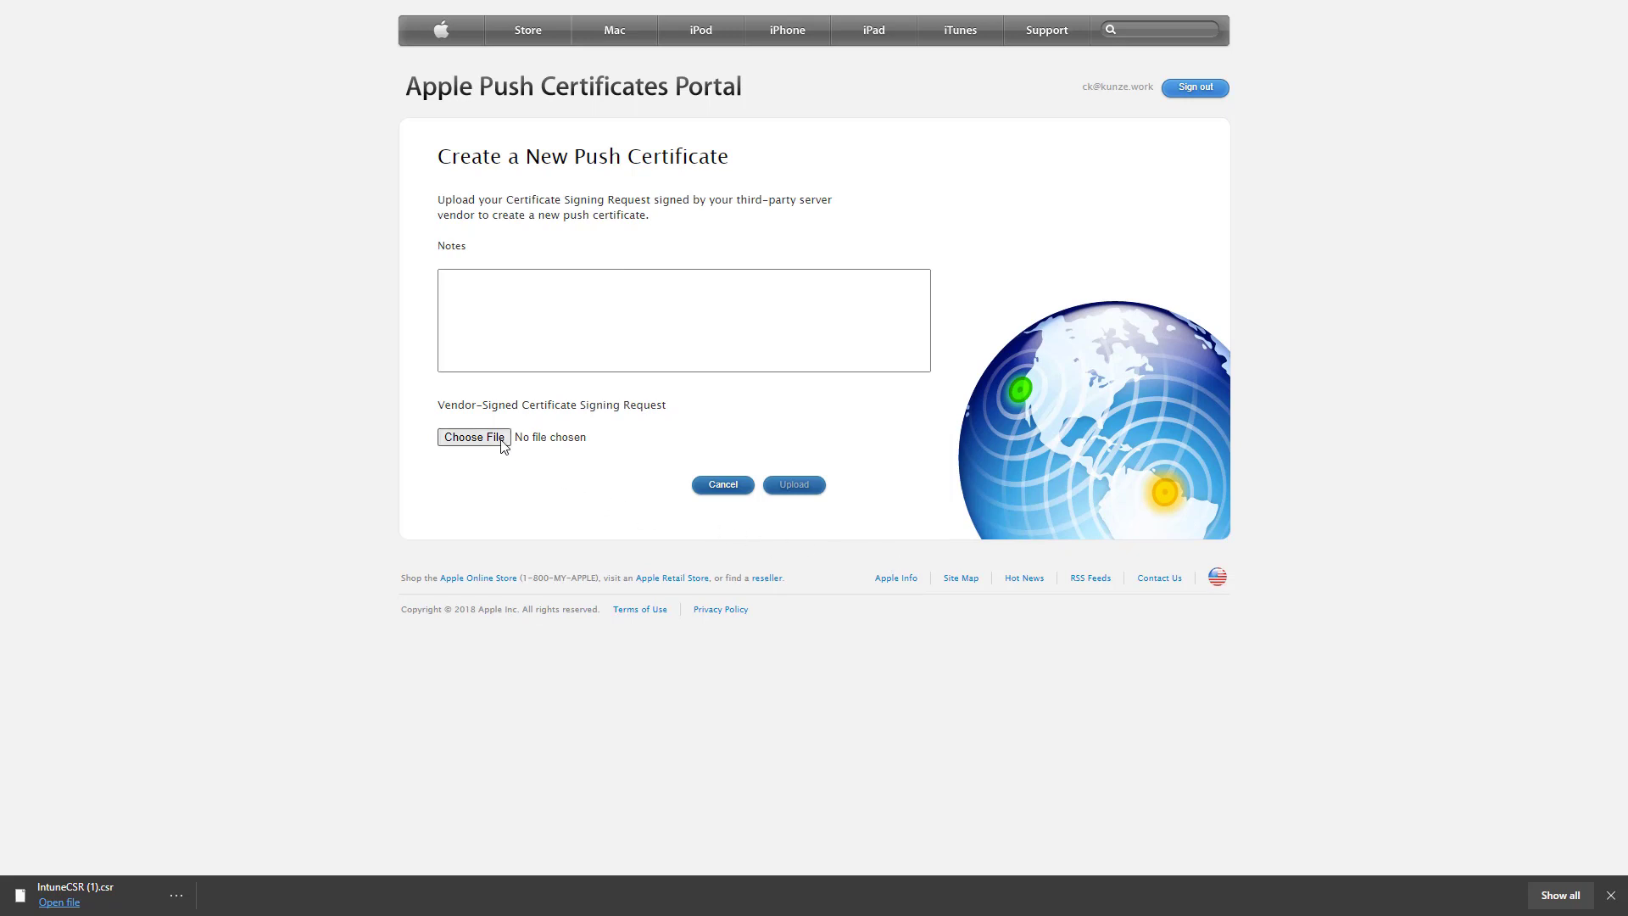
Upload IntuneCSR (1).csr and download the resulting MDM push certificate
left_click(474, 435)
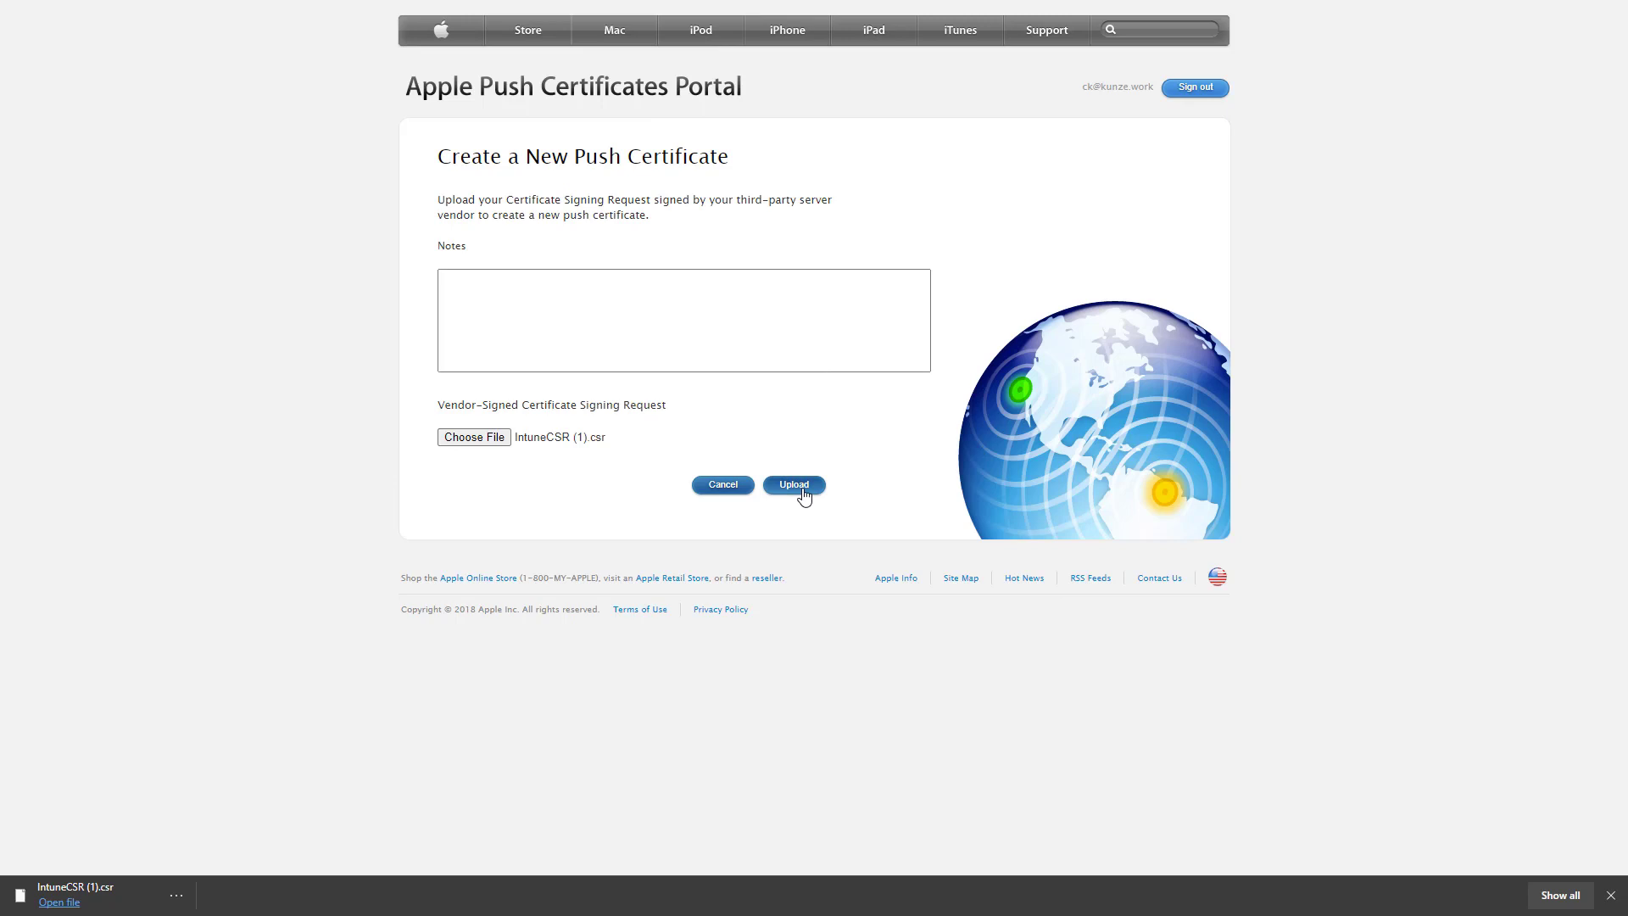
left_click(792, 485)
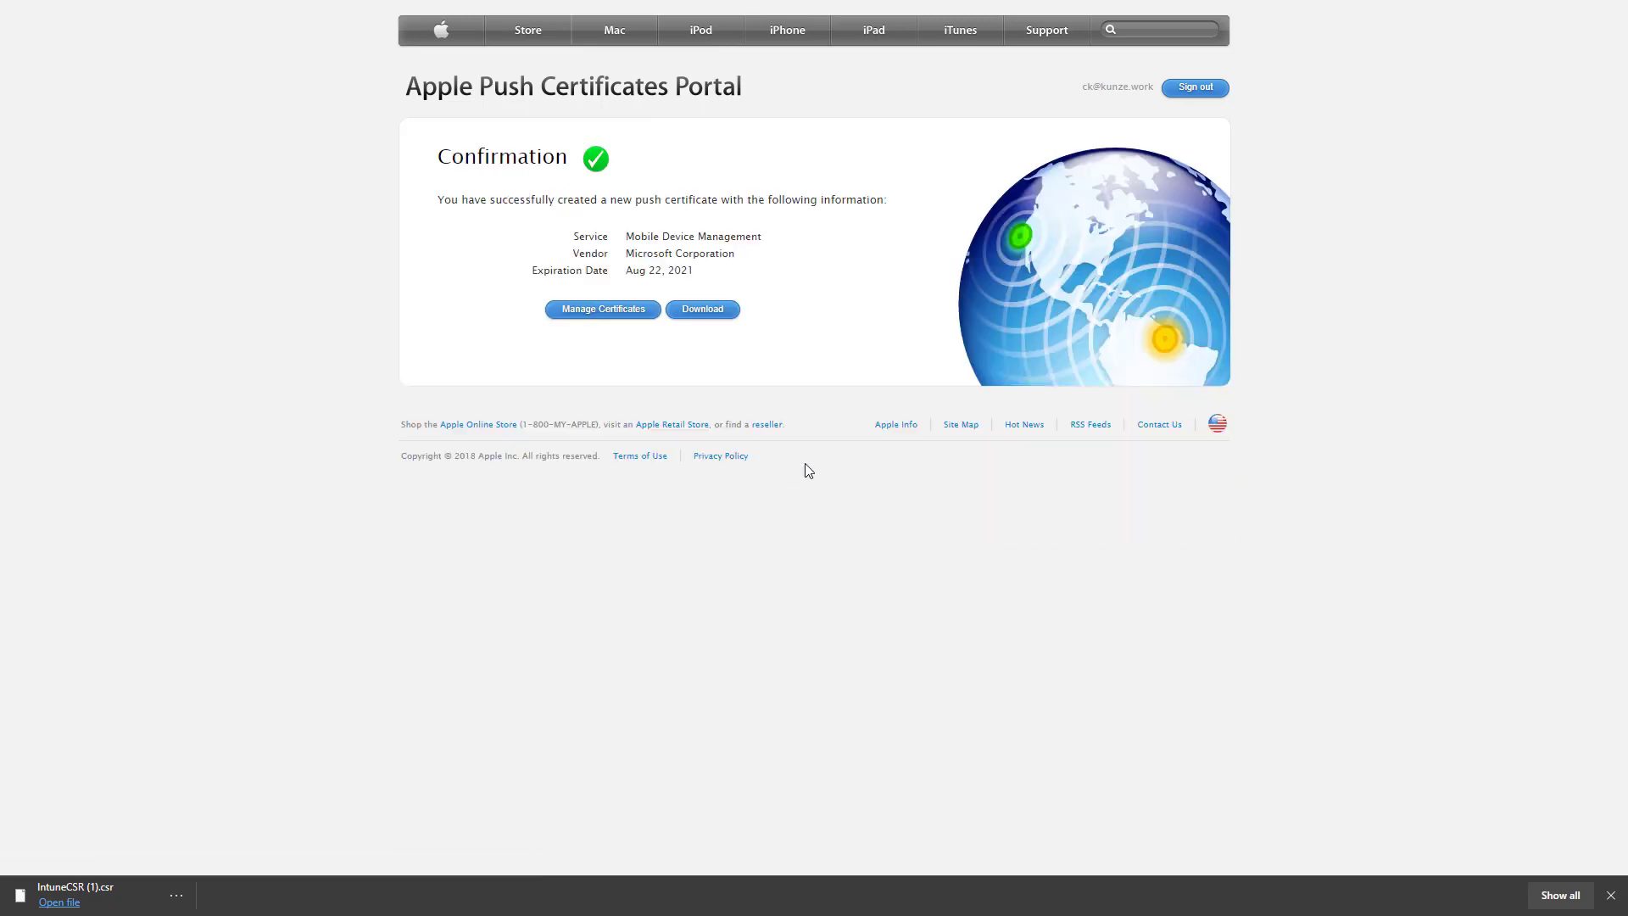
left_click(702, 308)
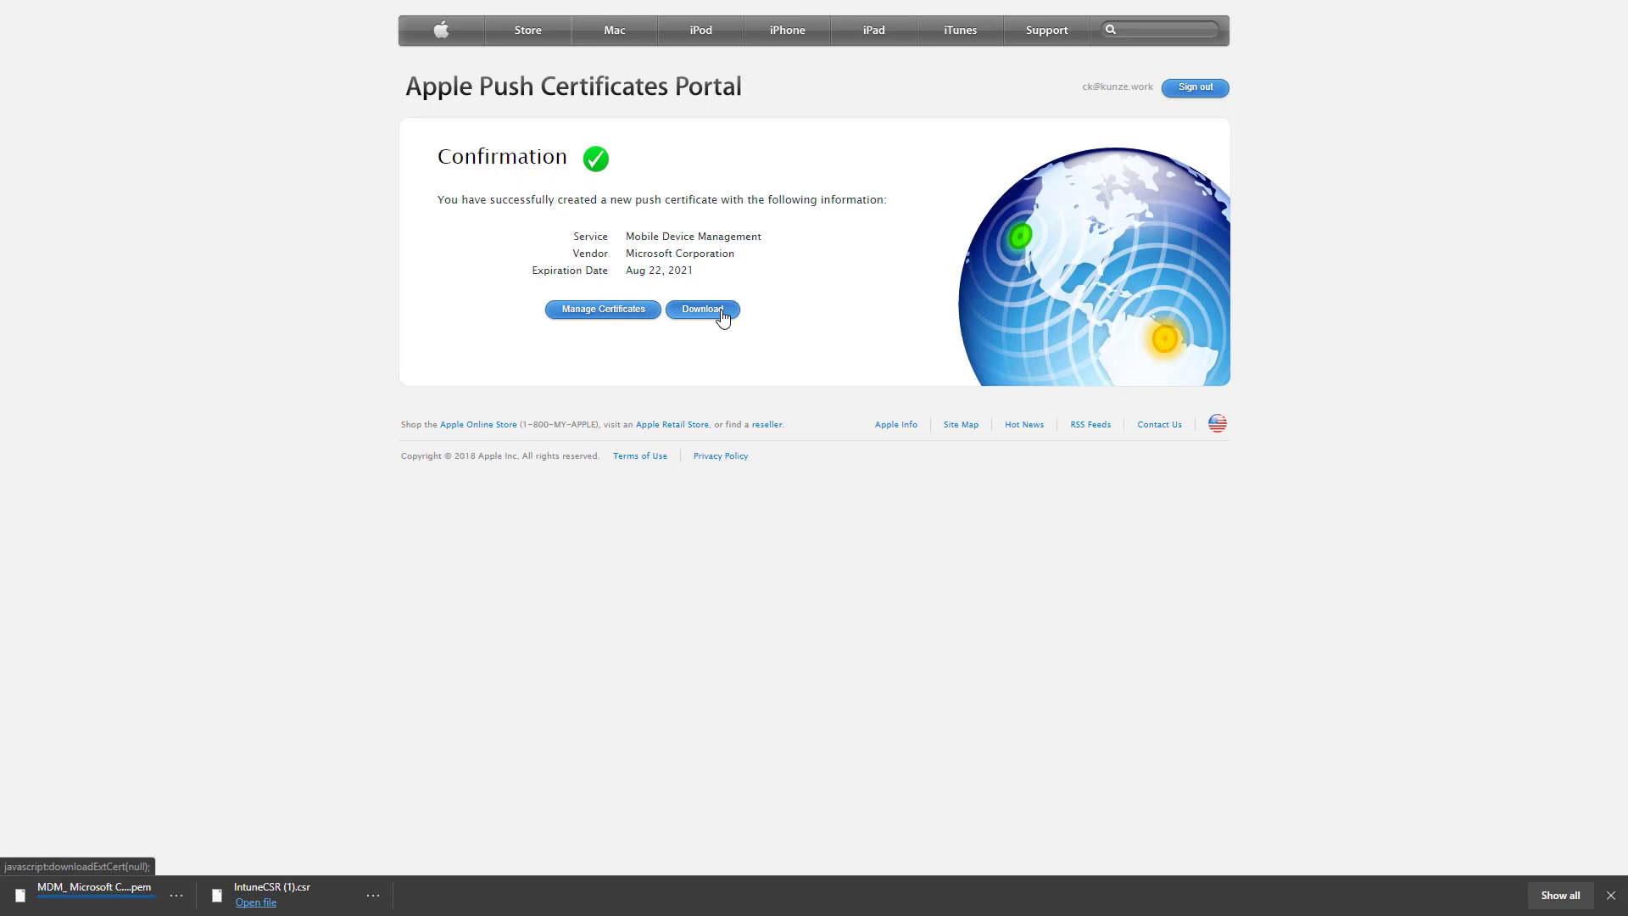
left_click(702, 308)
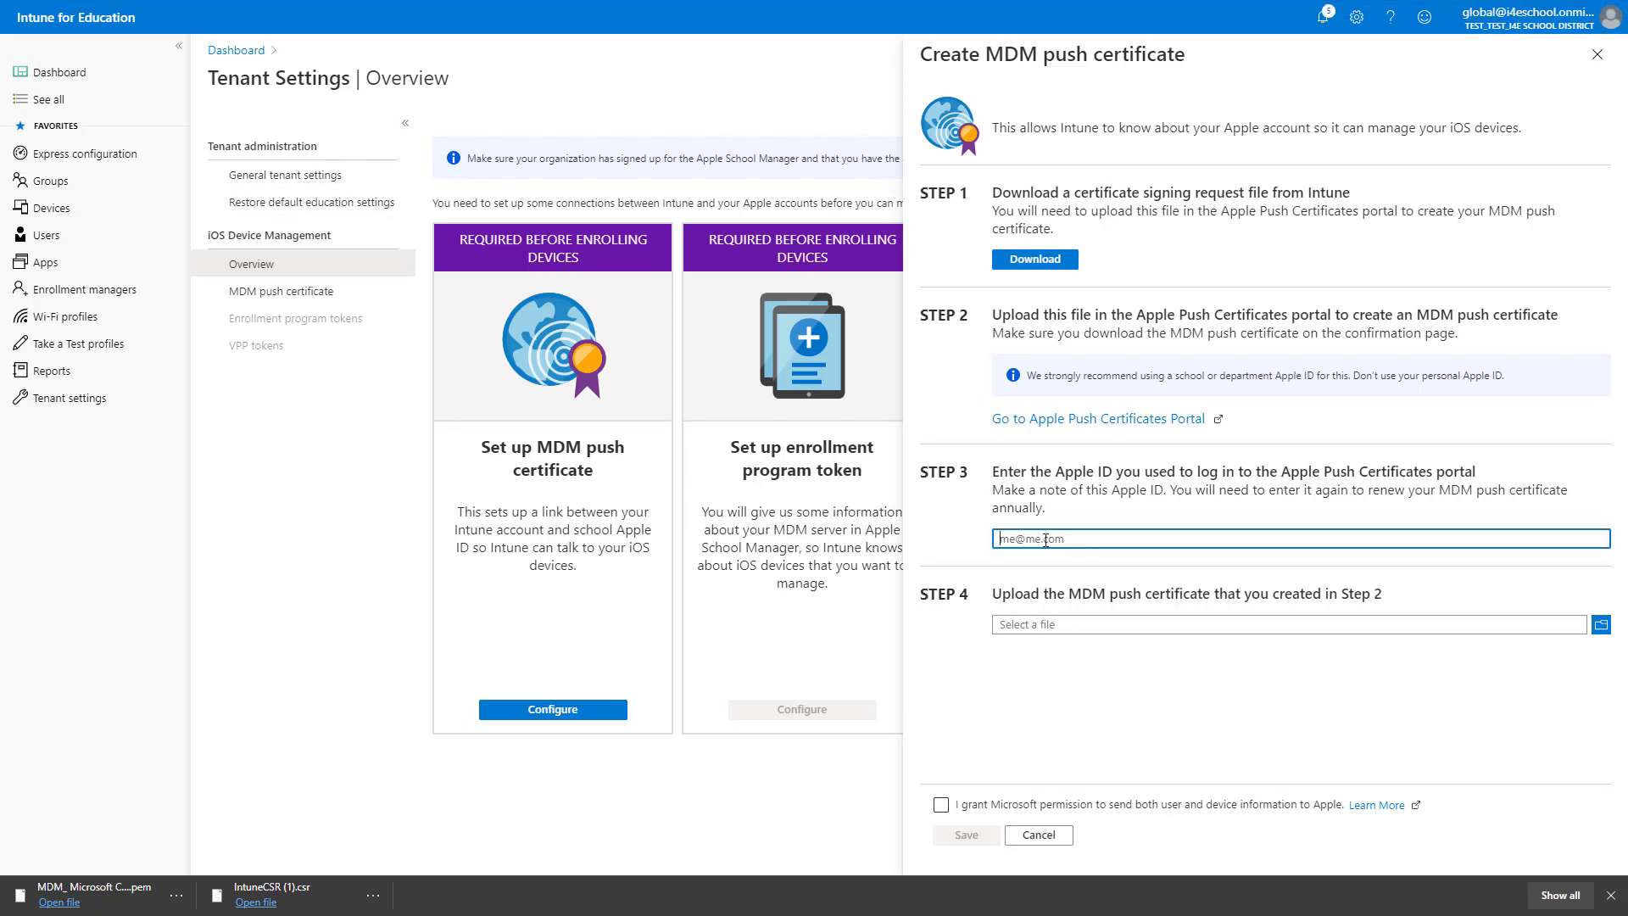
Save the push certificate with the Apple ID and .pem file, then confirm it shows Active
type("ck@")
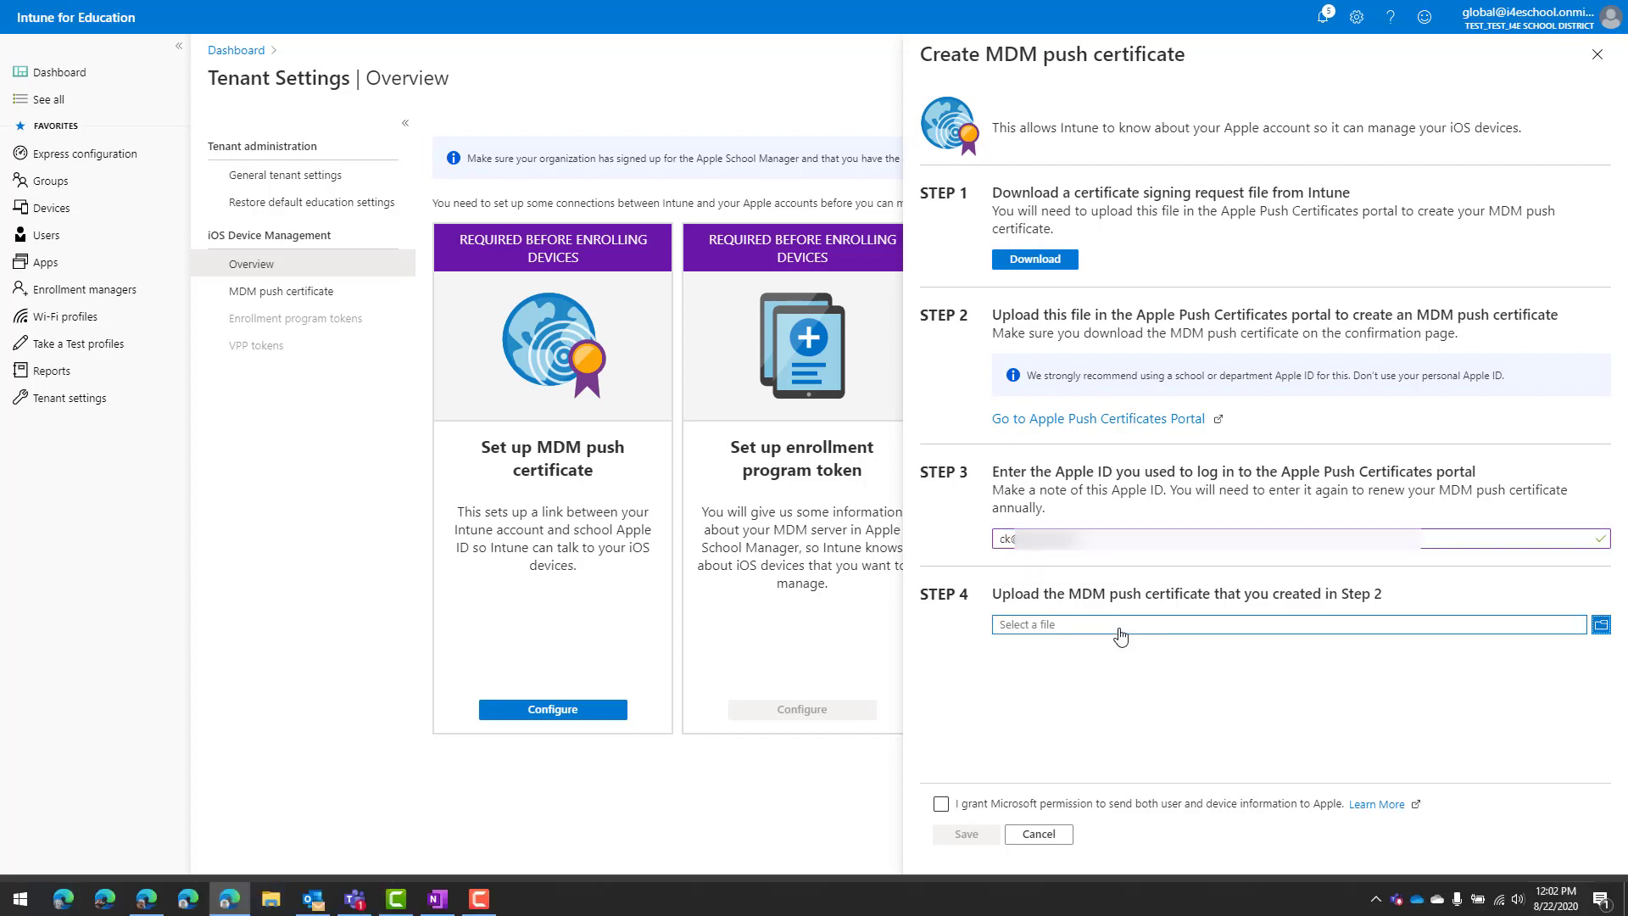
left_click(1601, 624)
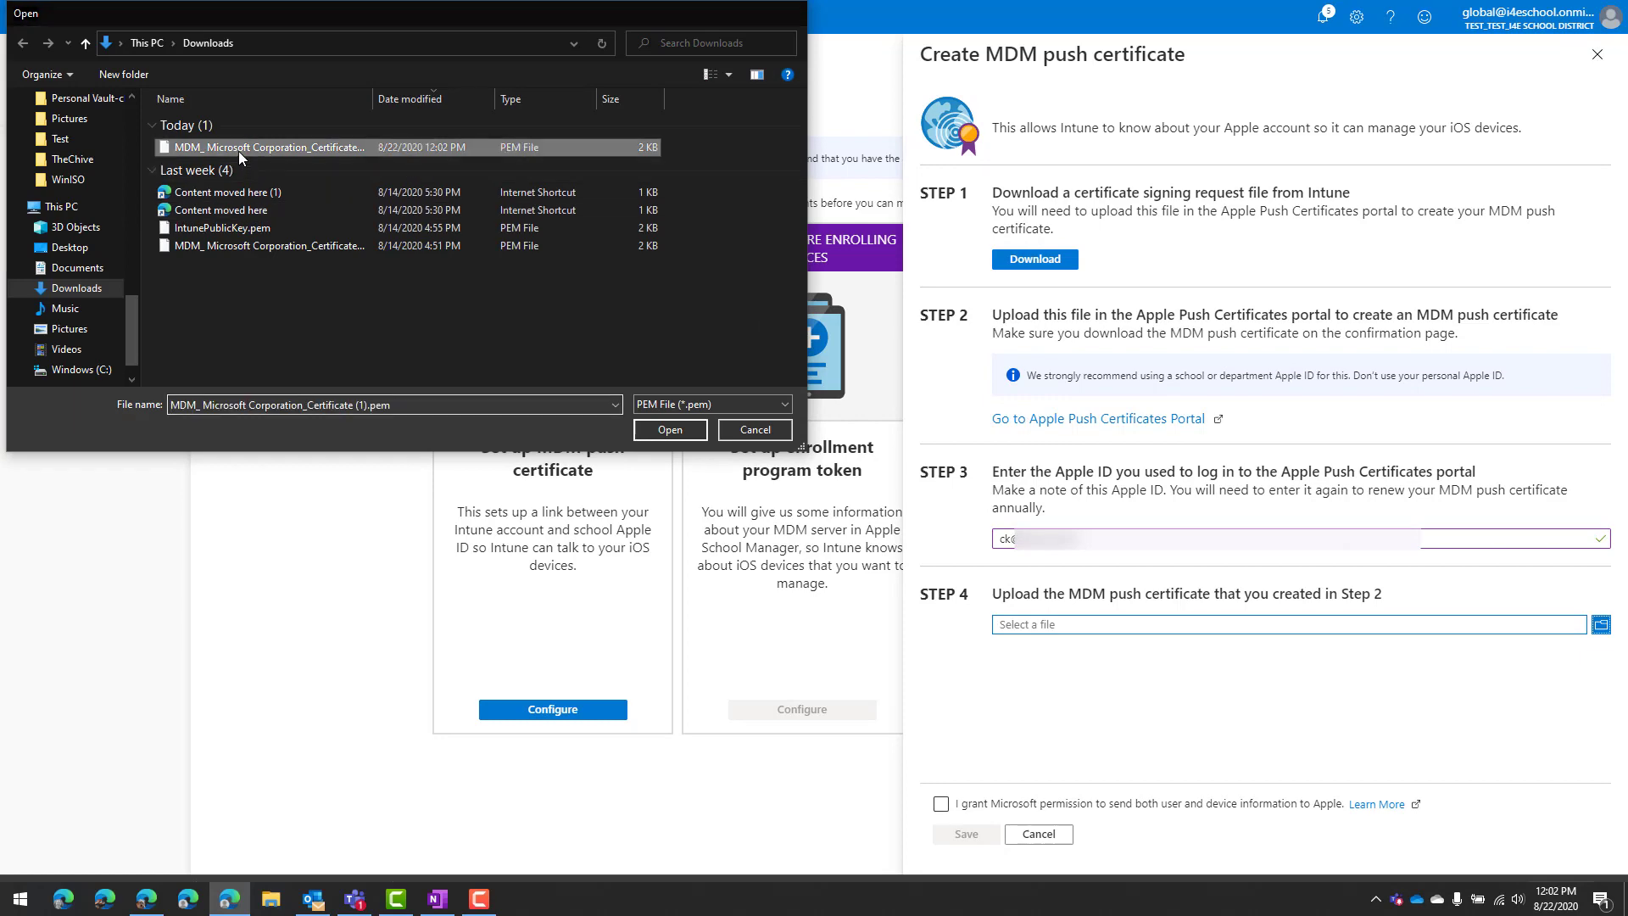
left_click(670, 429)
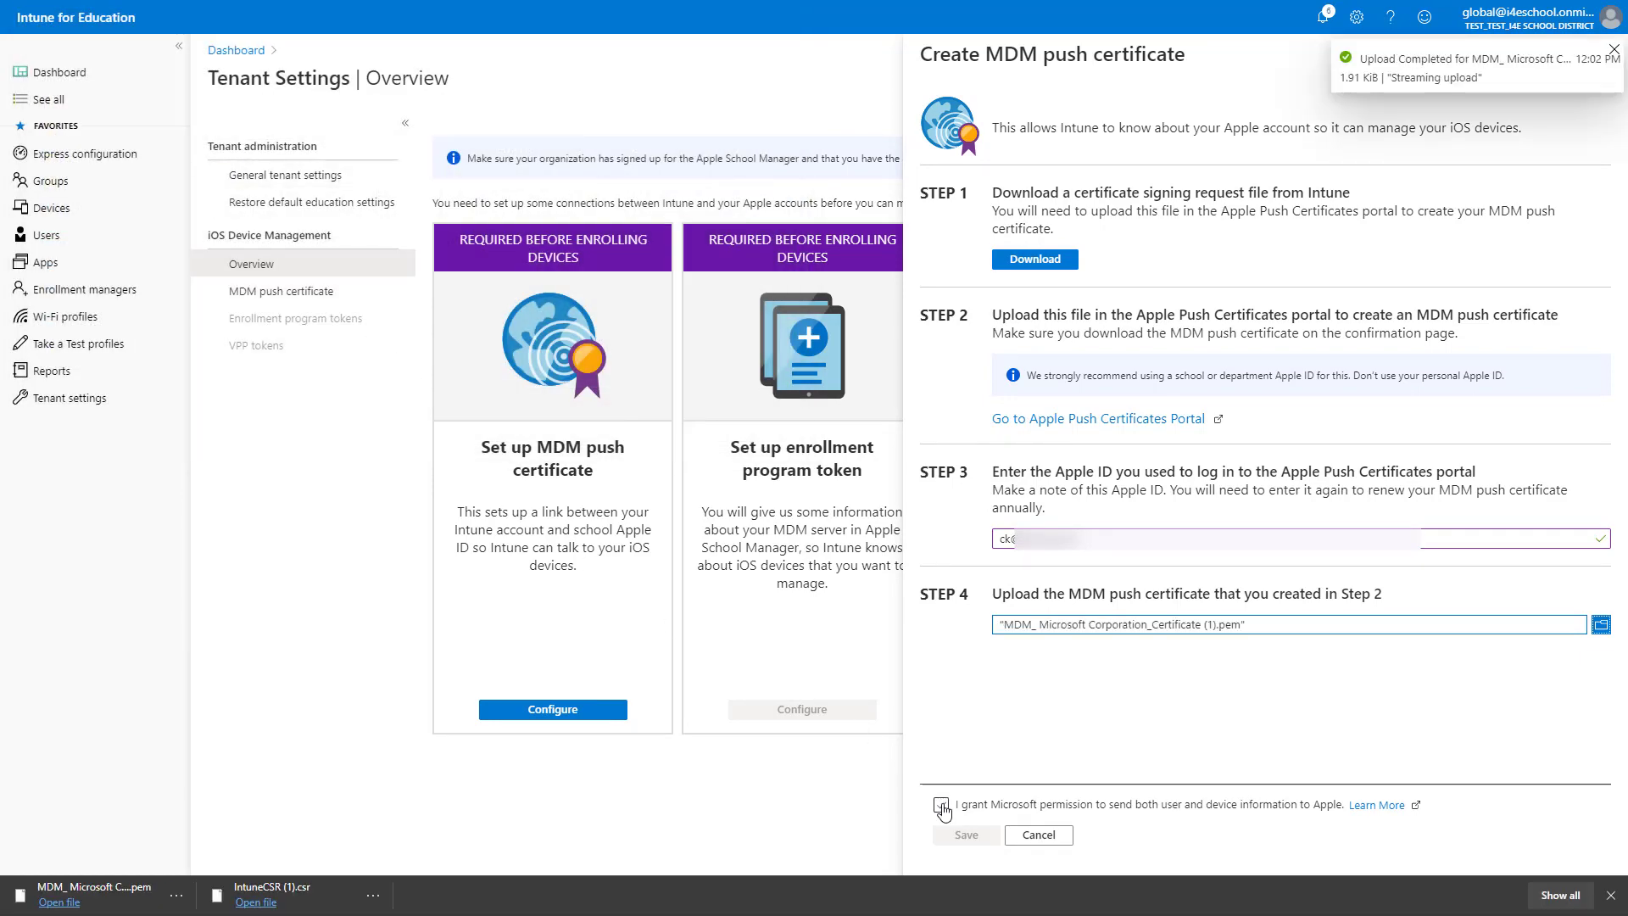
left_click(940, 804)
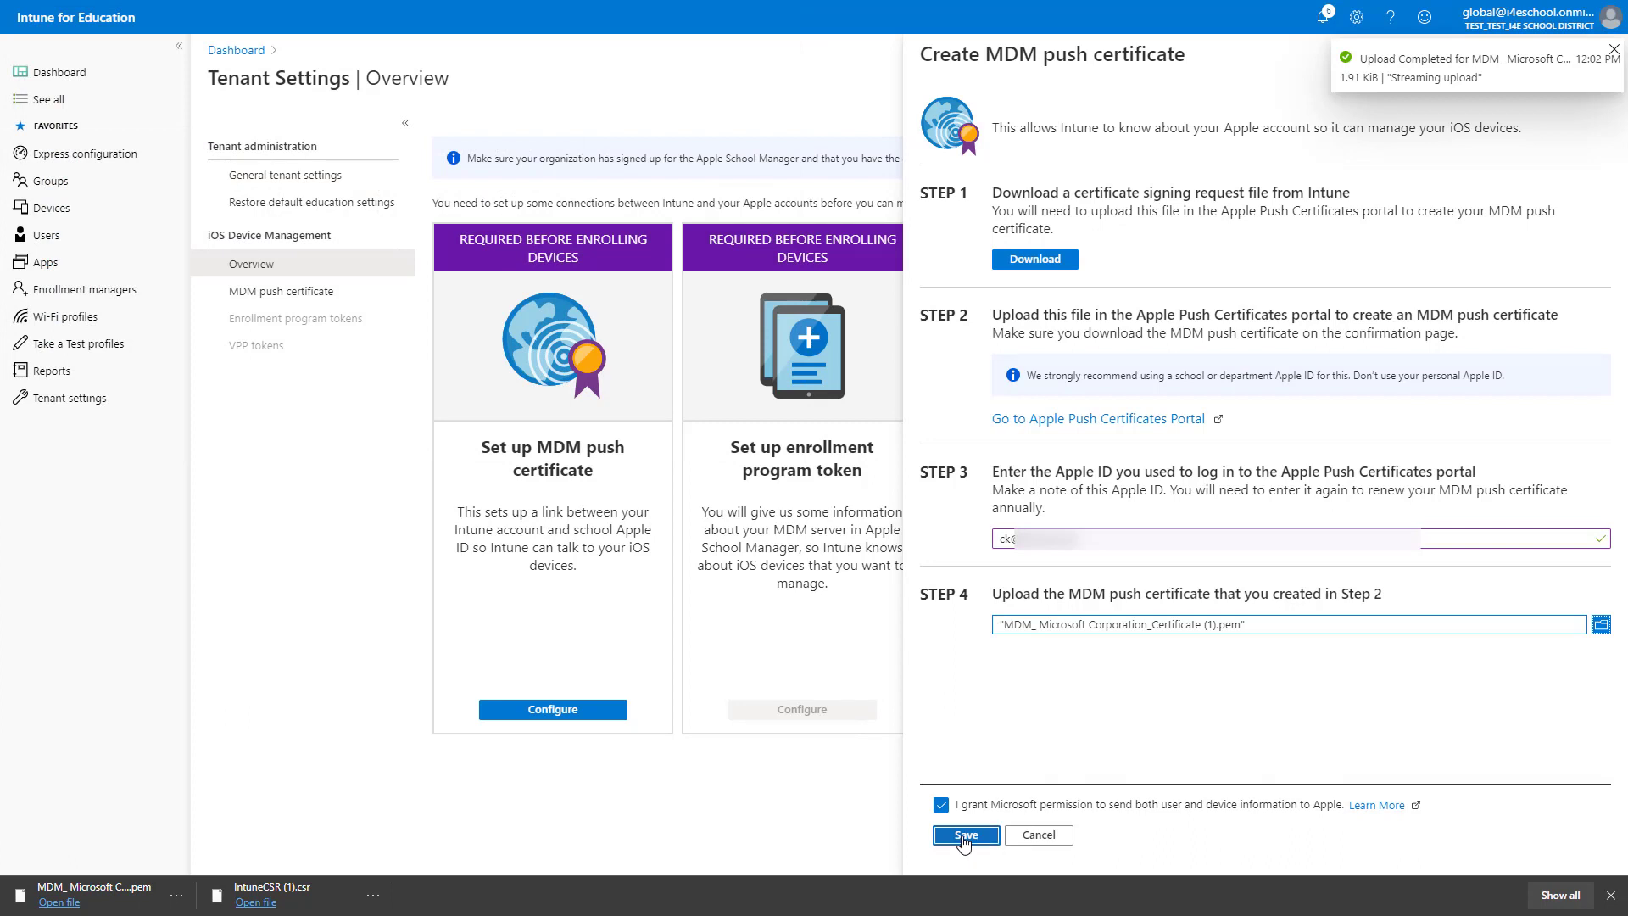
left_click(963, 835)
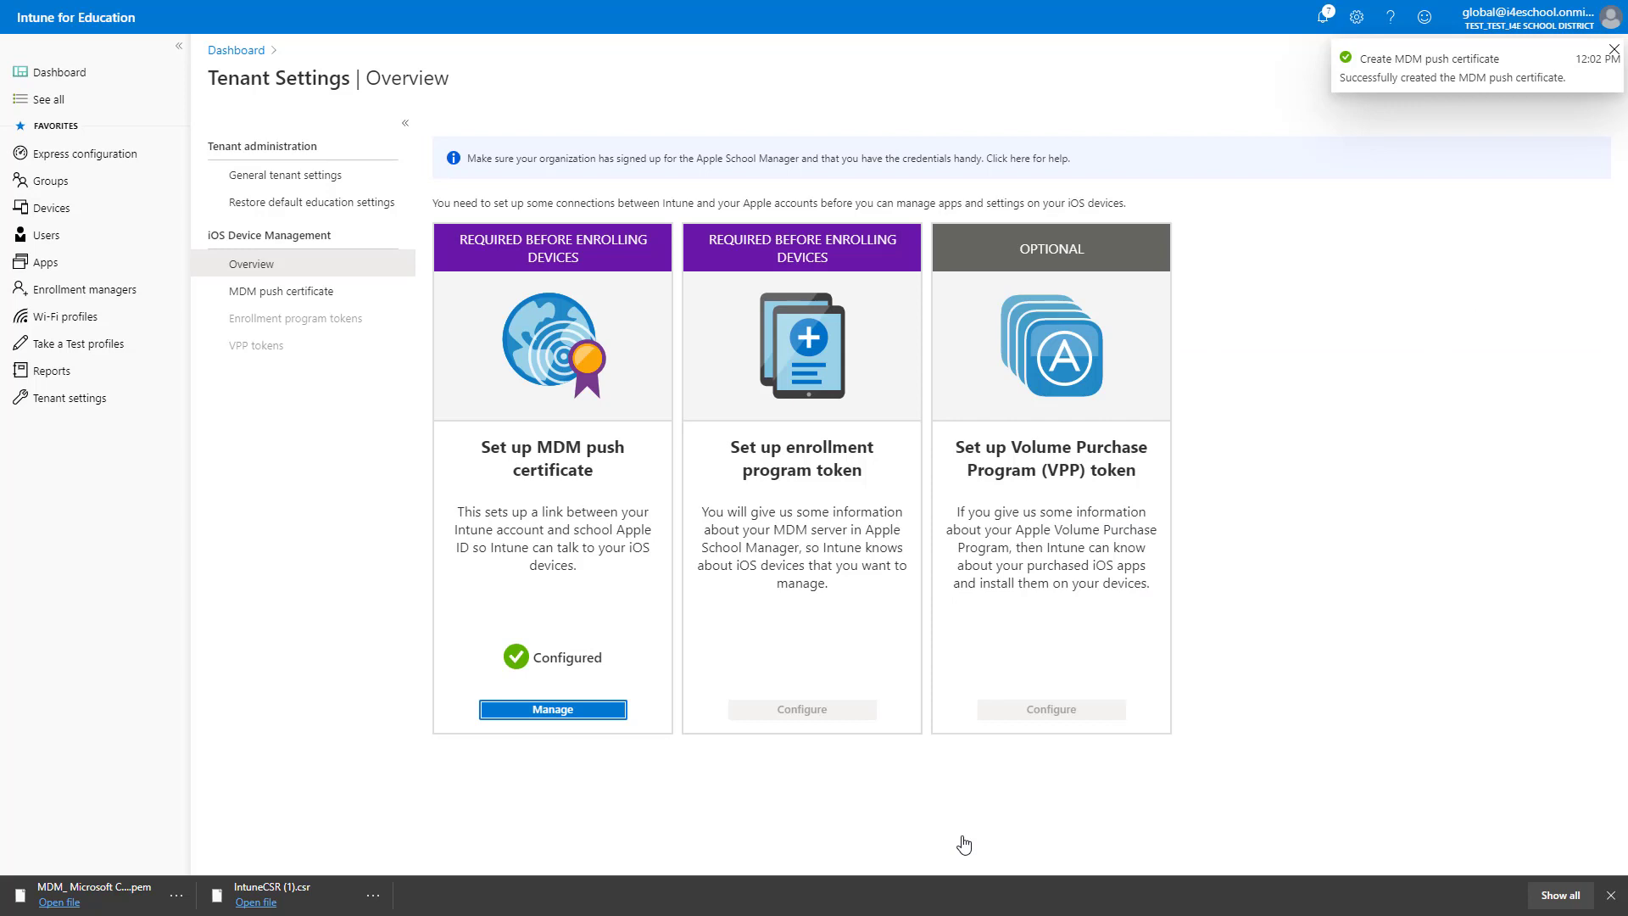
left_click(1608, 49)
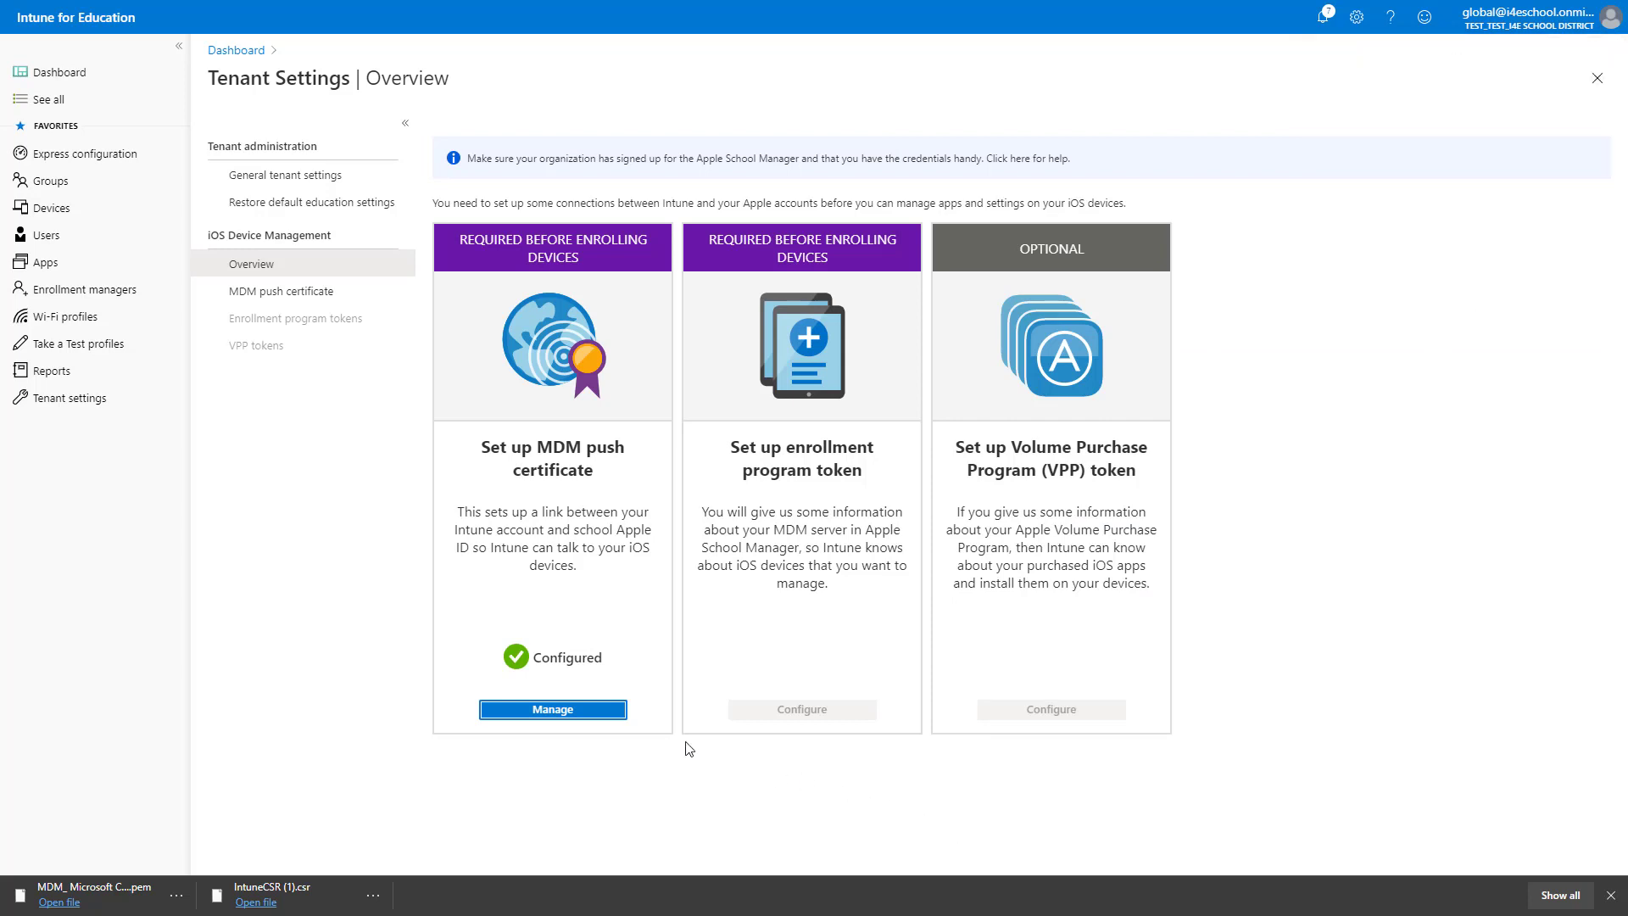
left_click(551, 709)
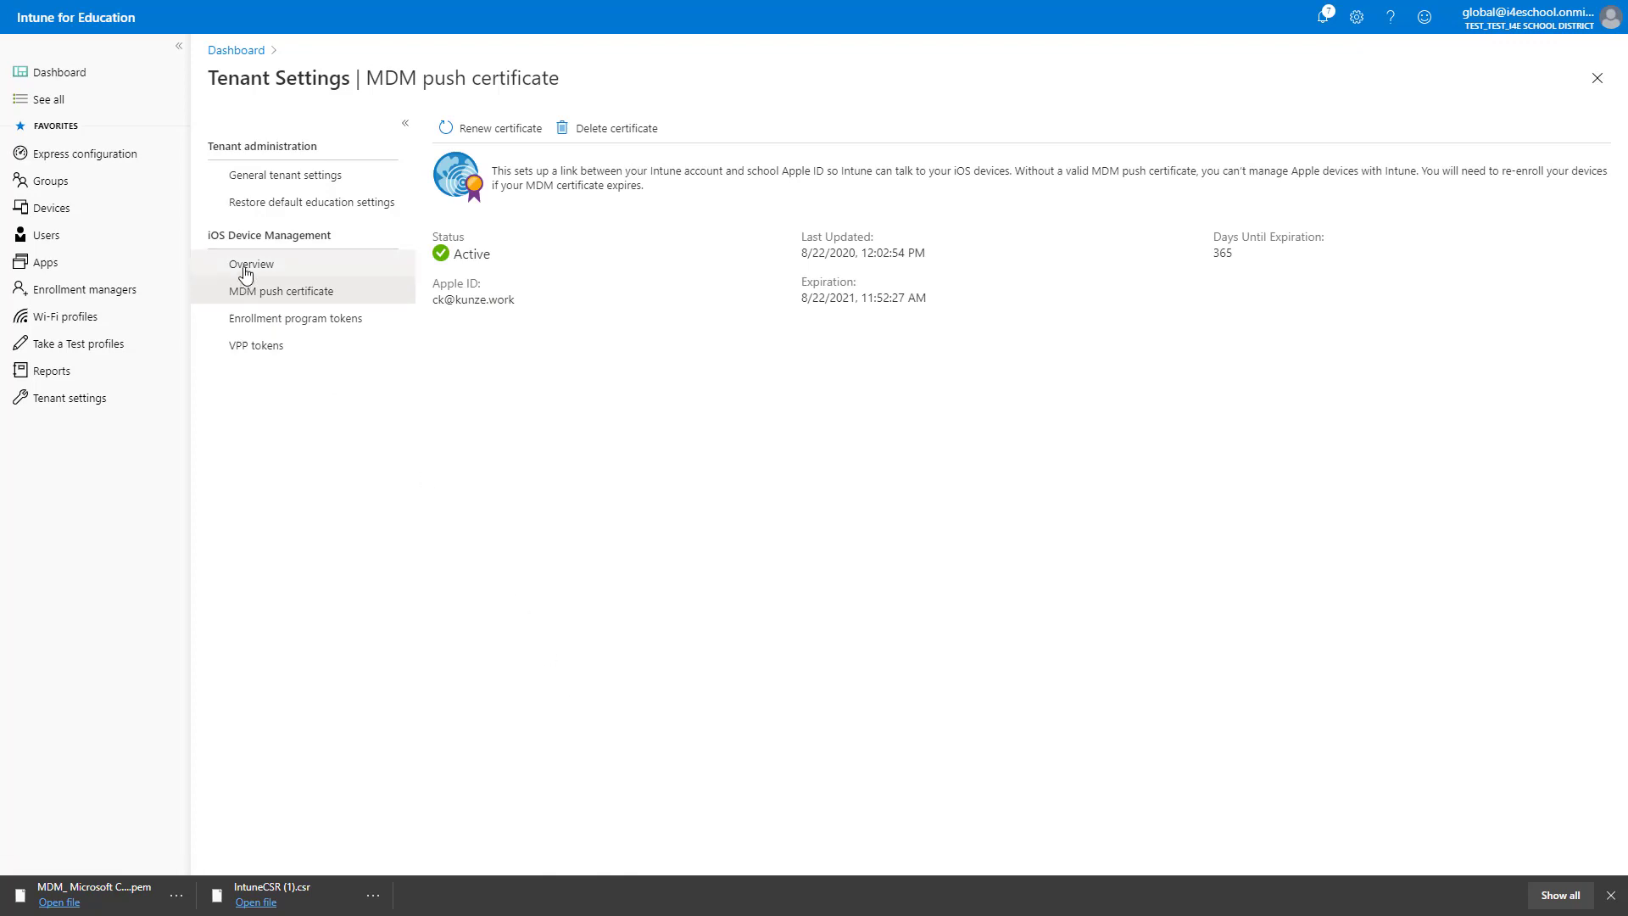
Return to the iOS overview and start configuring the enrollment program token
left_click(251, 263)
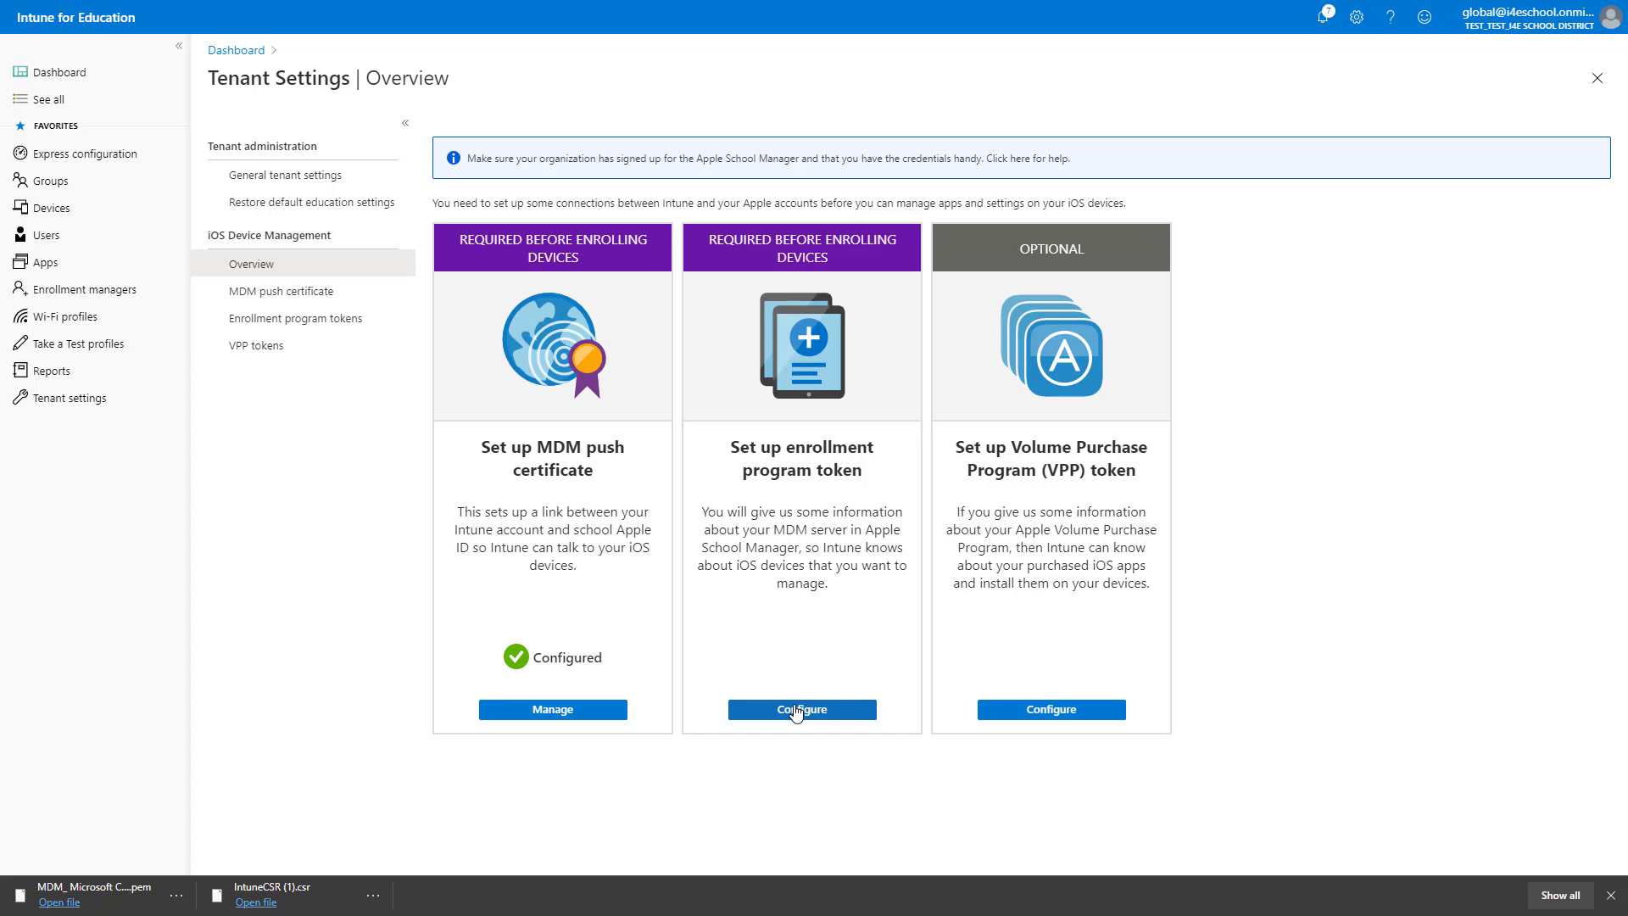
left_click(800, 709)
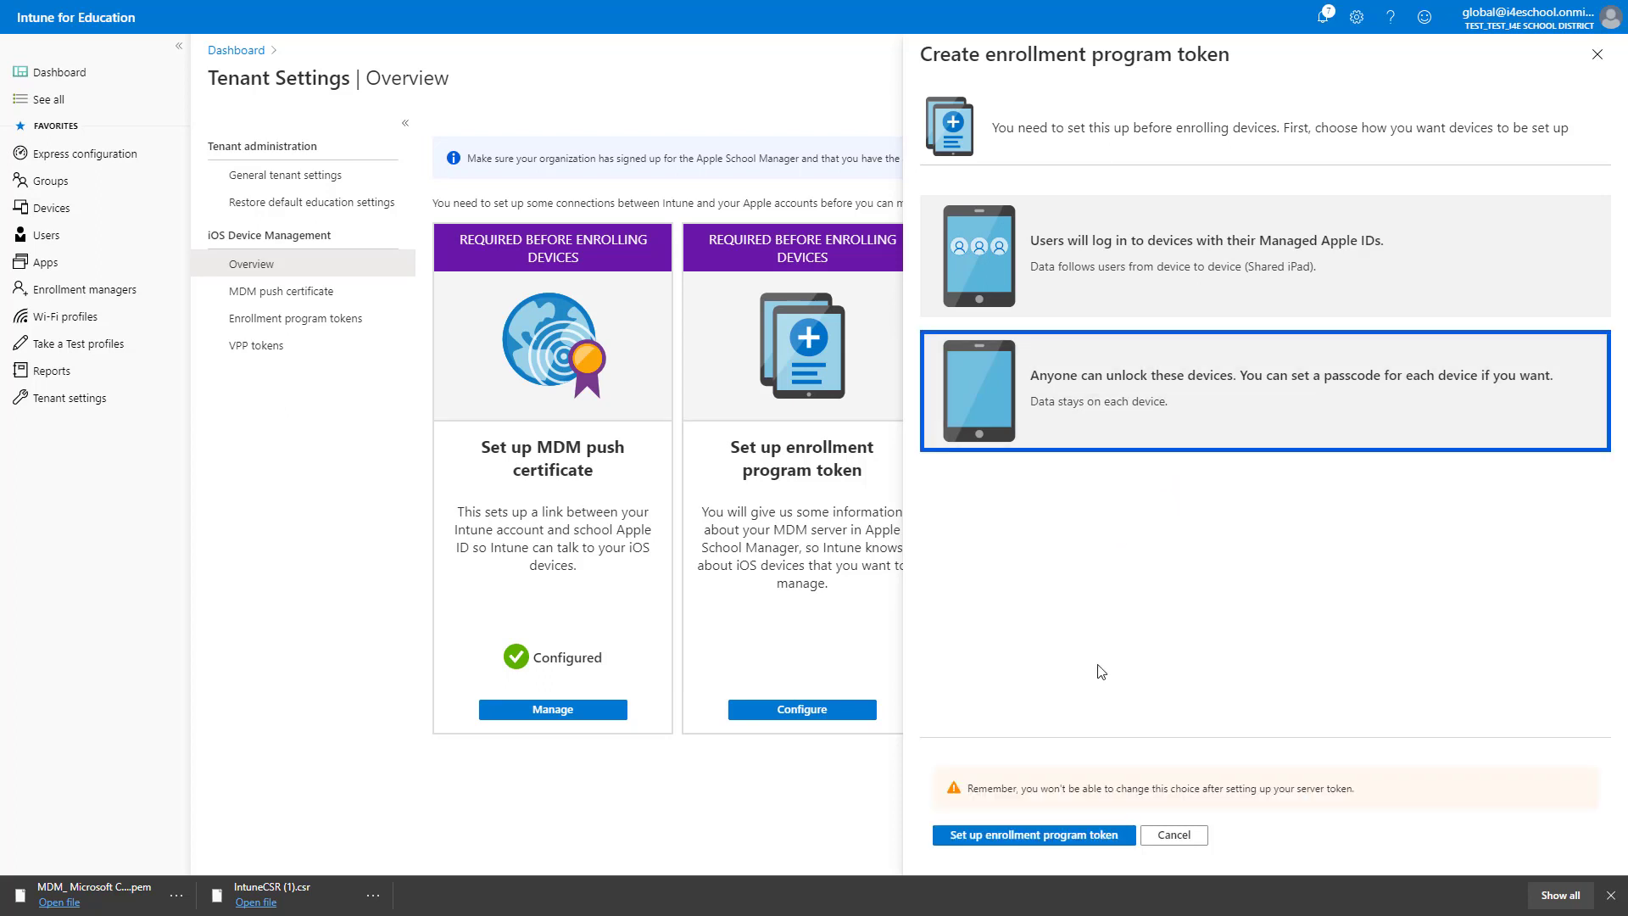
Choose unlock-by-anyone devices named 'iPad-ele-', download Intune's public key, and open Apple School Manager
left_click(1031, 833)
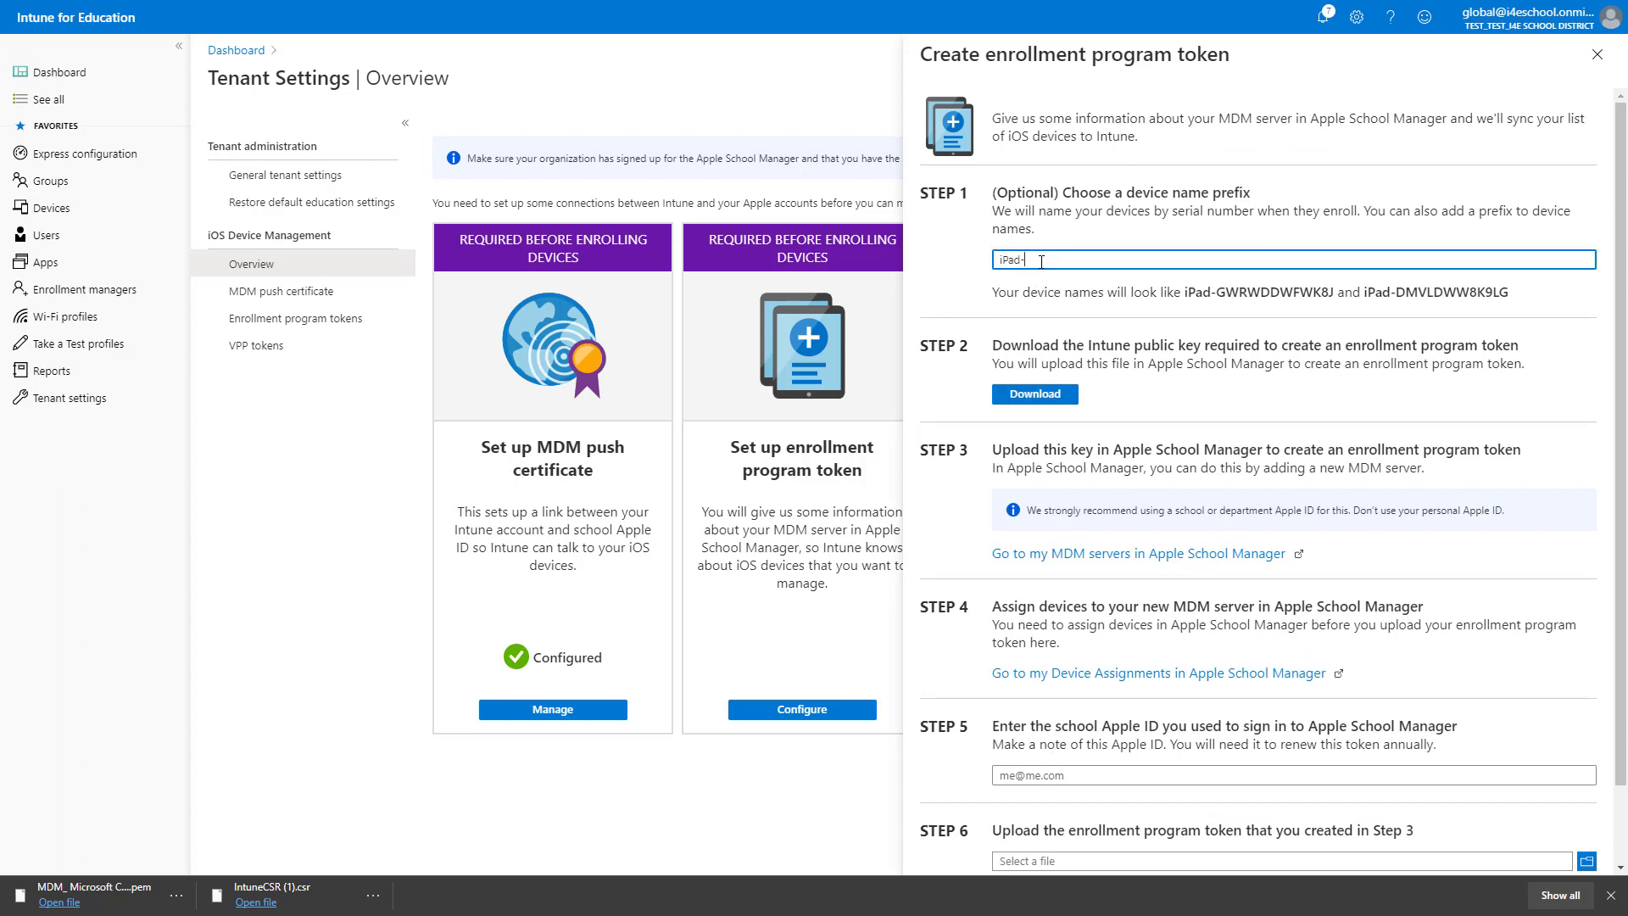
type("ele-")
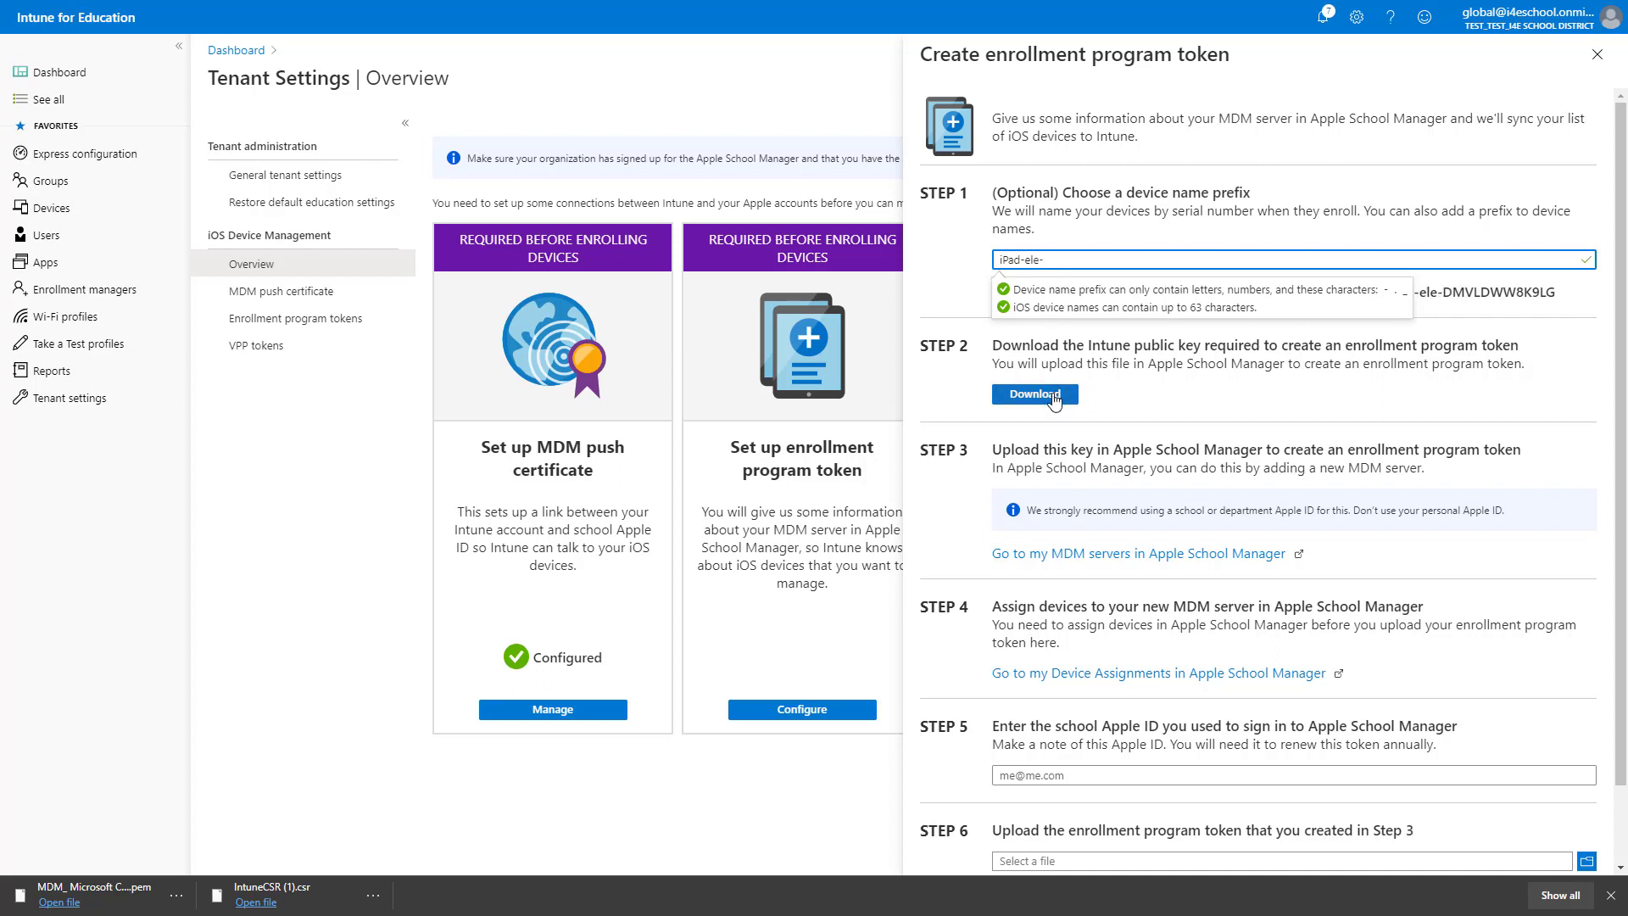
left_click(1034, 394)
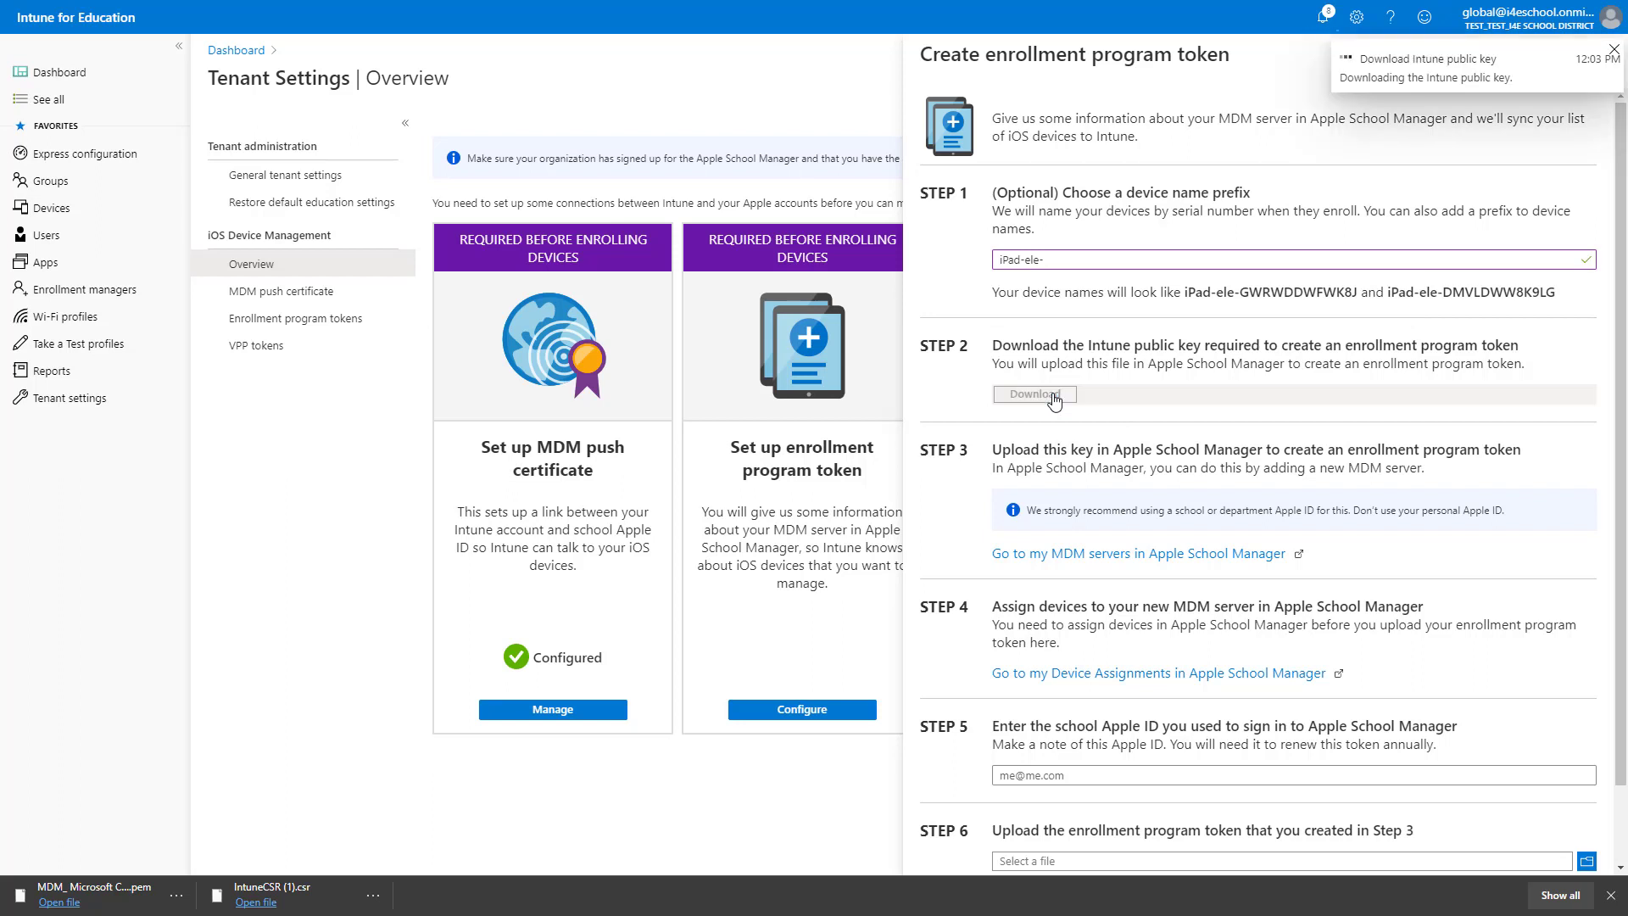
left_click(1034, 393)
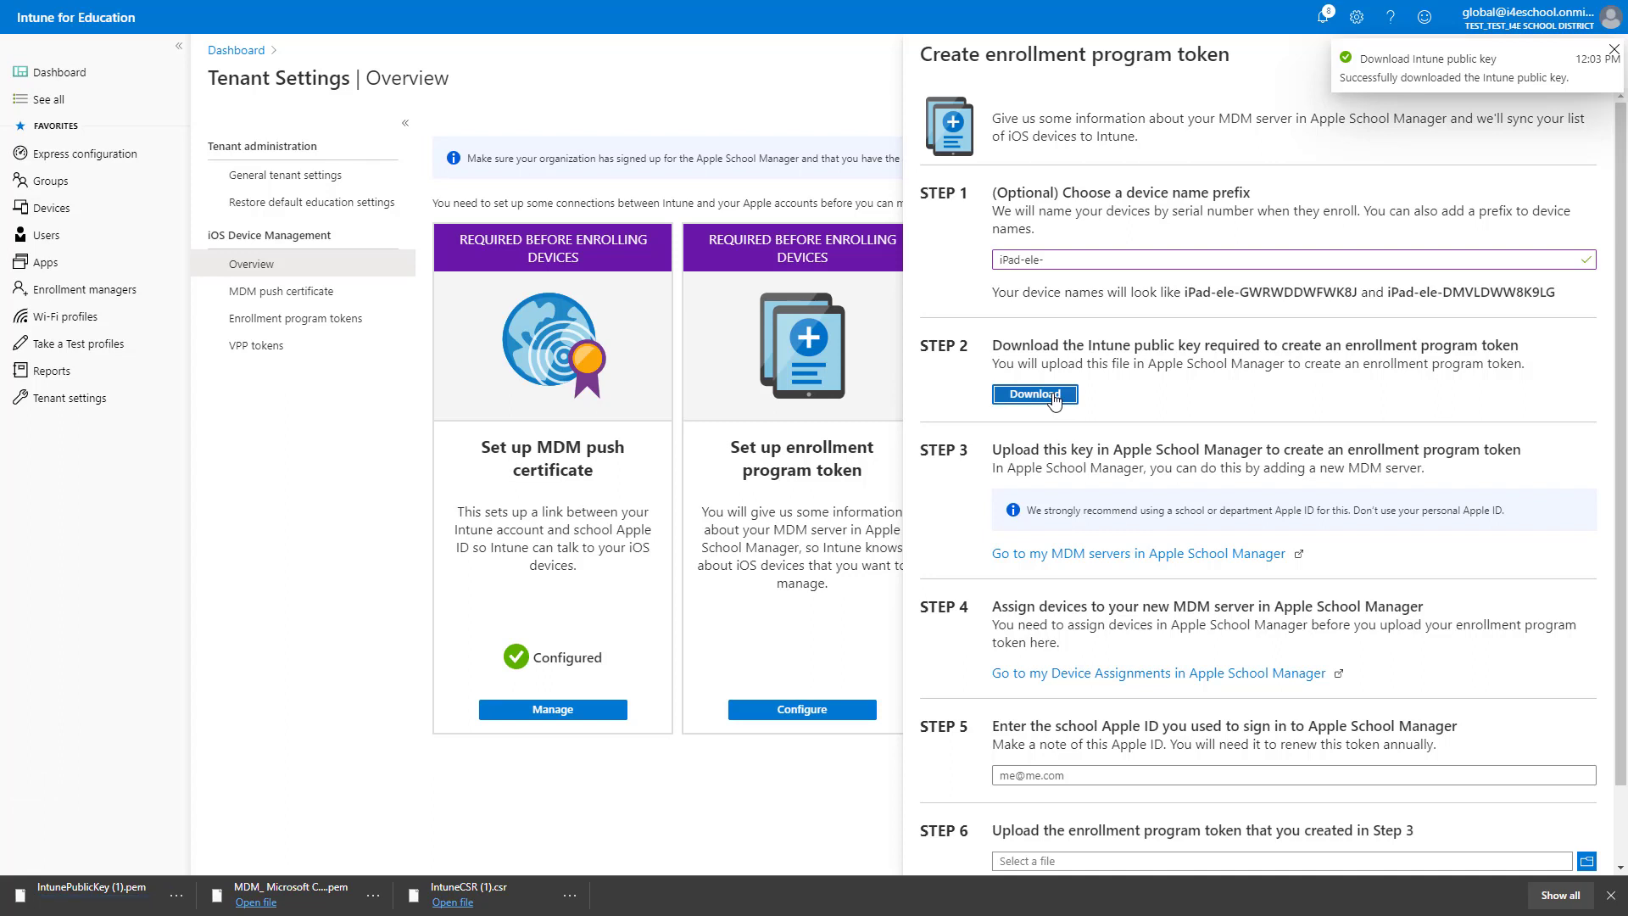
mouse_move(1096, 554)
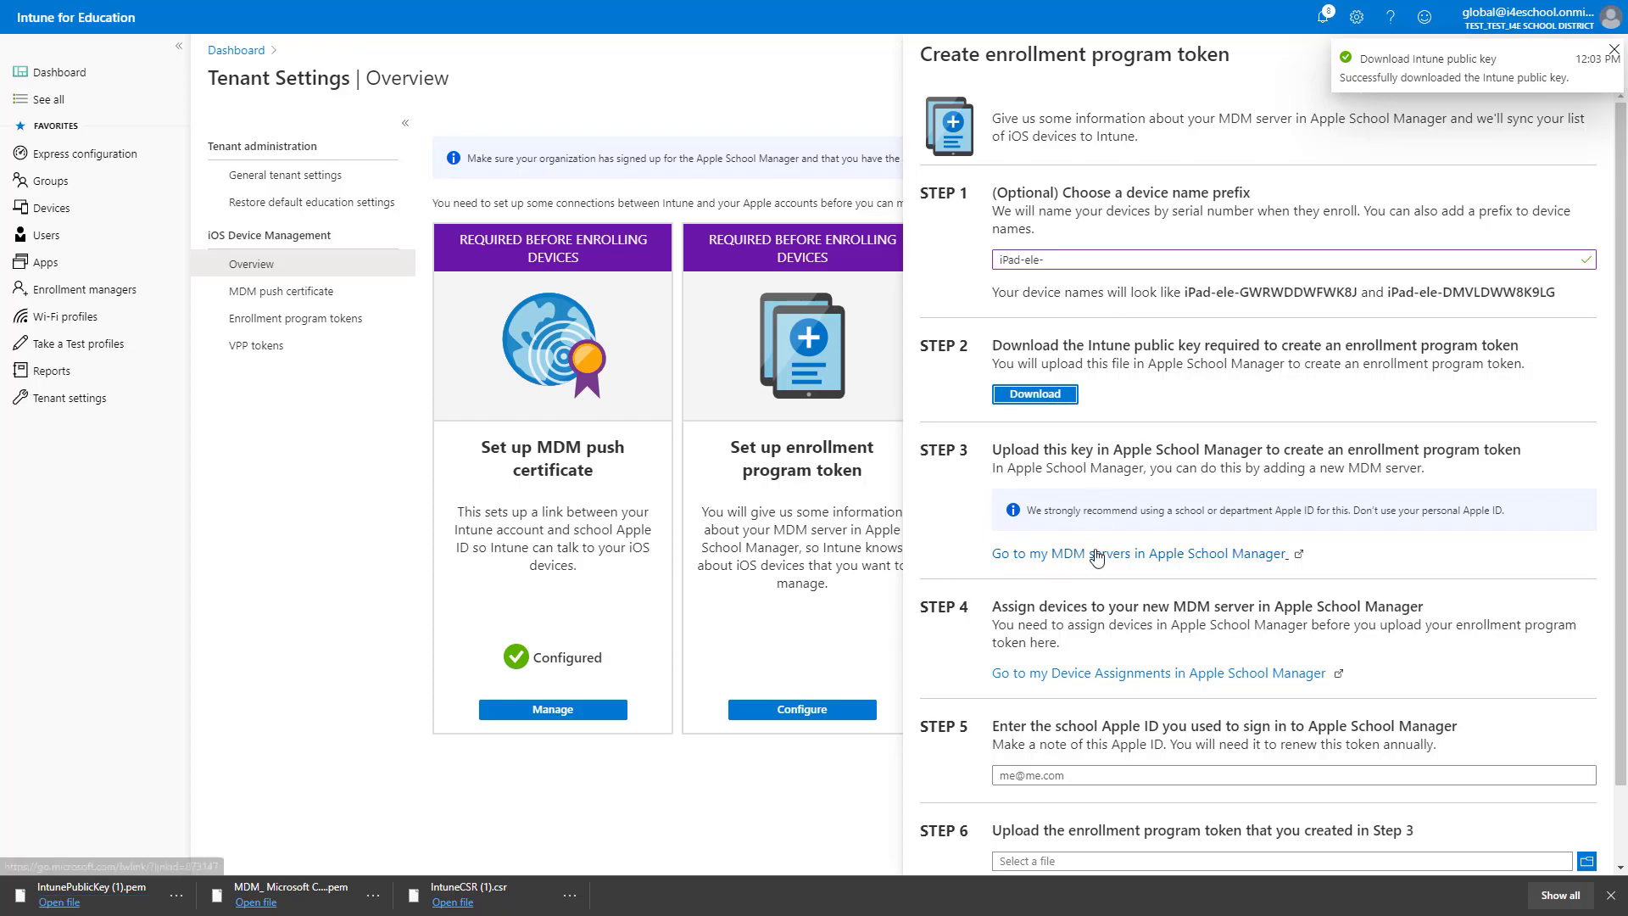
left_click(1132, 554)
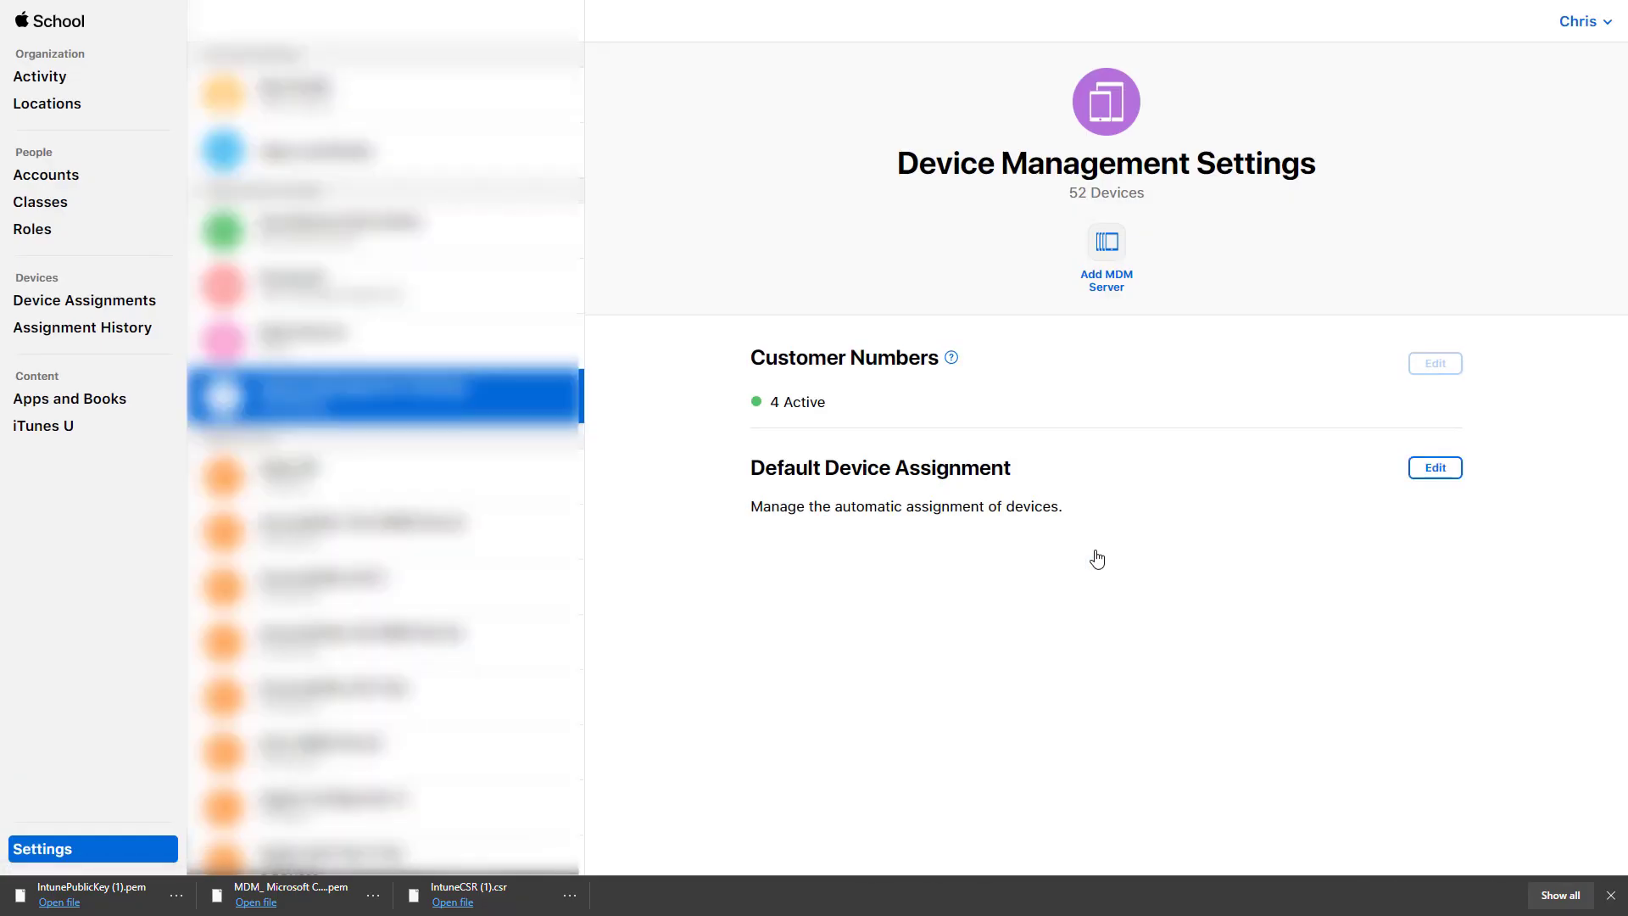
mouse_move(1120, 453)
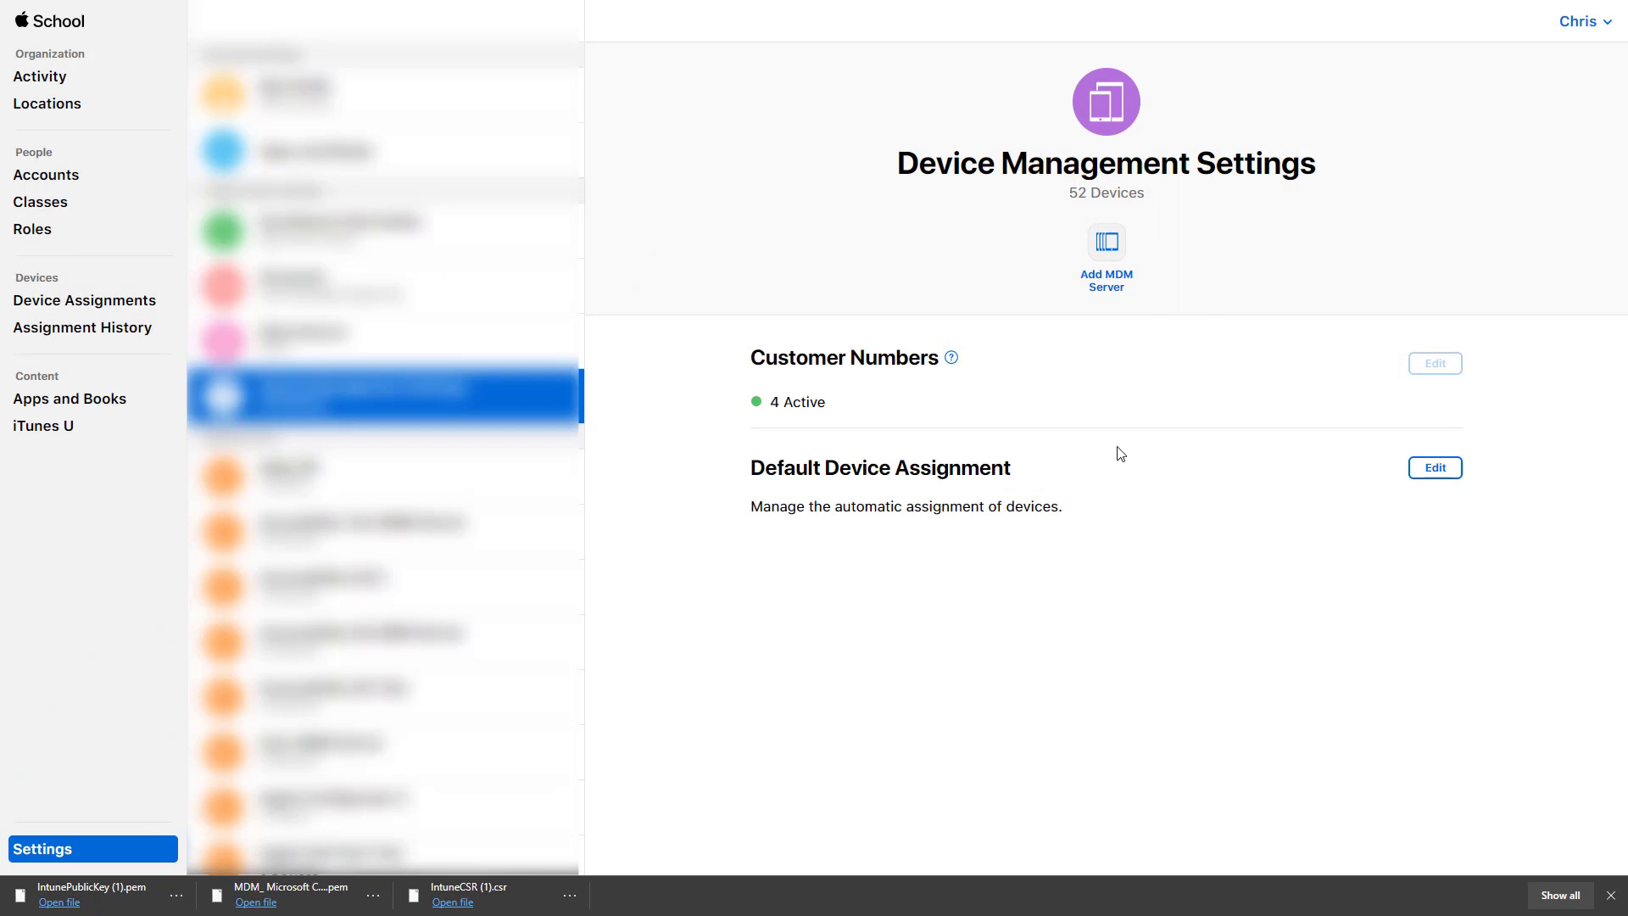
Add and save MDM server 'I4E School MDM' using the Intune public key
left_click(1106, 258)
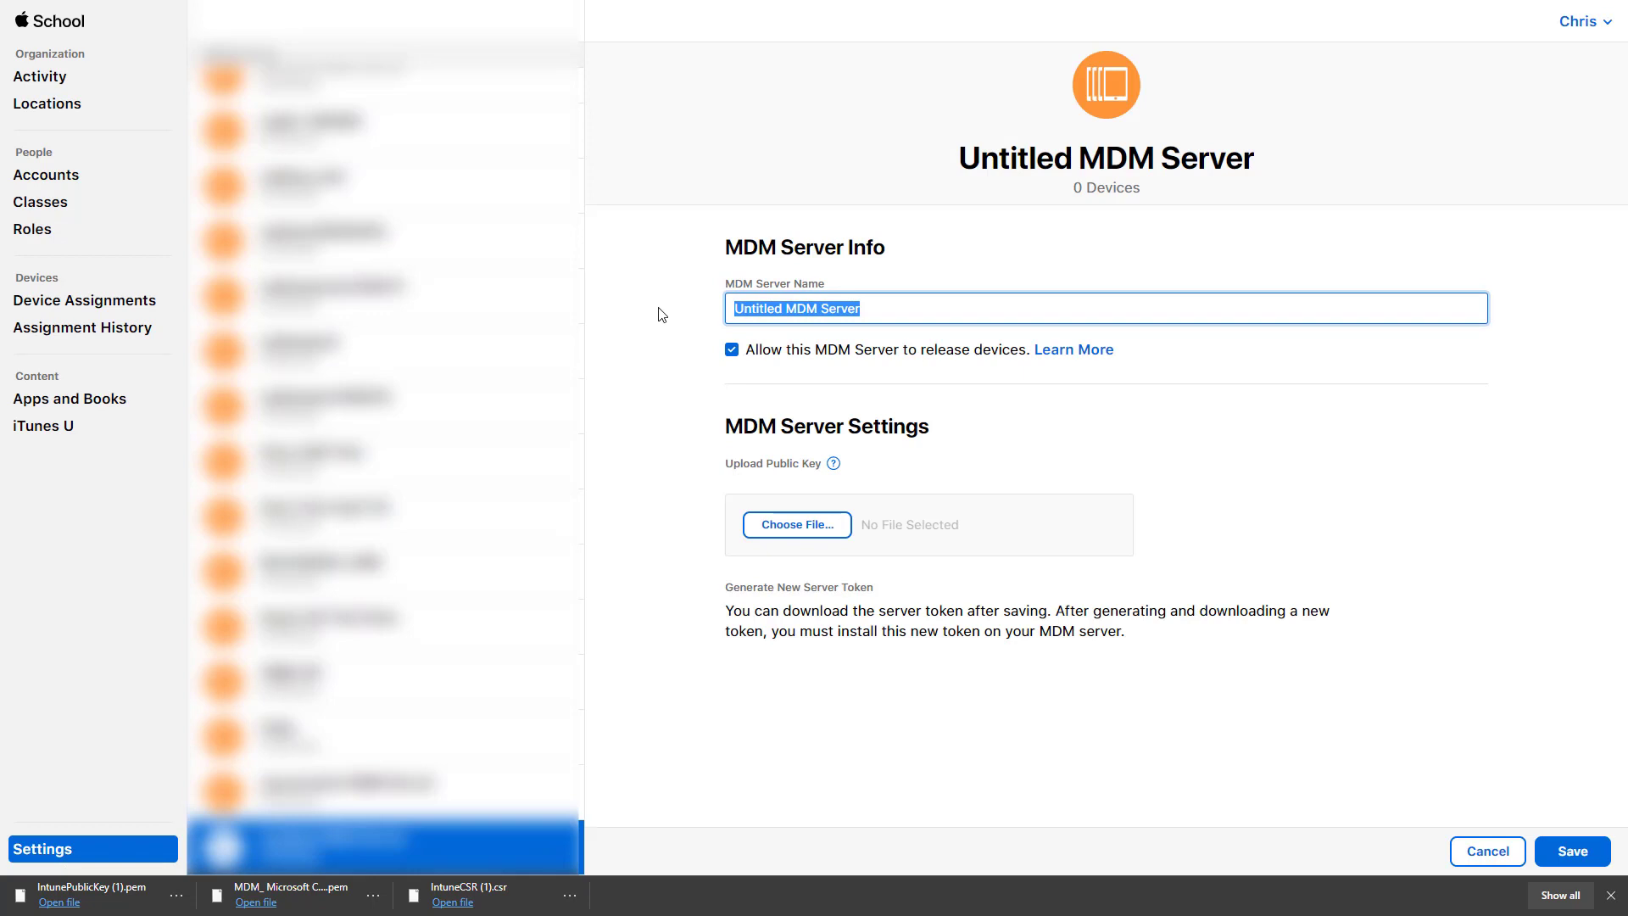
type("I4E")
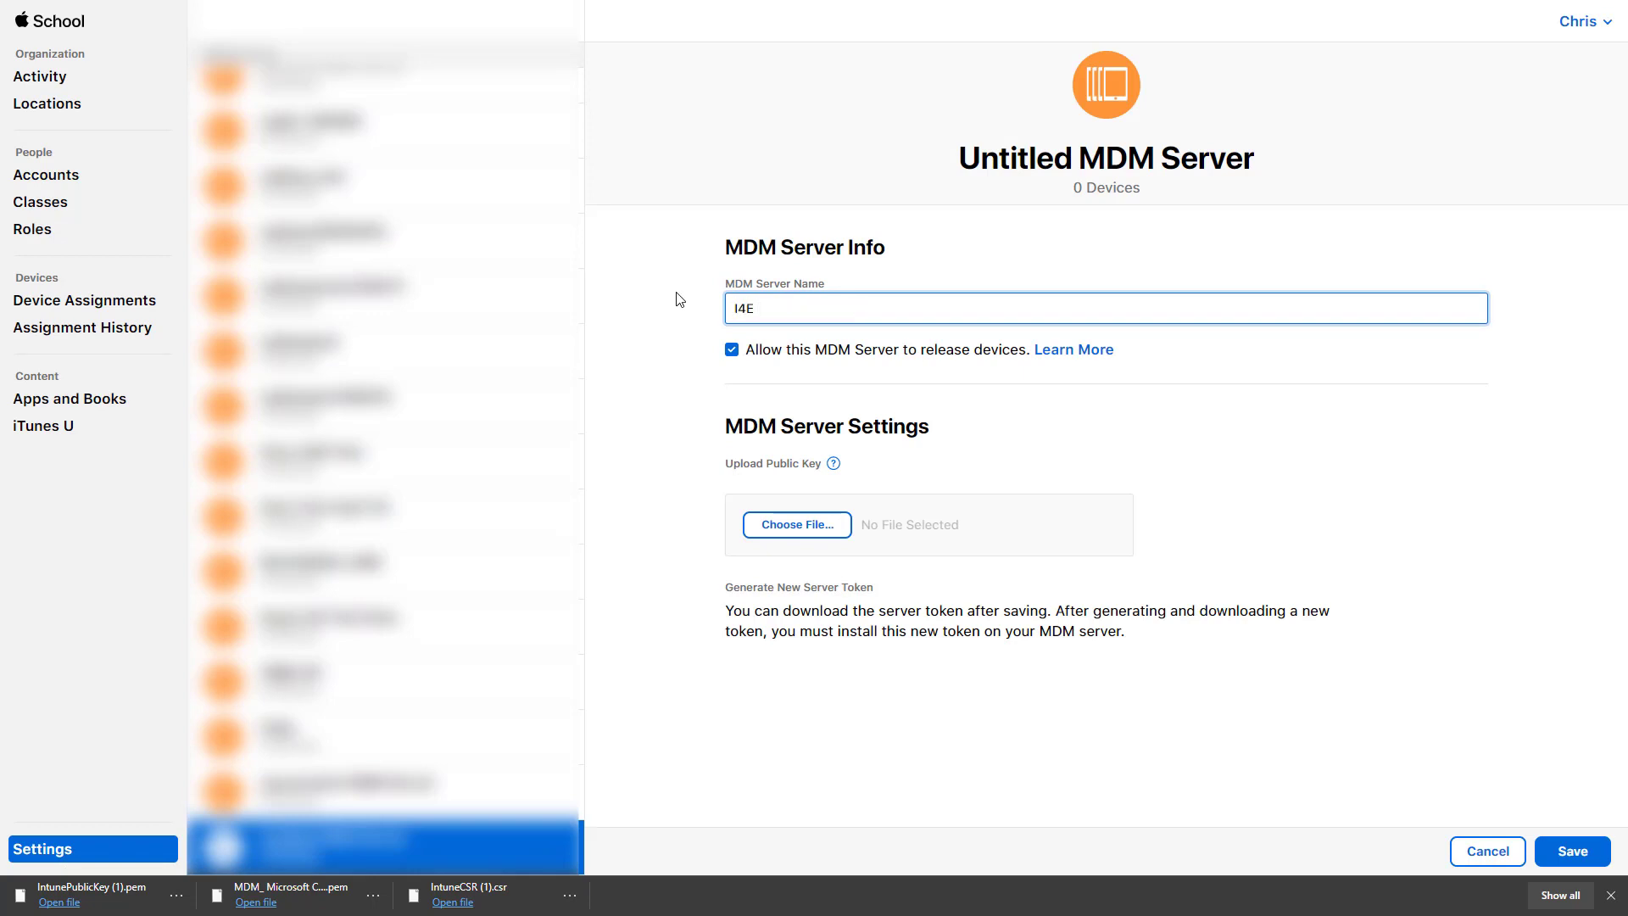
type("School MDM")
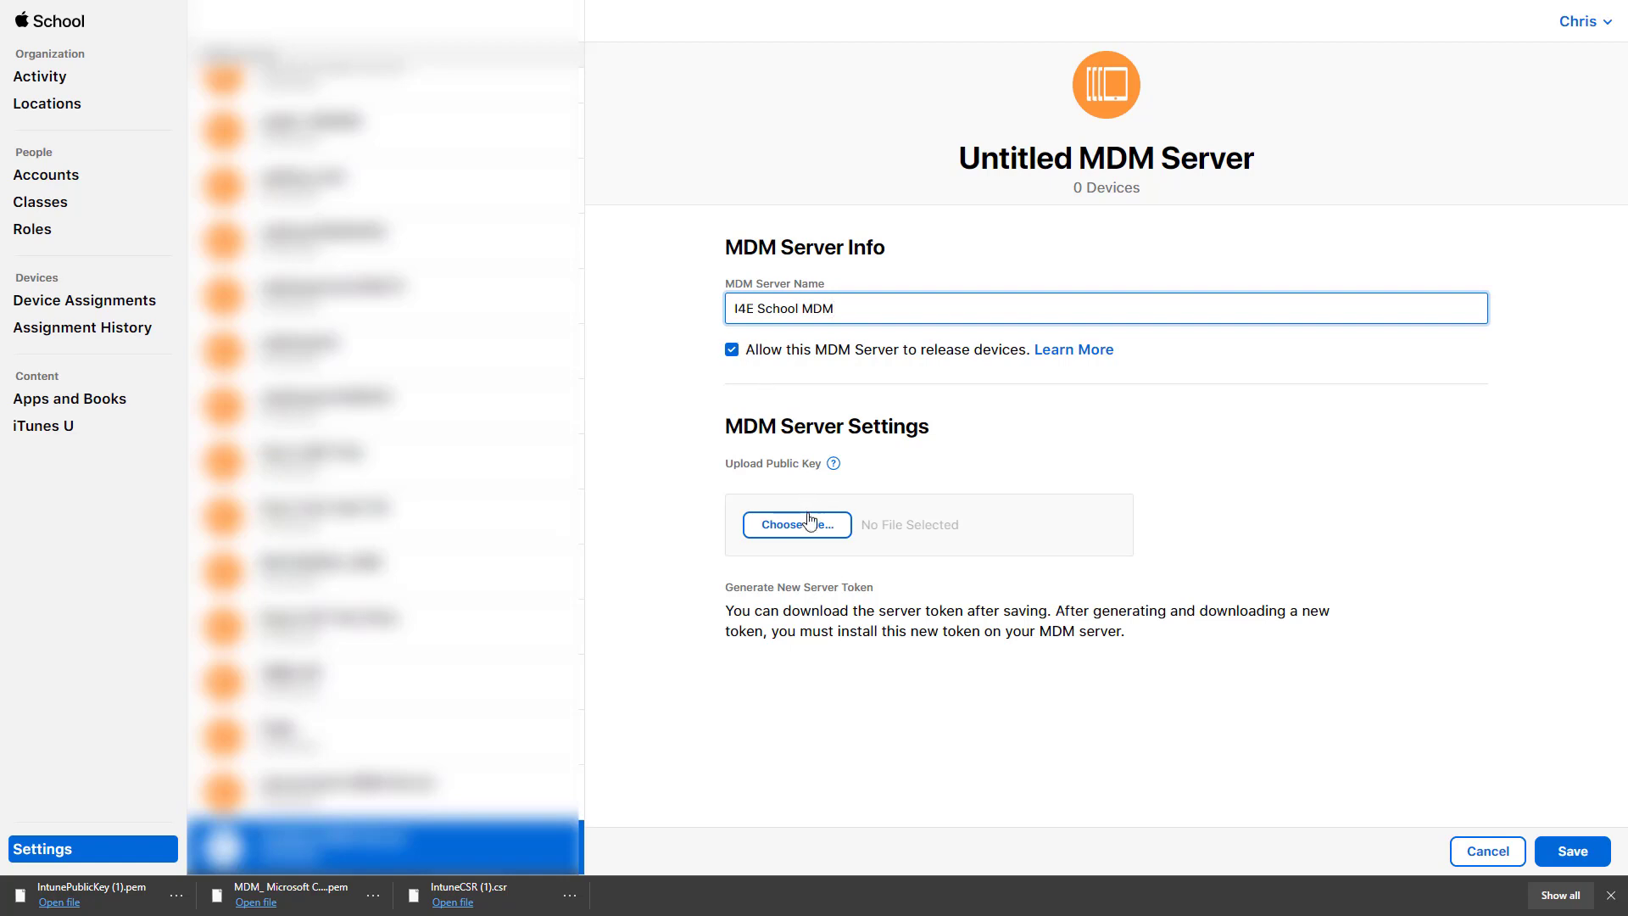
left_click(796, 524)
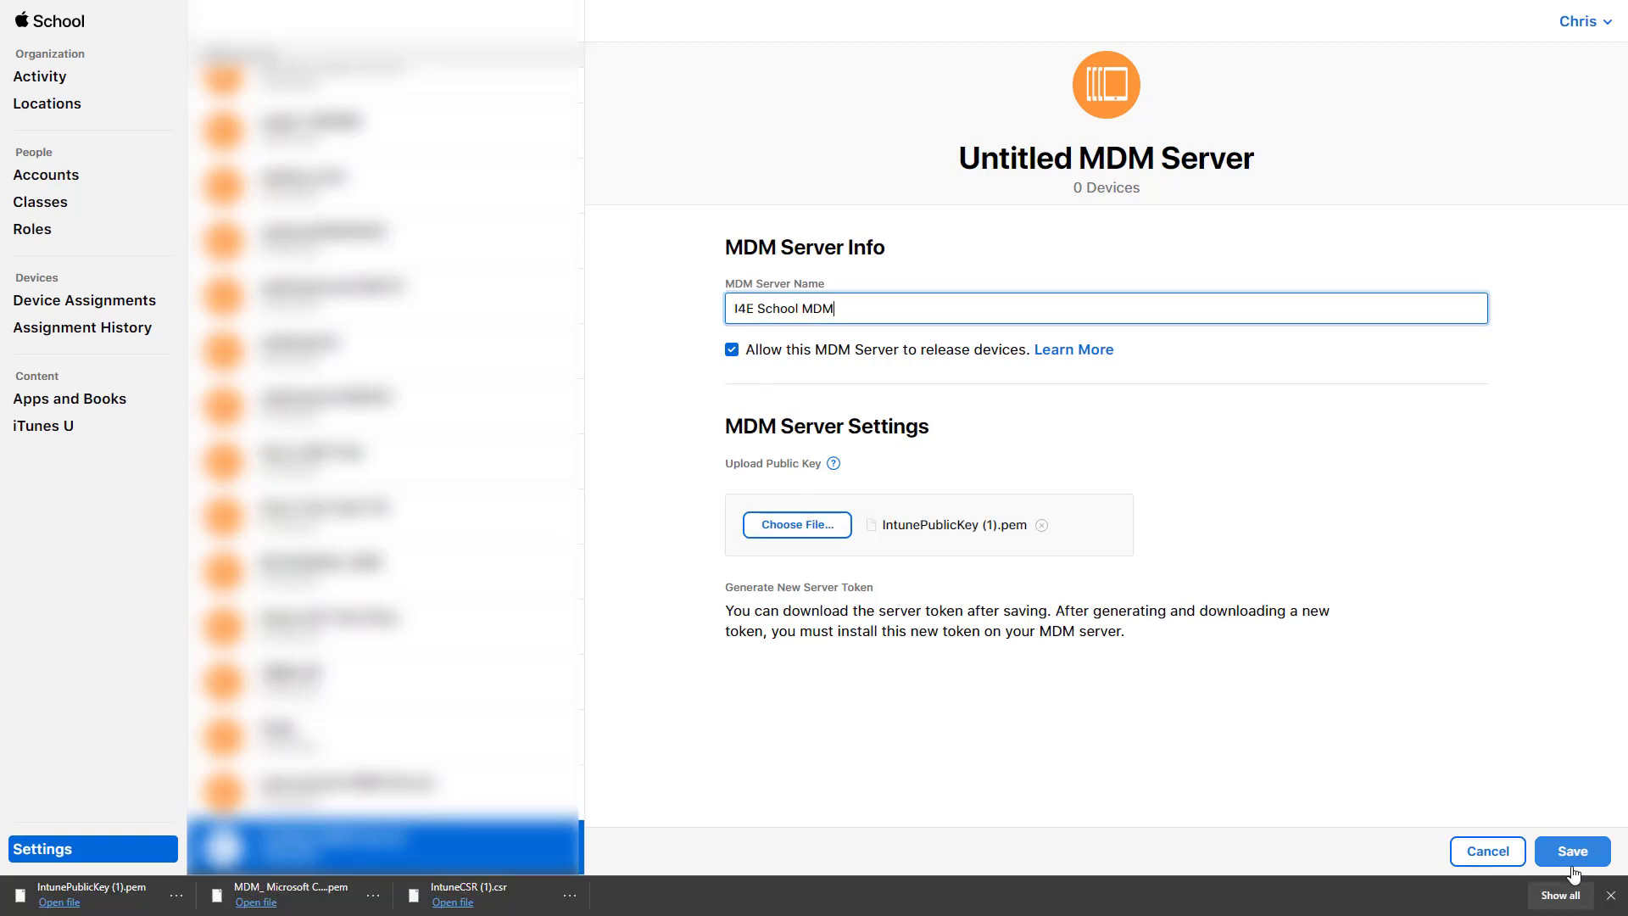
left_click(1571, 850)
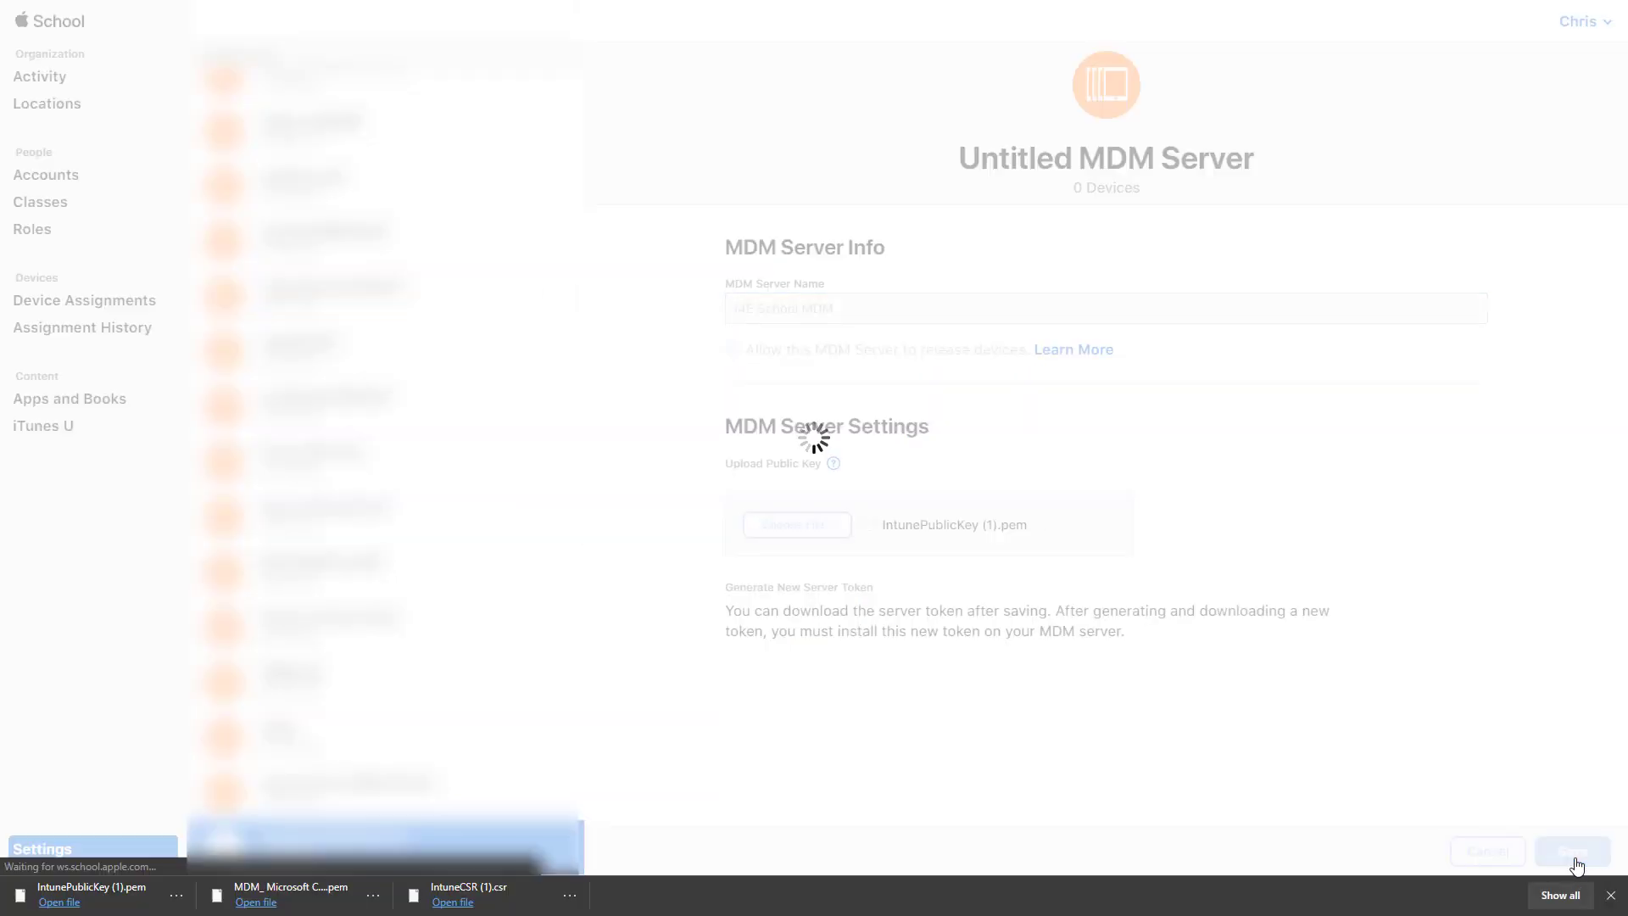
left_click(1571, 851)
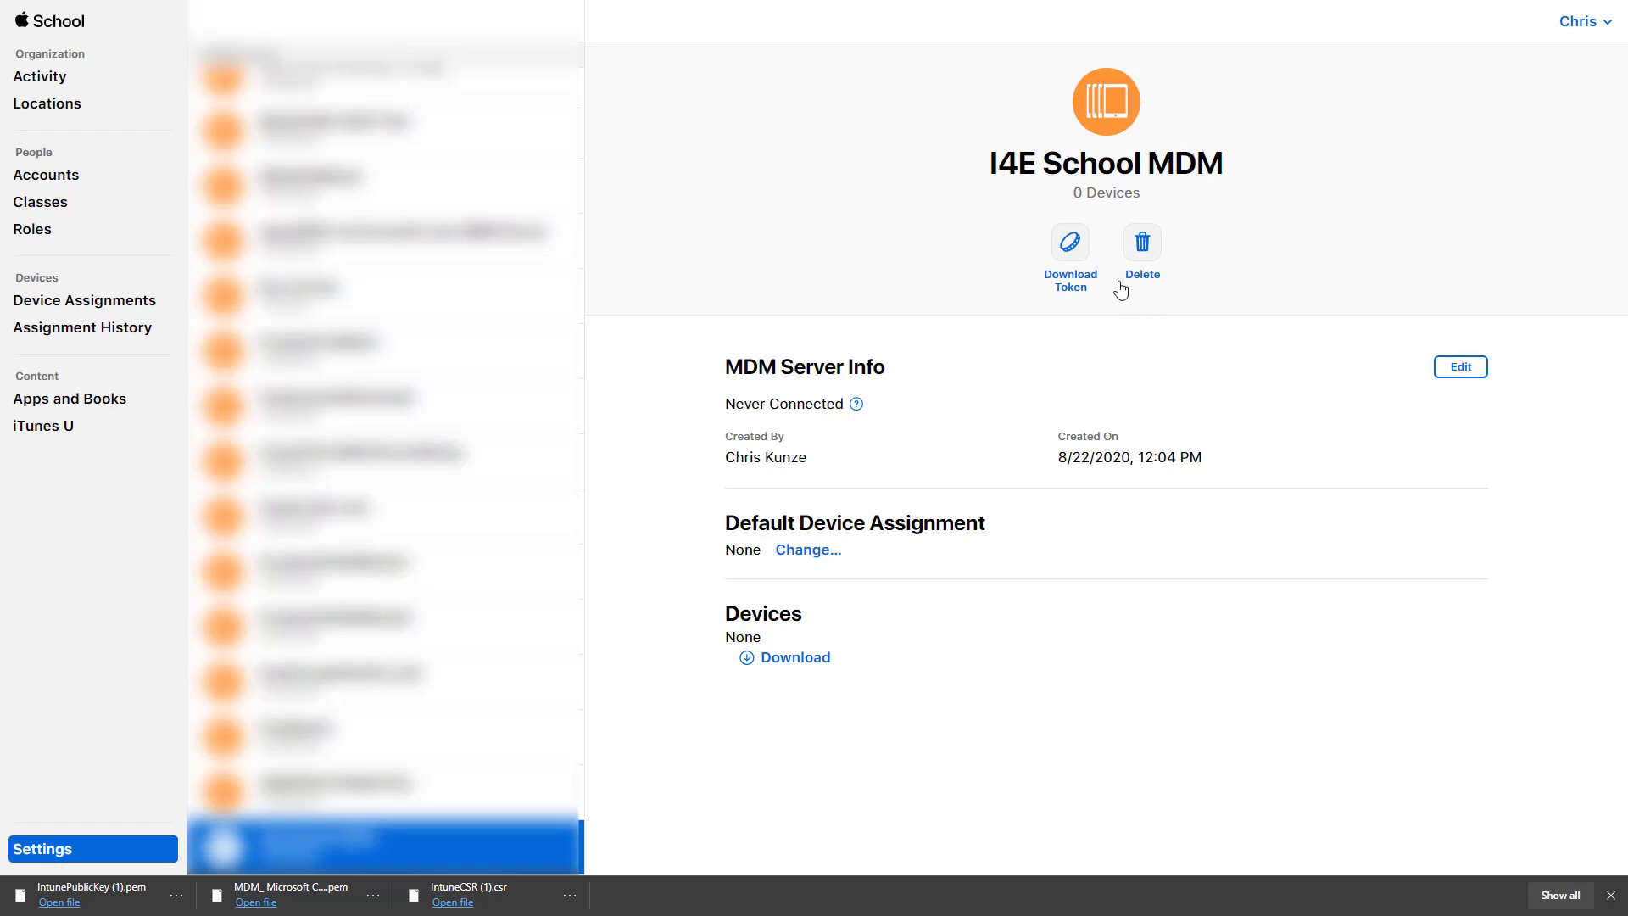
Download the server token for I4E School MDM
left_click(1069, 241)
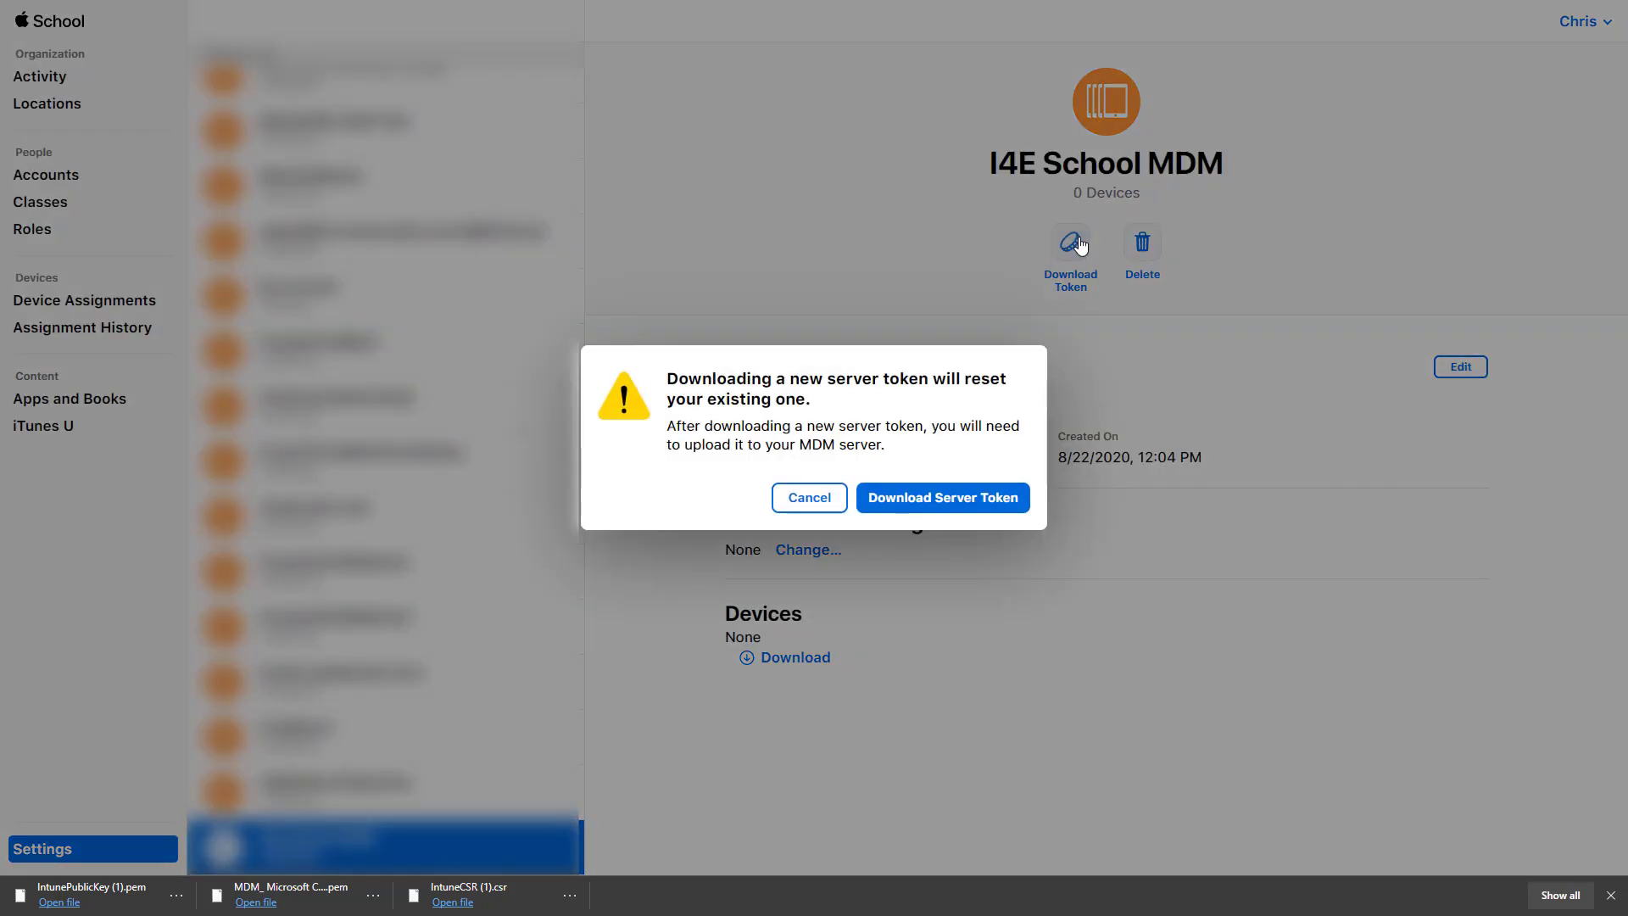
left_click(941, 498)
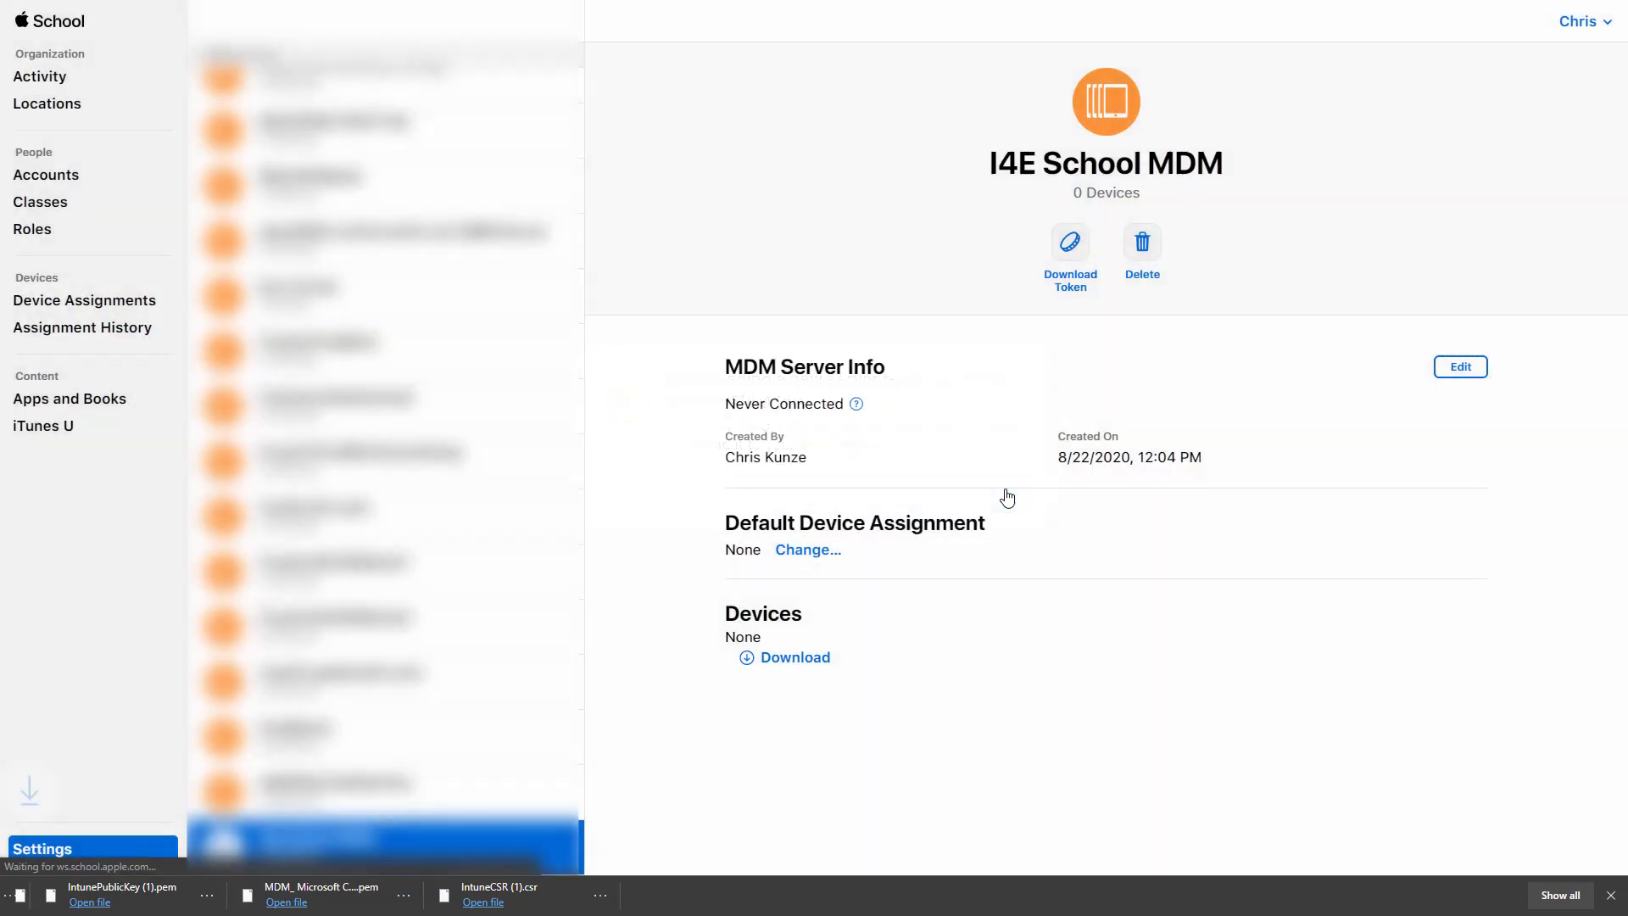
left_click(1069, 250)
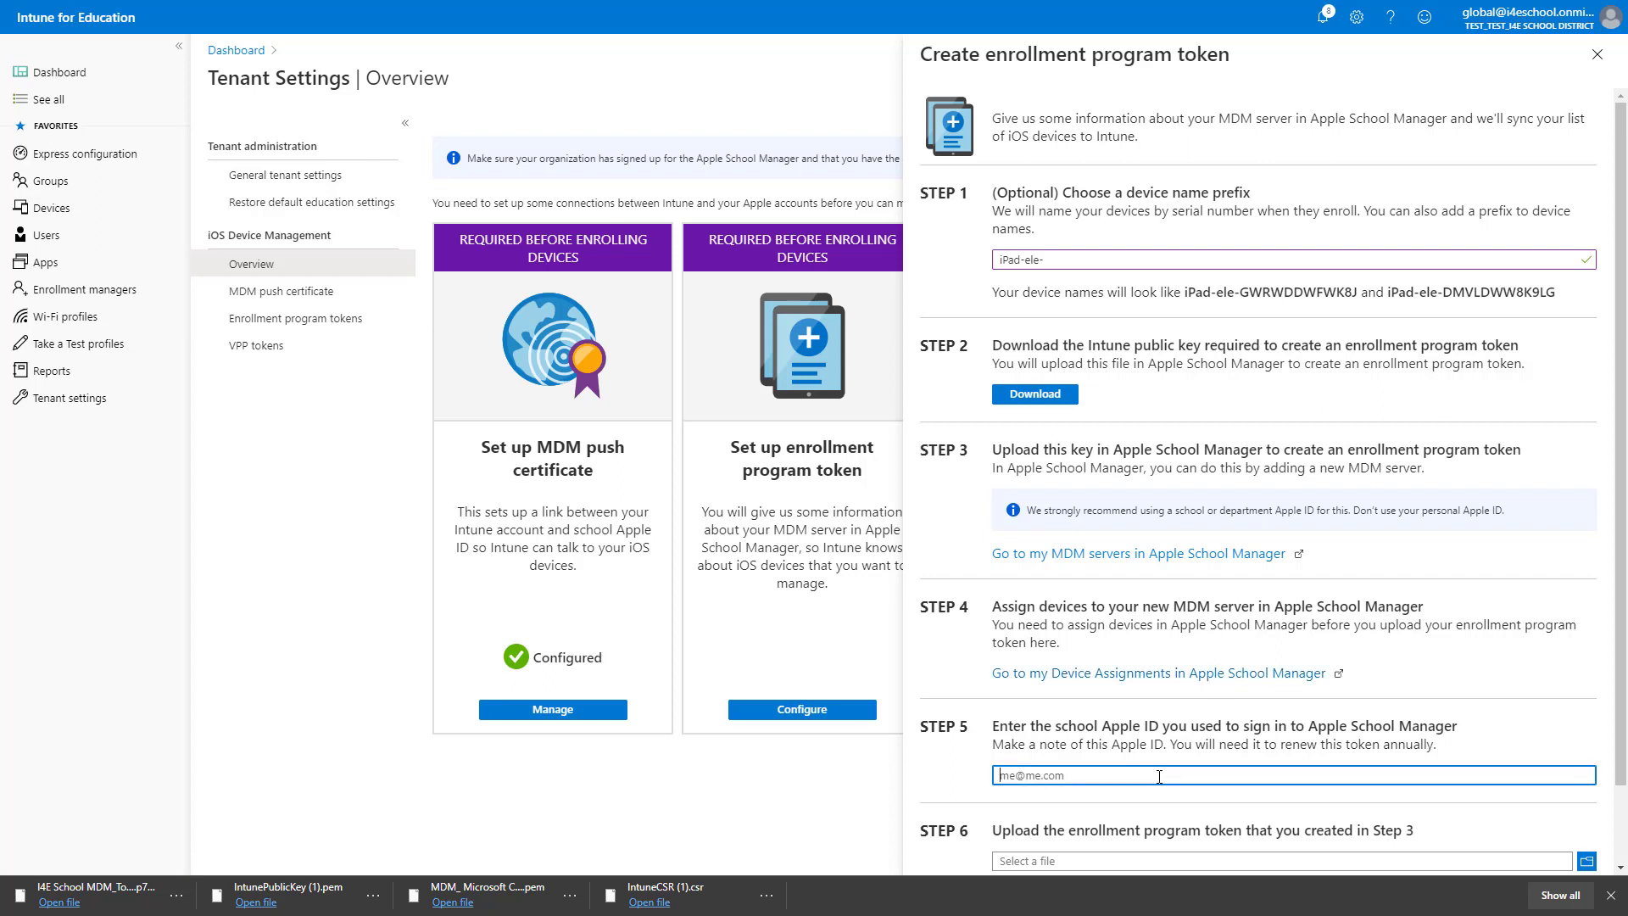
Save the enrollment program token with the Apple ID, .p7m file and Apple permission
type("ck@")
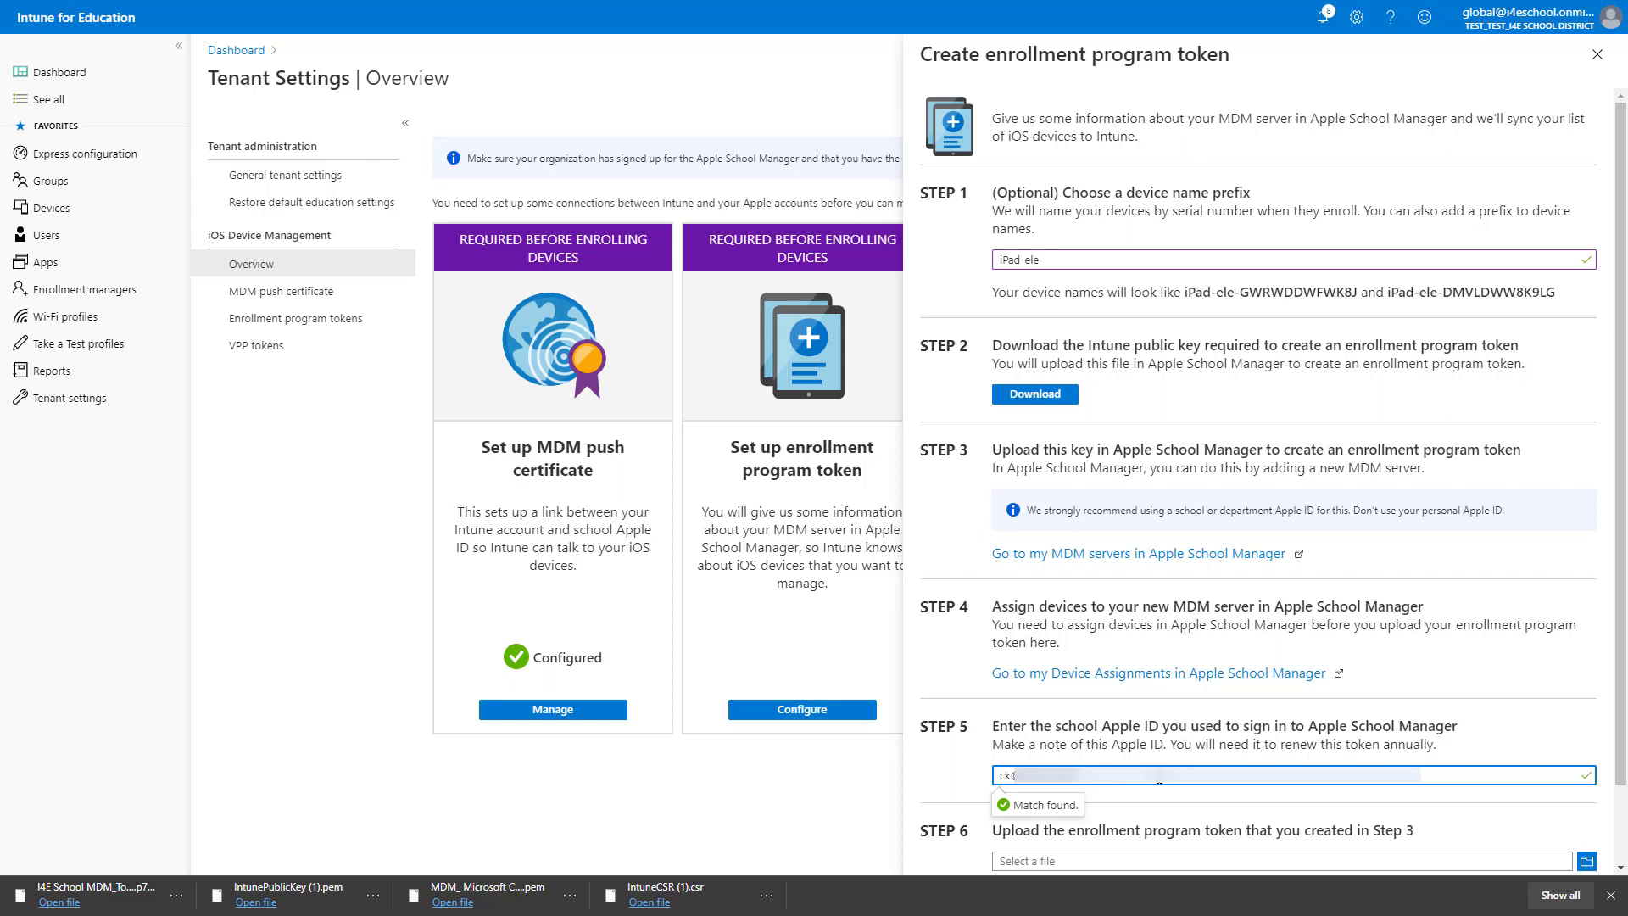
scroll("down", 3)
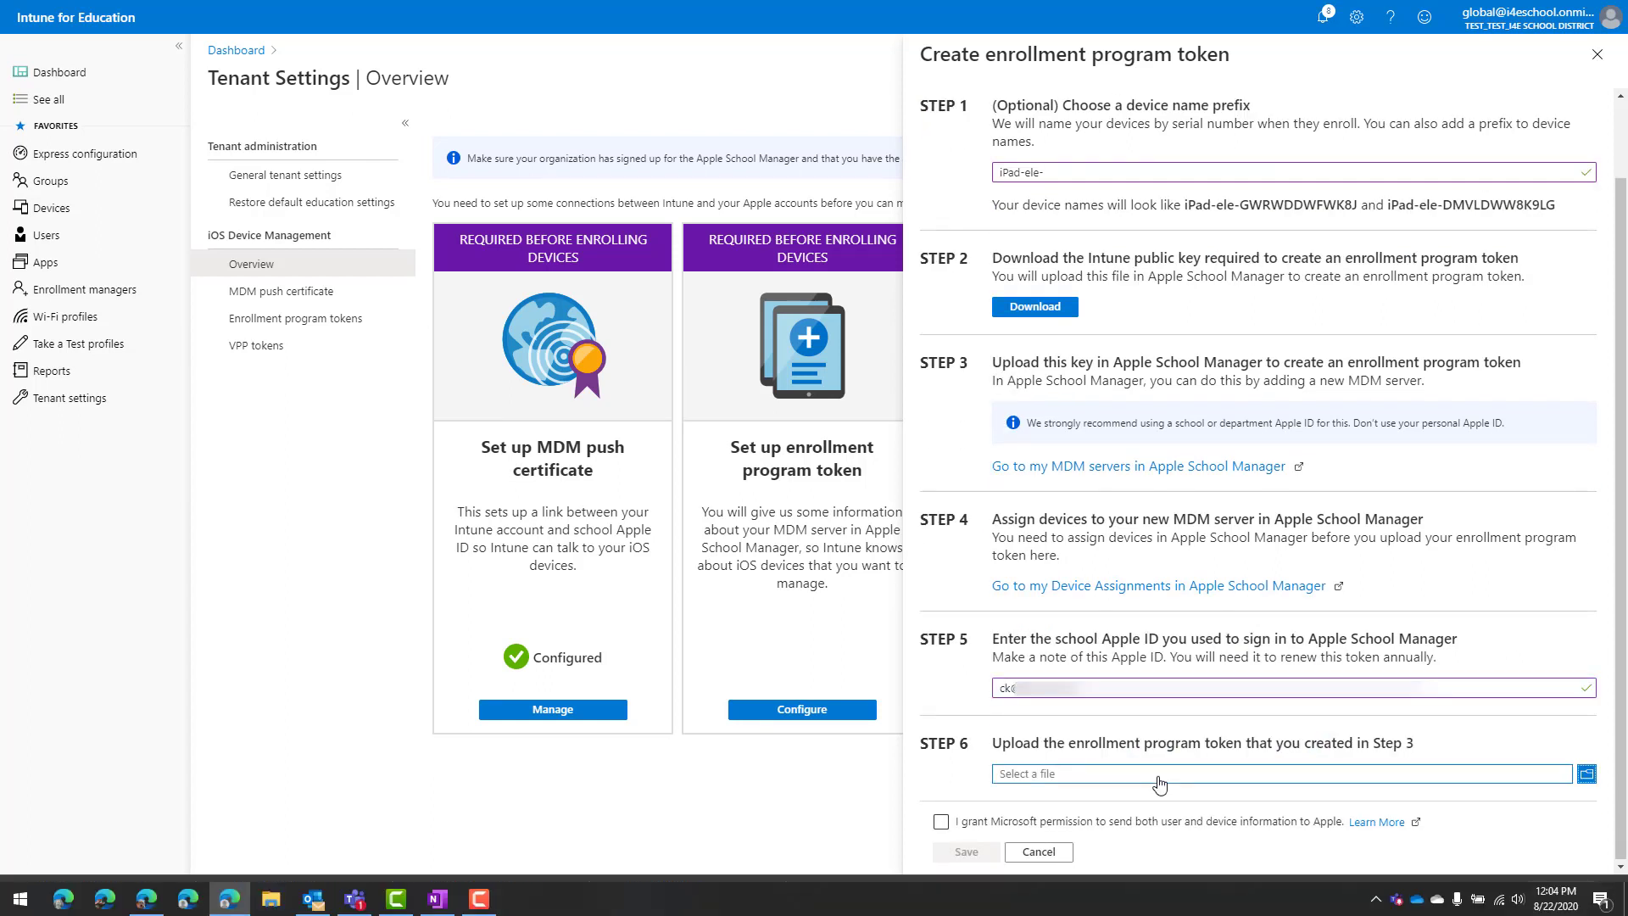
left_click(1585, 773)
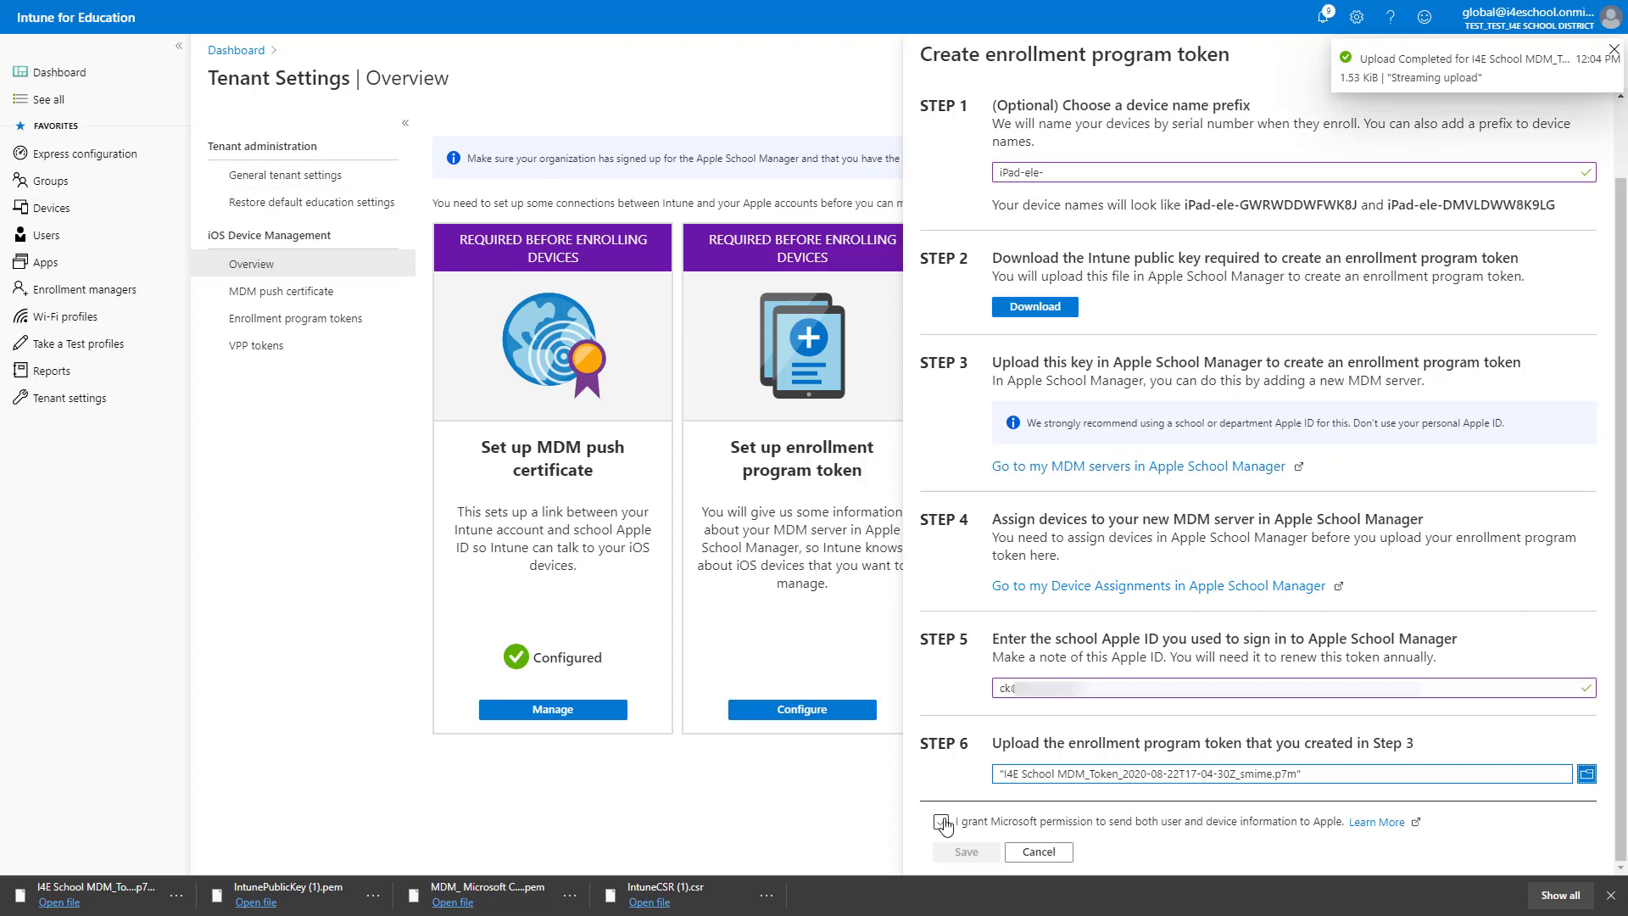
left_click(940, 820)
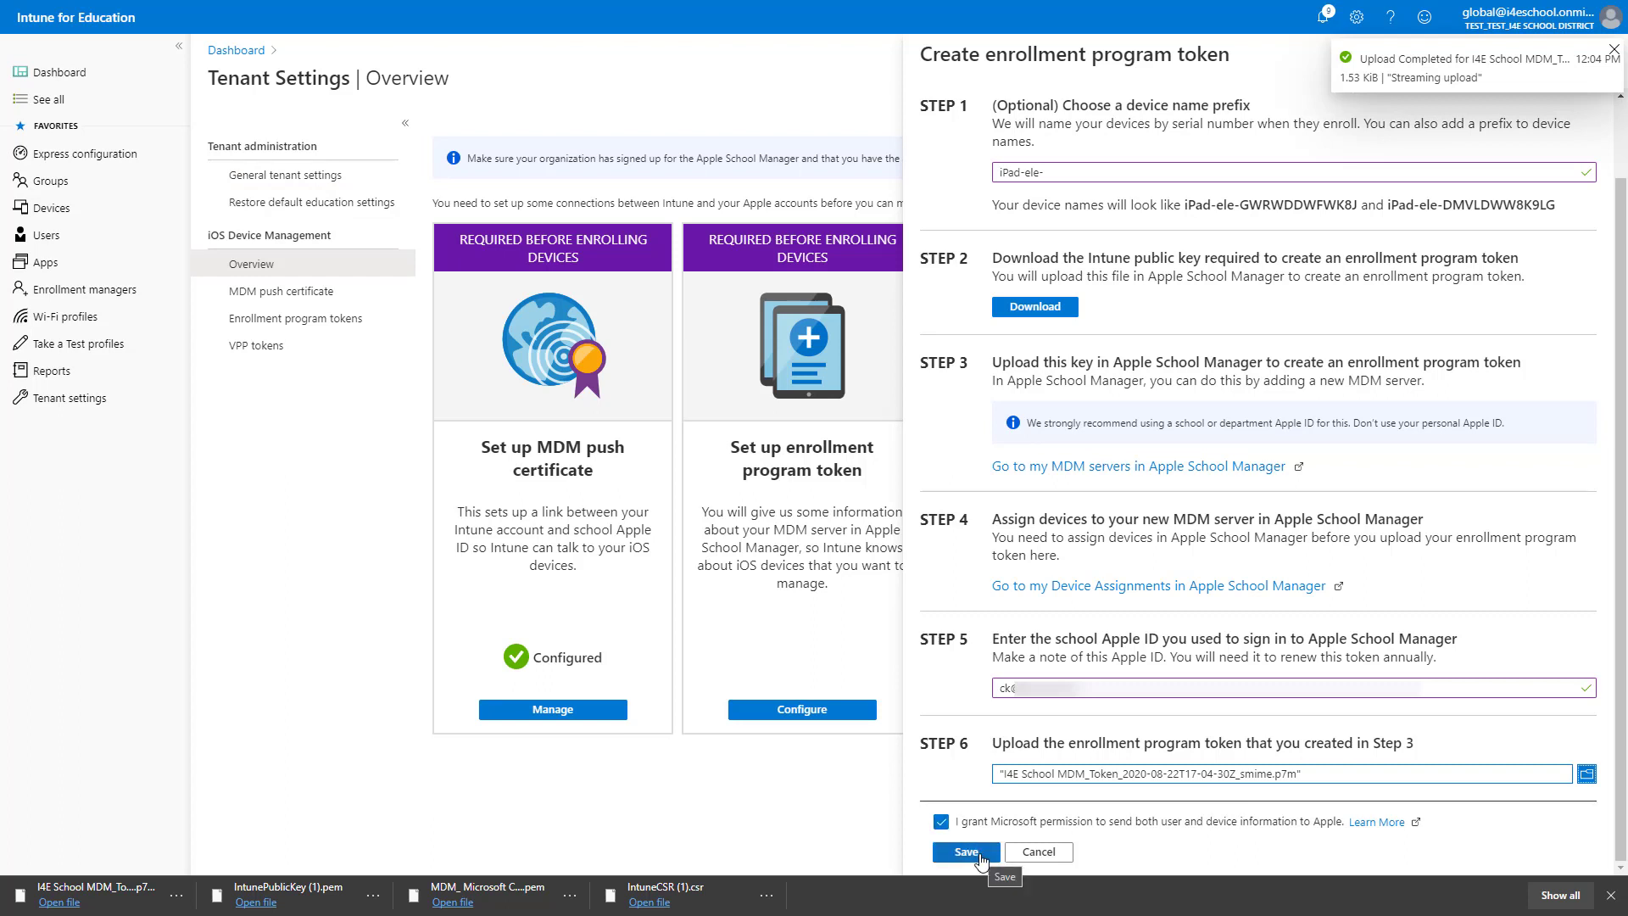
left_click(964, 851)
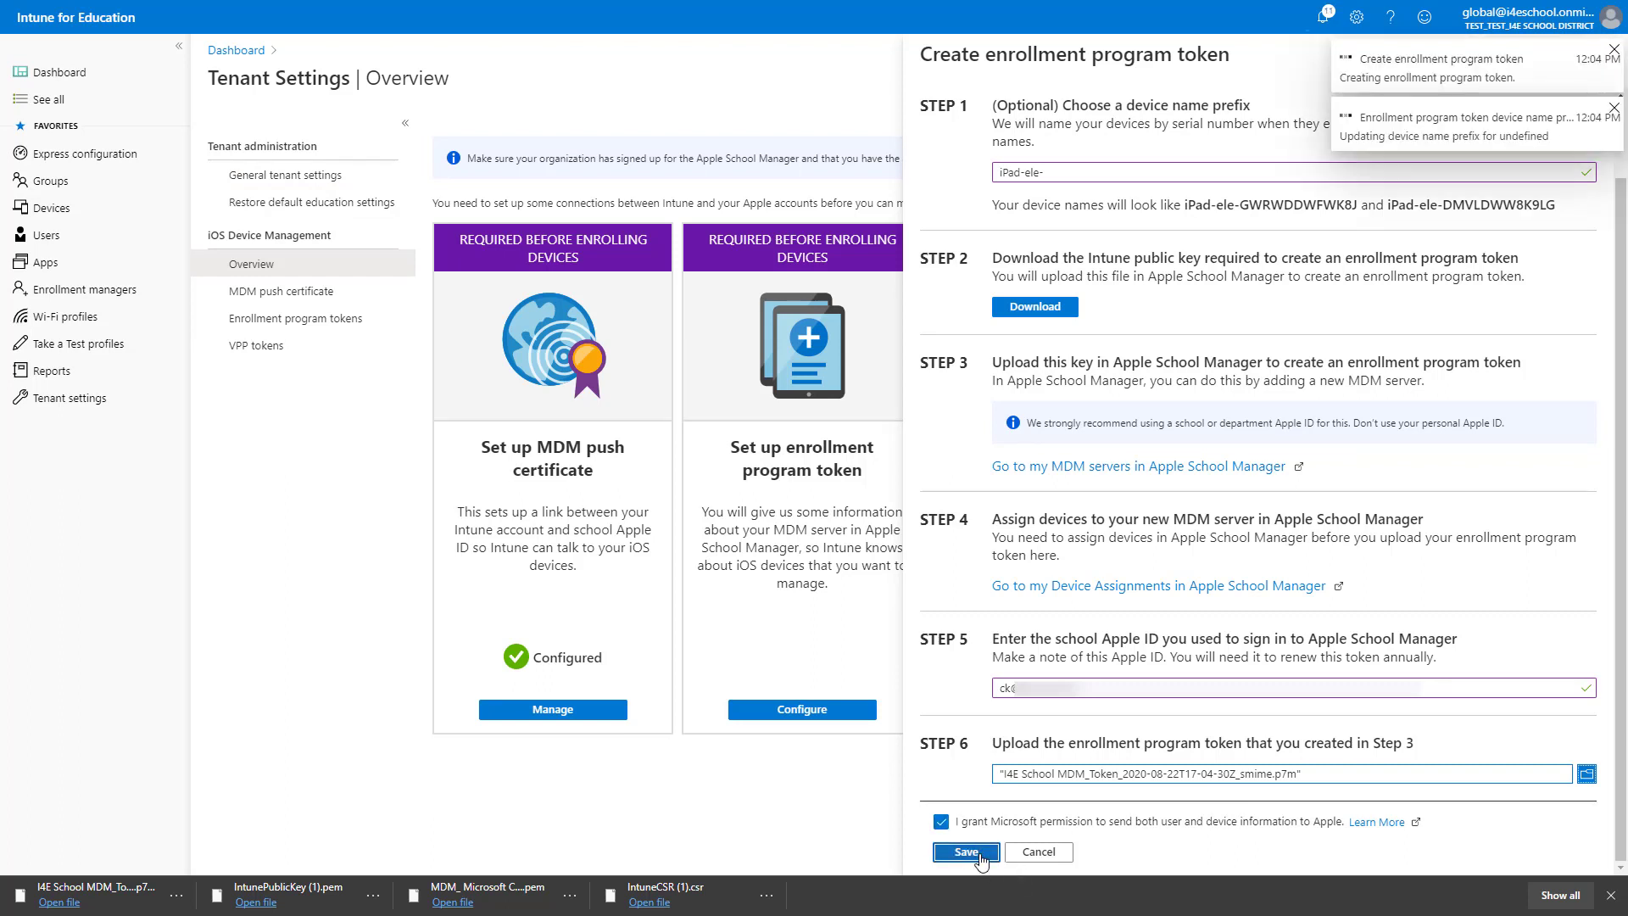
left_click(962, 851)
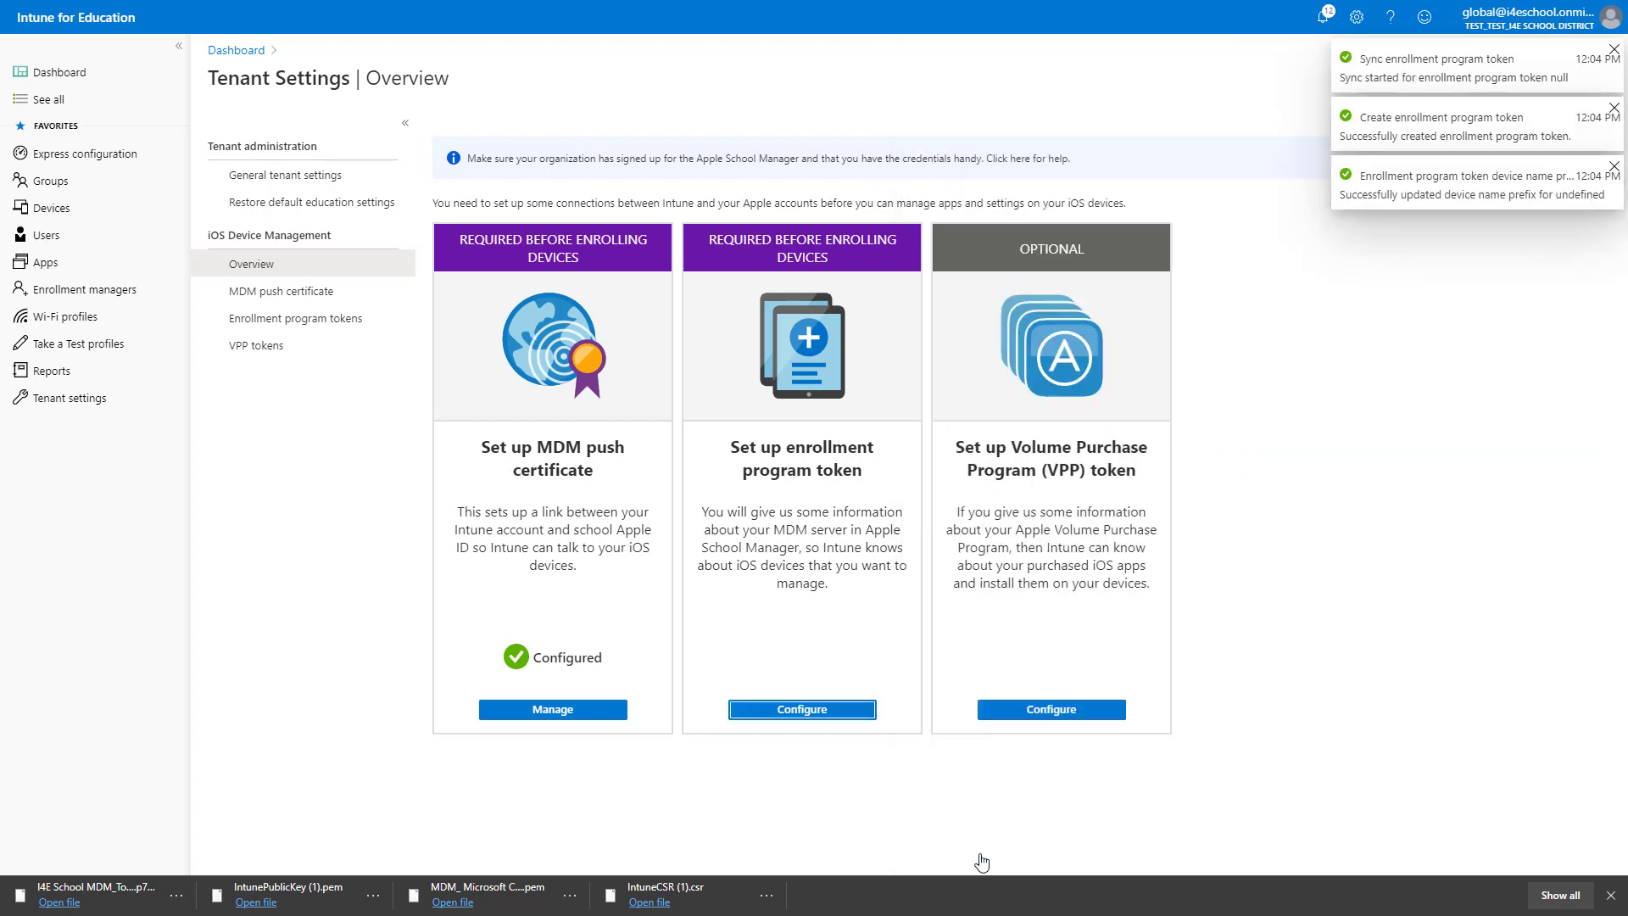
Open the token list, check I4E School MDM's devices ready to enroll, and close its details
left_click(799, 708)
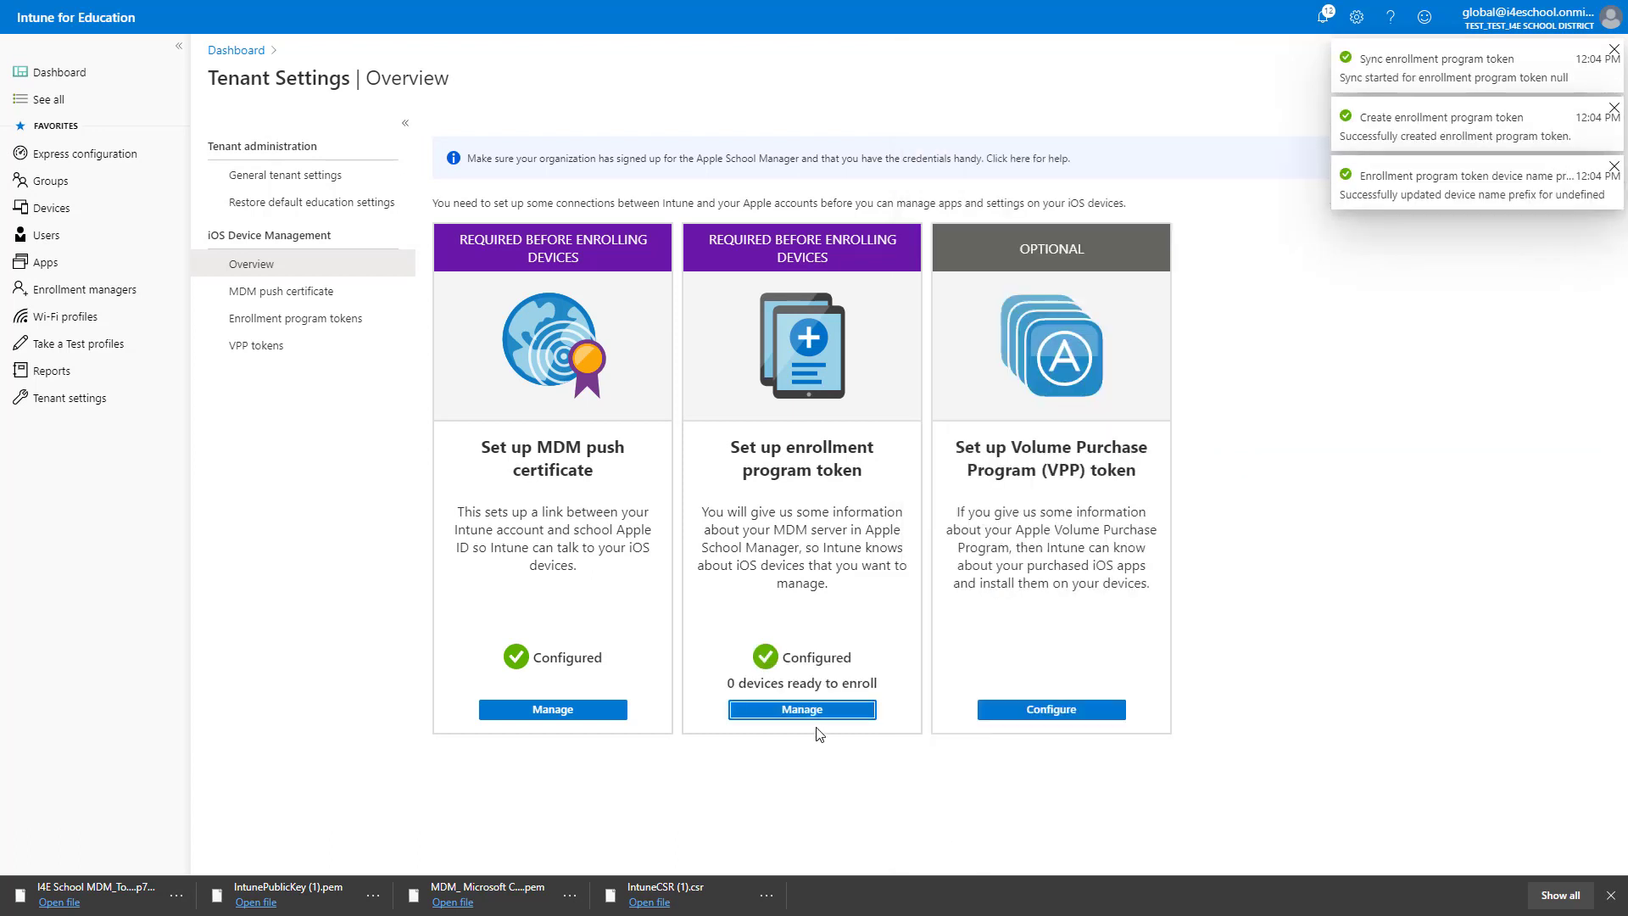
left_click(800, 709)
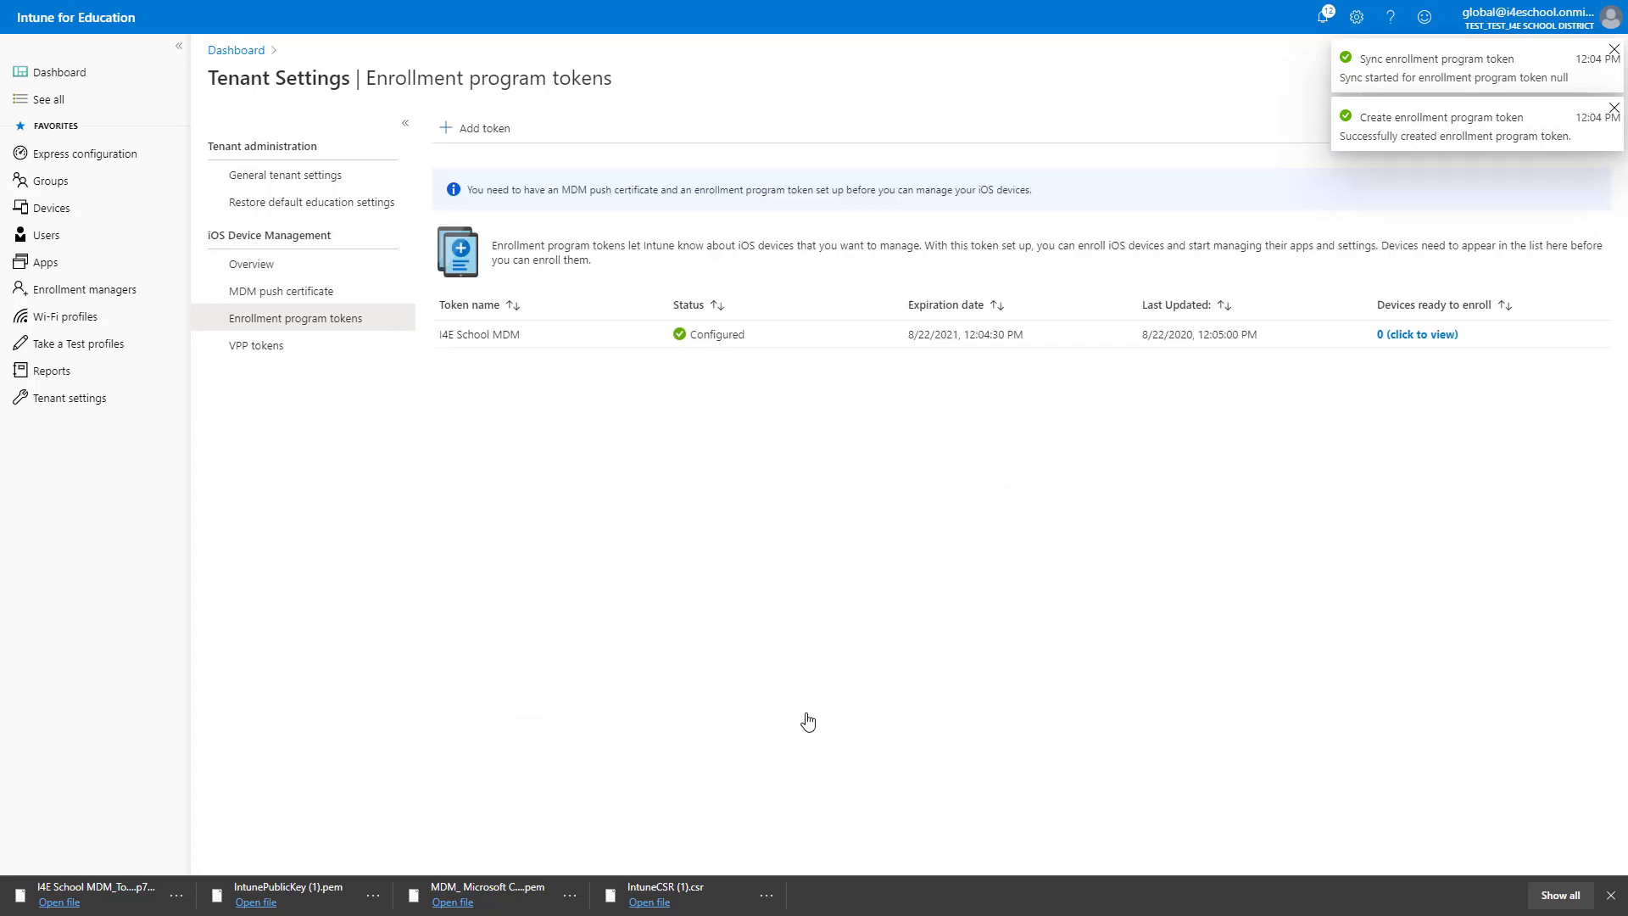
left_click(1416, 334)
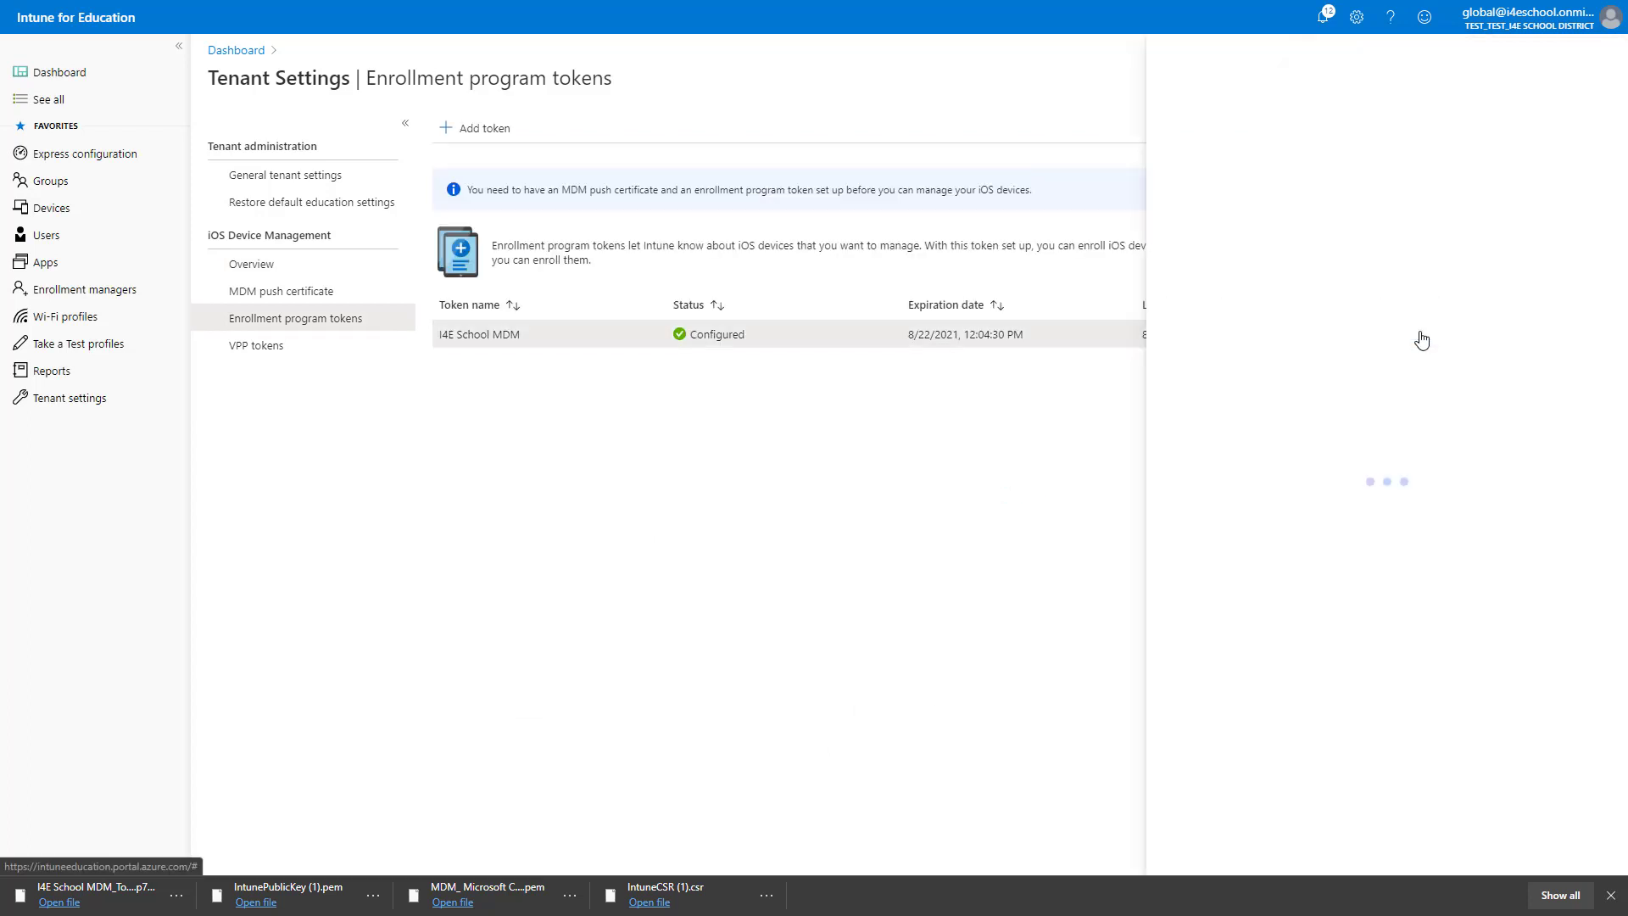
left_click(477, 333)
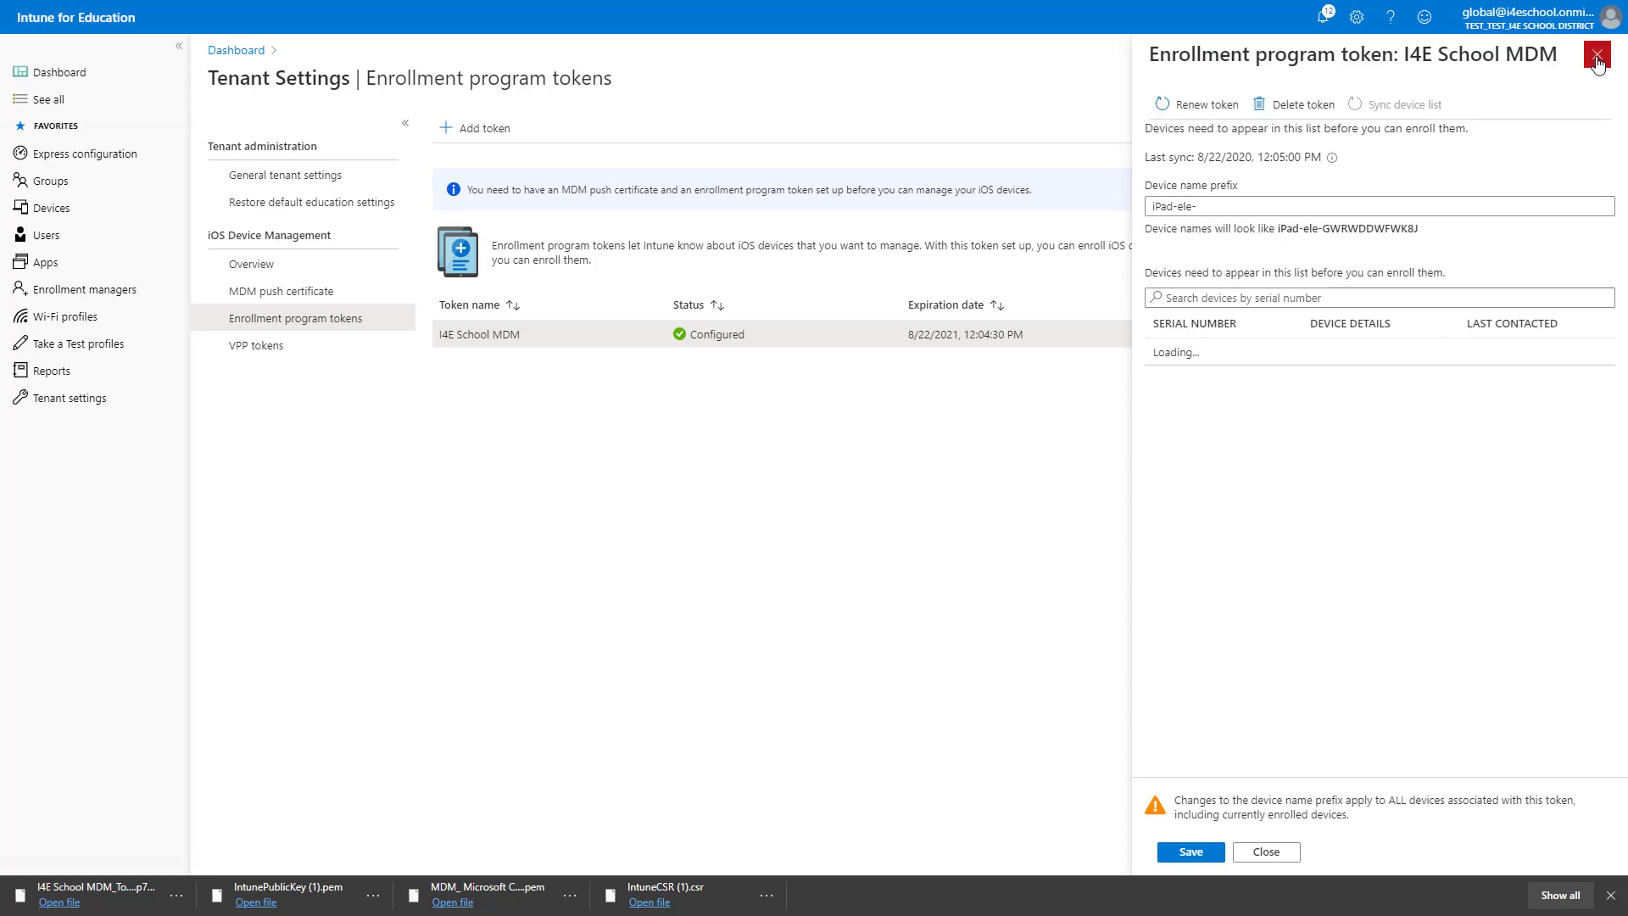
left_click(1597, 55)
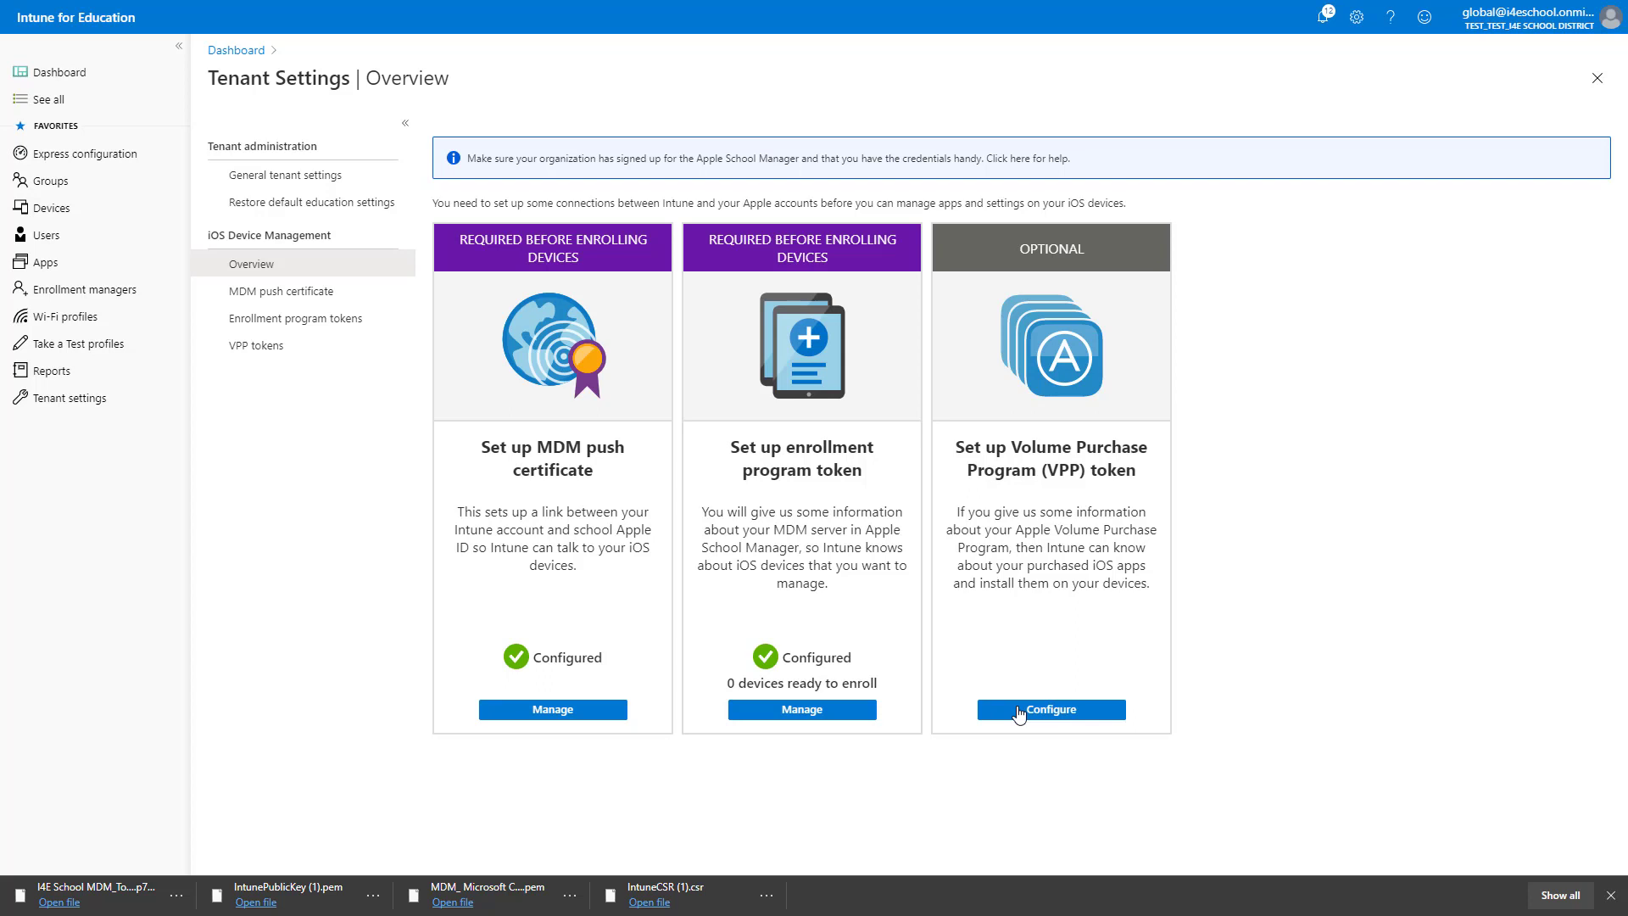
mouse_move(1039, 721)
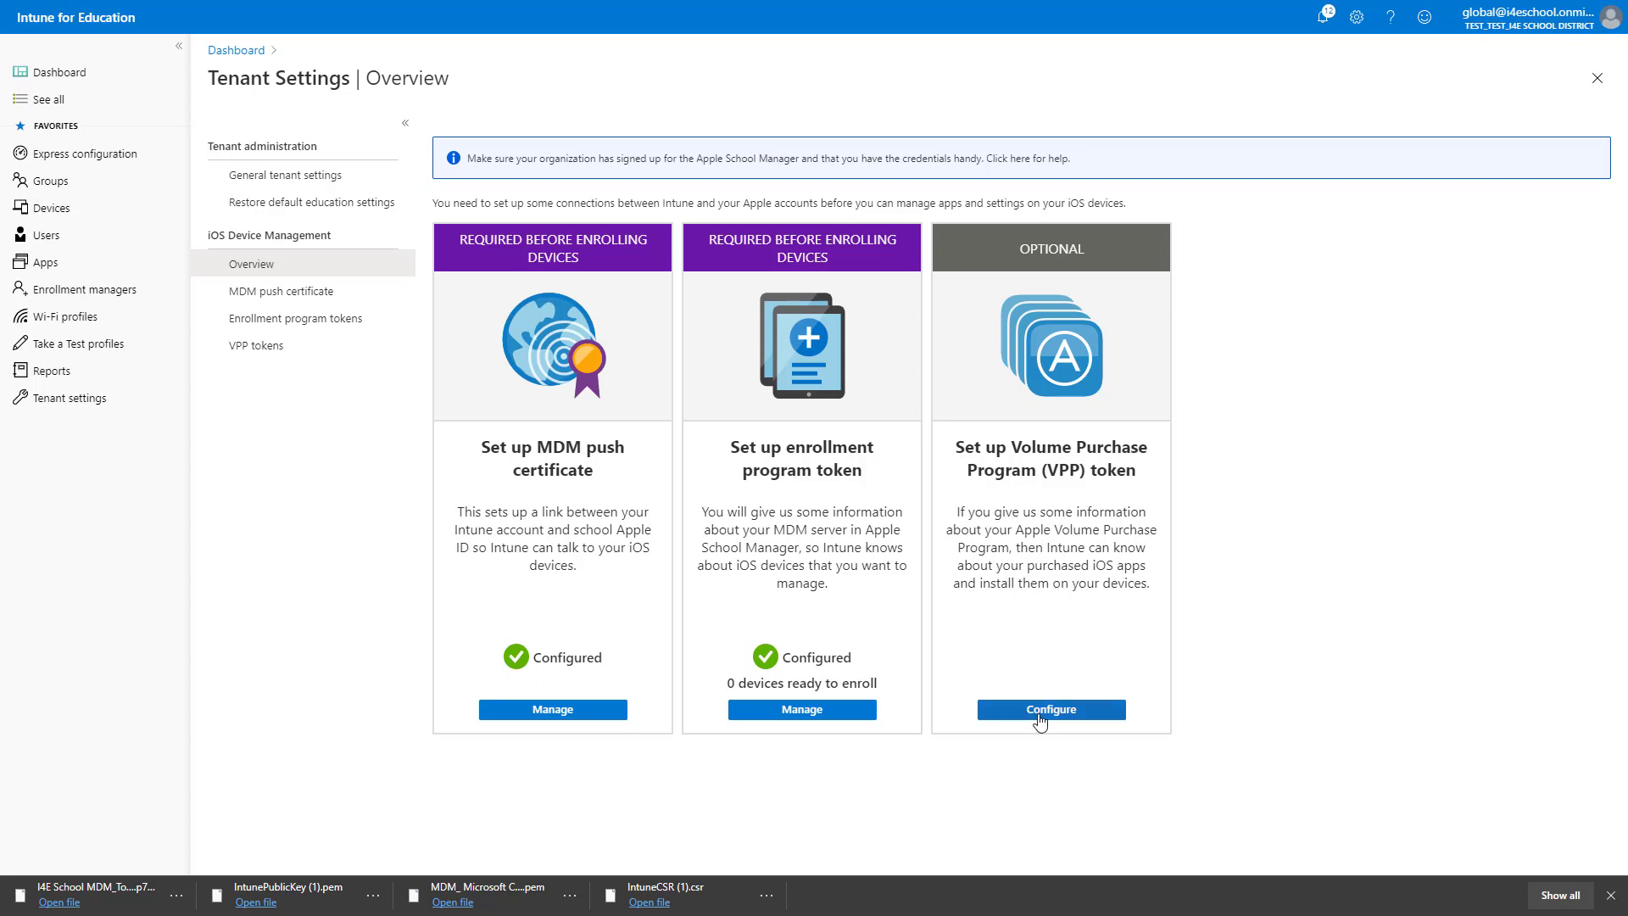
Start the Volume Purchase Program token setup from the Tenant Settings overview
left_click(1049, 709)
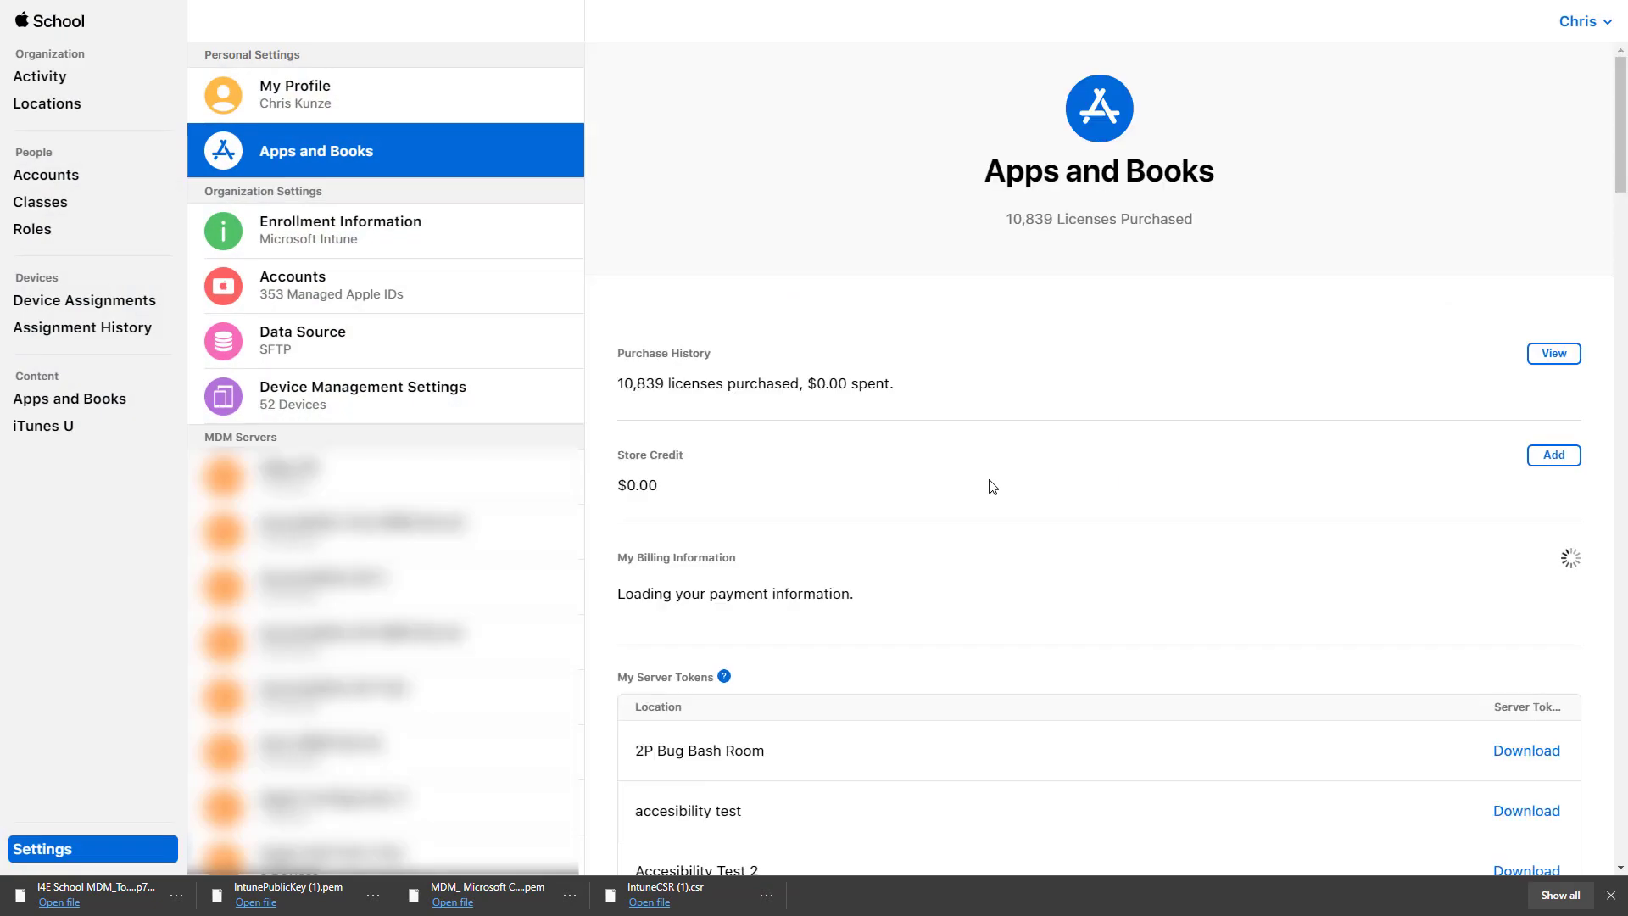
Scroll the Apps and Books settings down to My Server Tokens
scroll("down", 3)
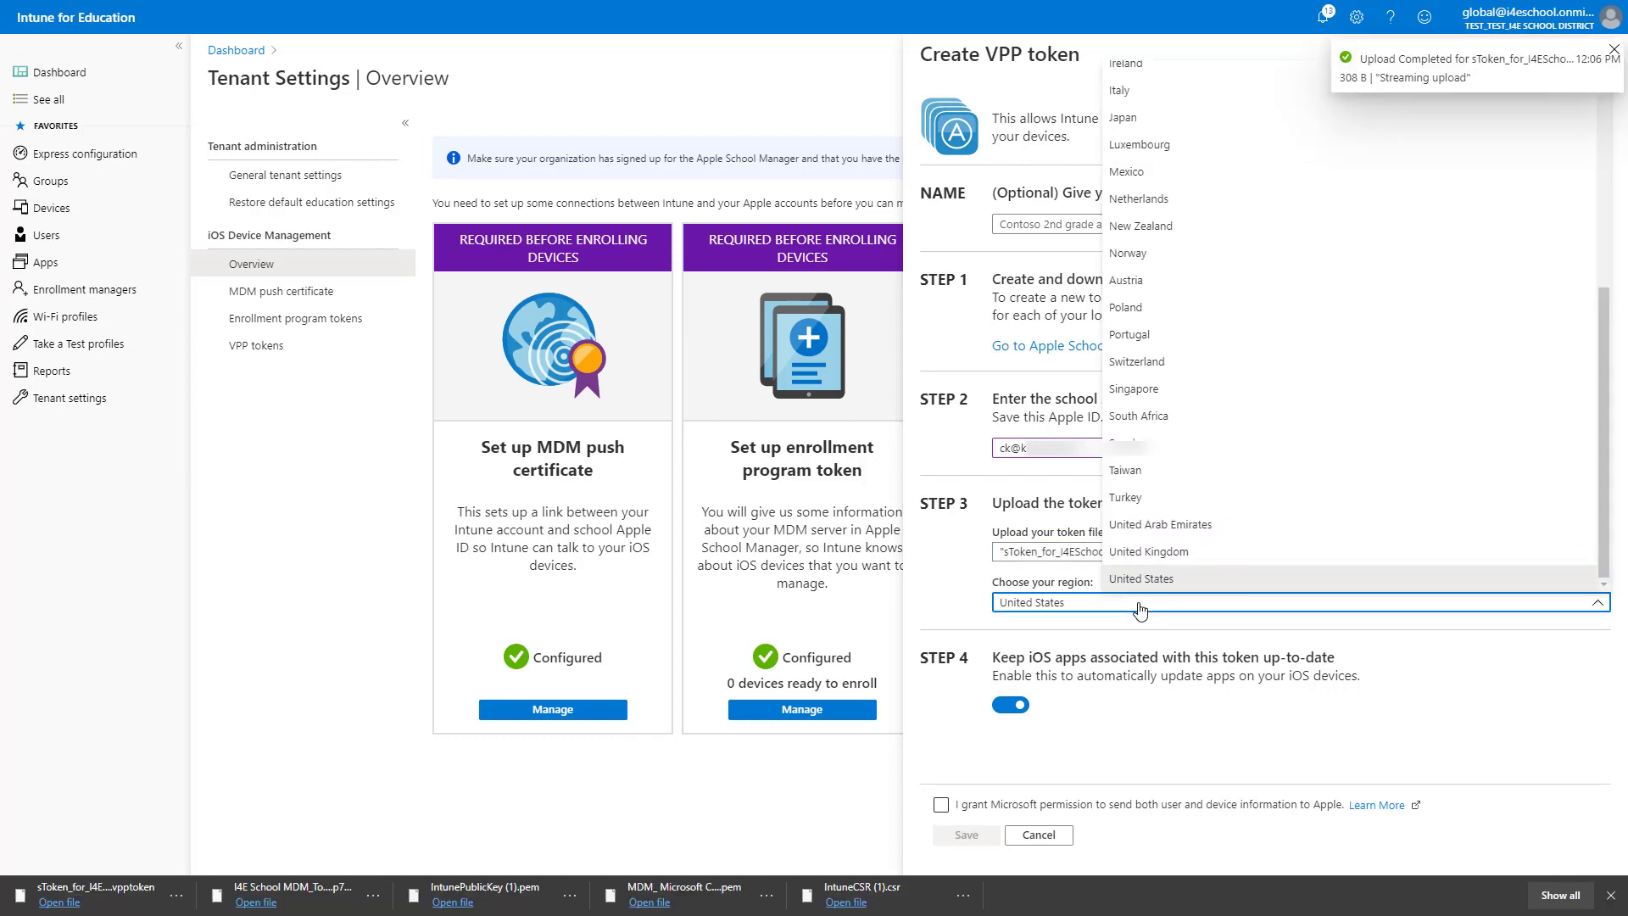
Set the VPP token region to United States and save the token
left_click(1136, 602)
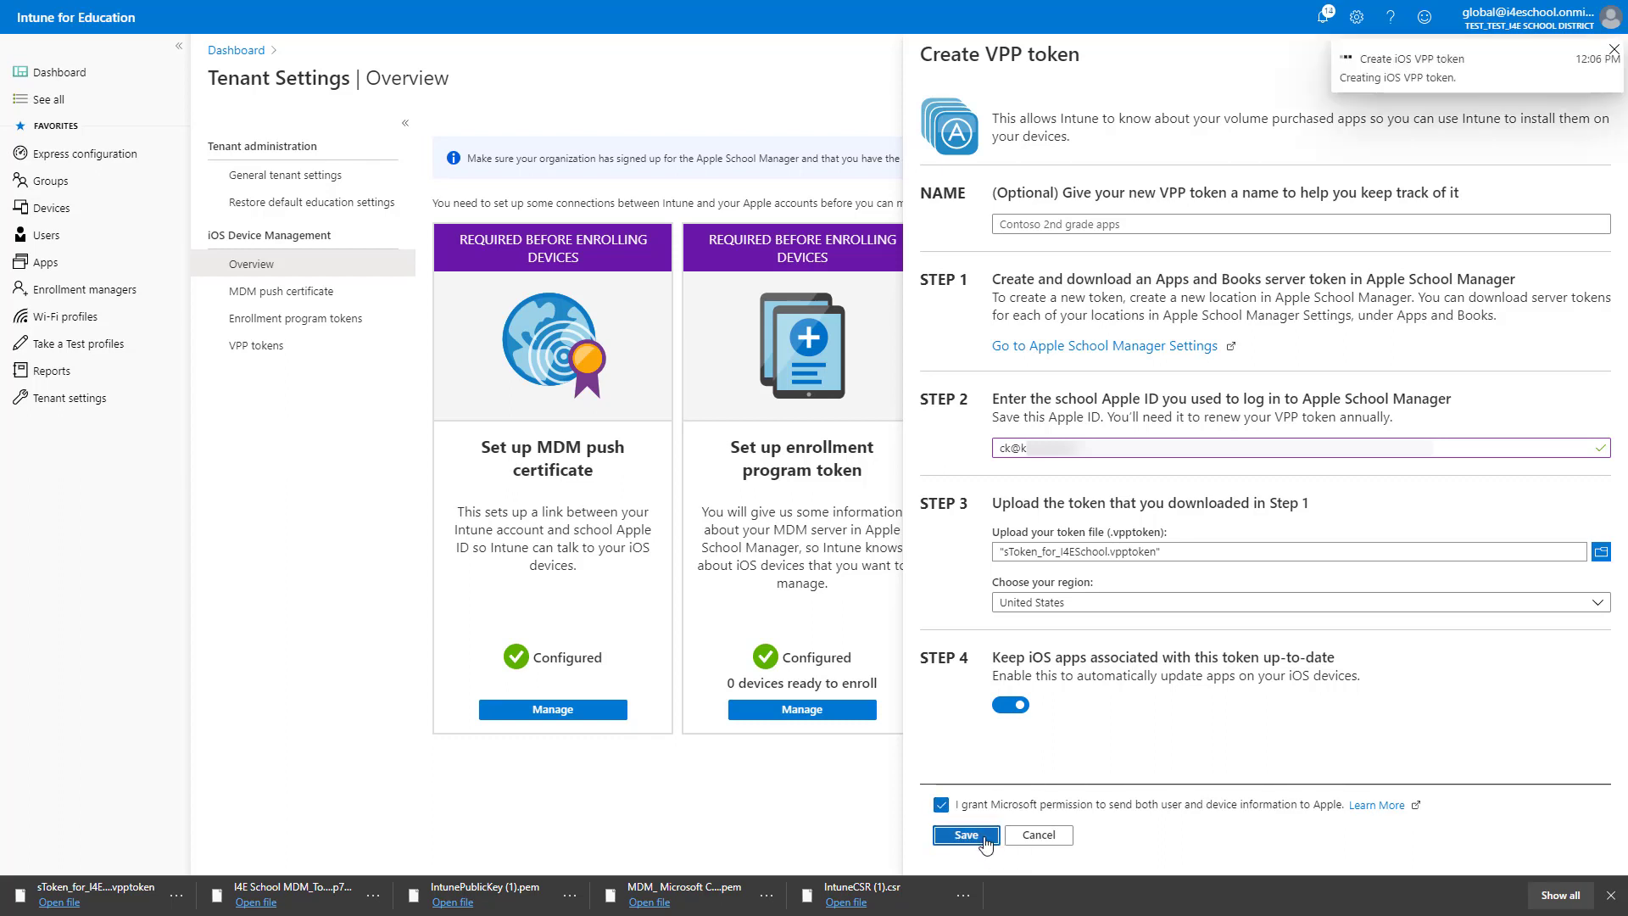
left_click(962, 834)
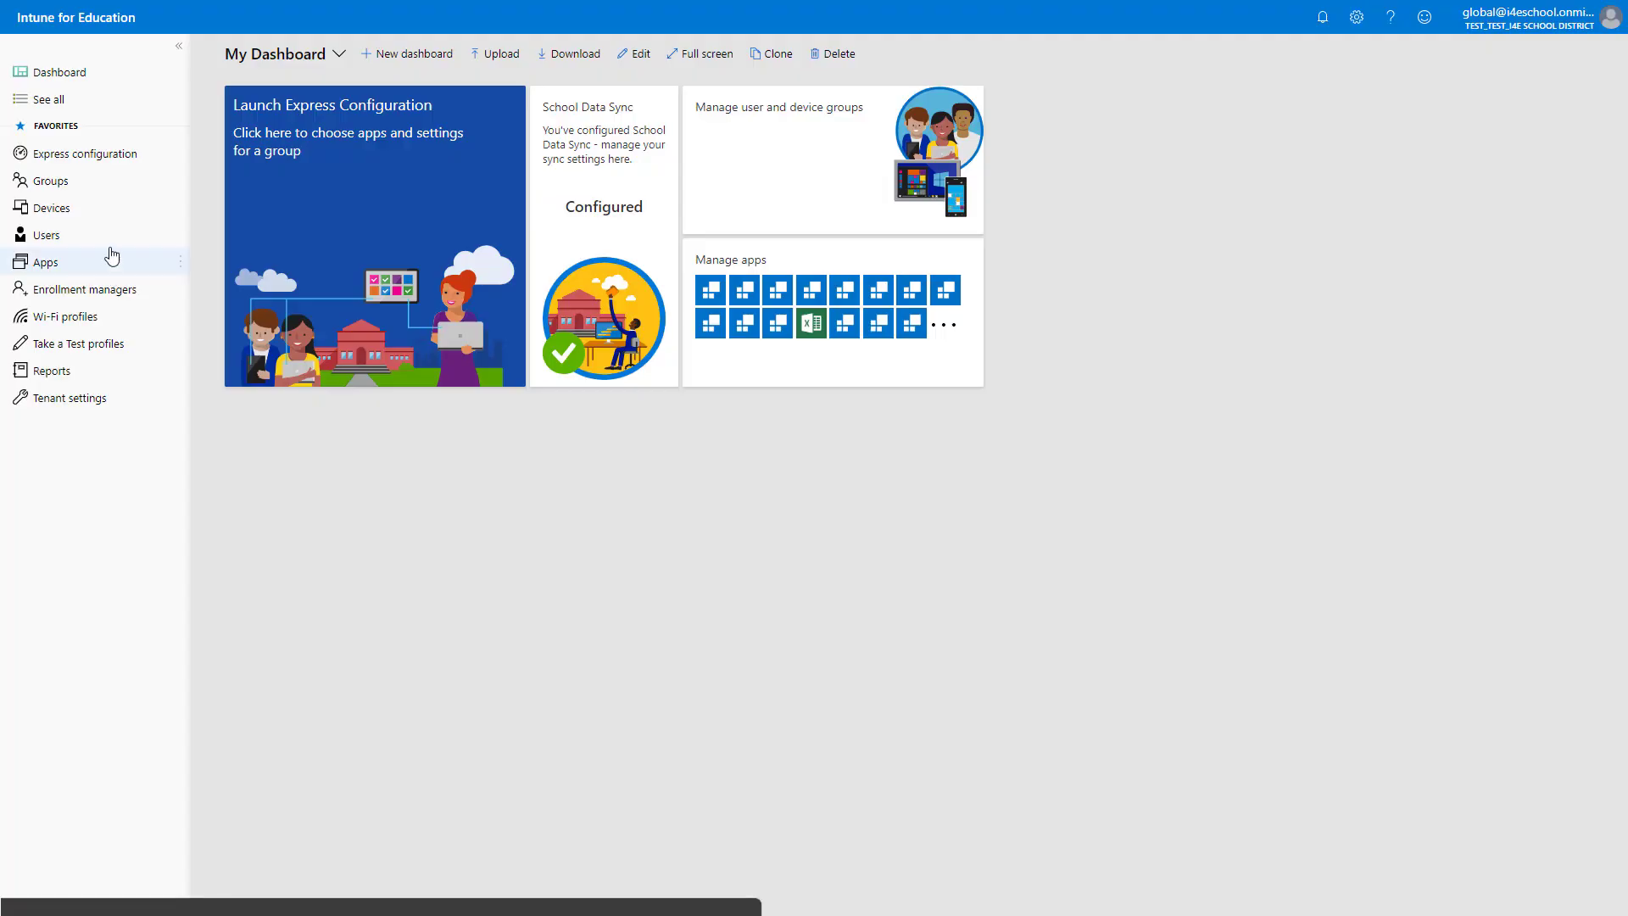
Launch Express Configuration from the dashboard and begin the setup walkthrough
left_click(85, 153)
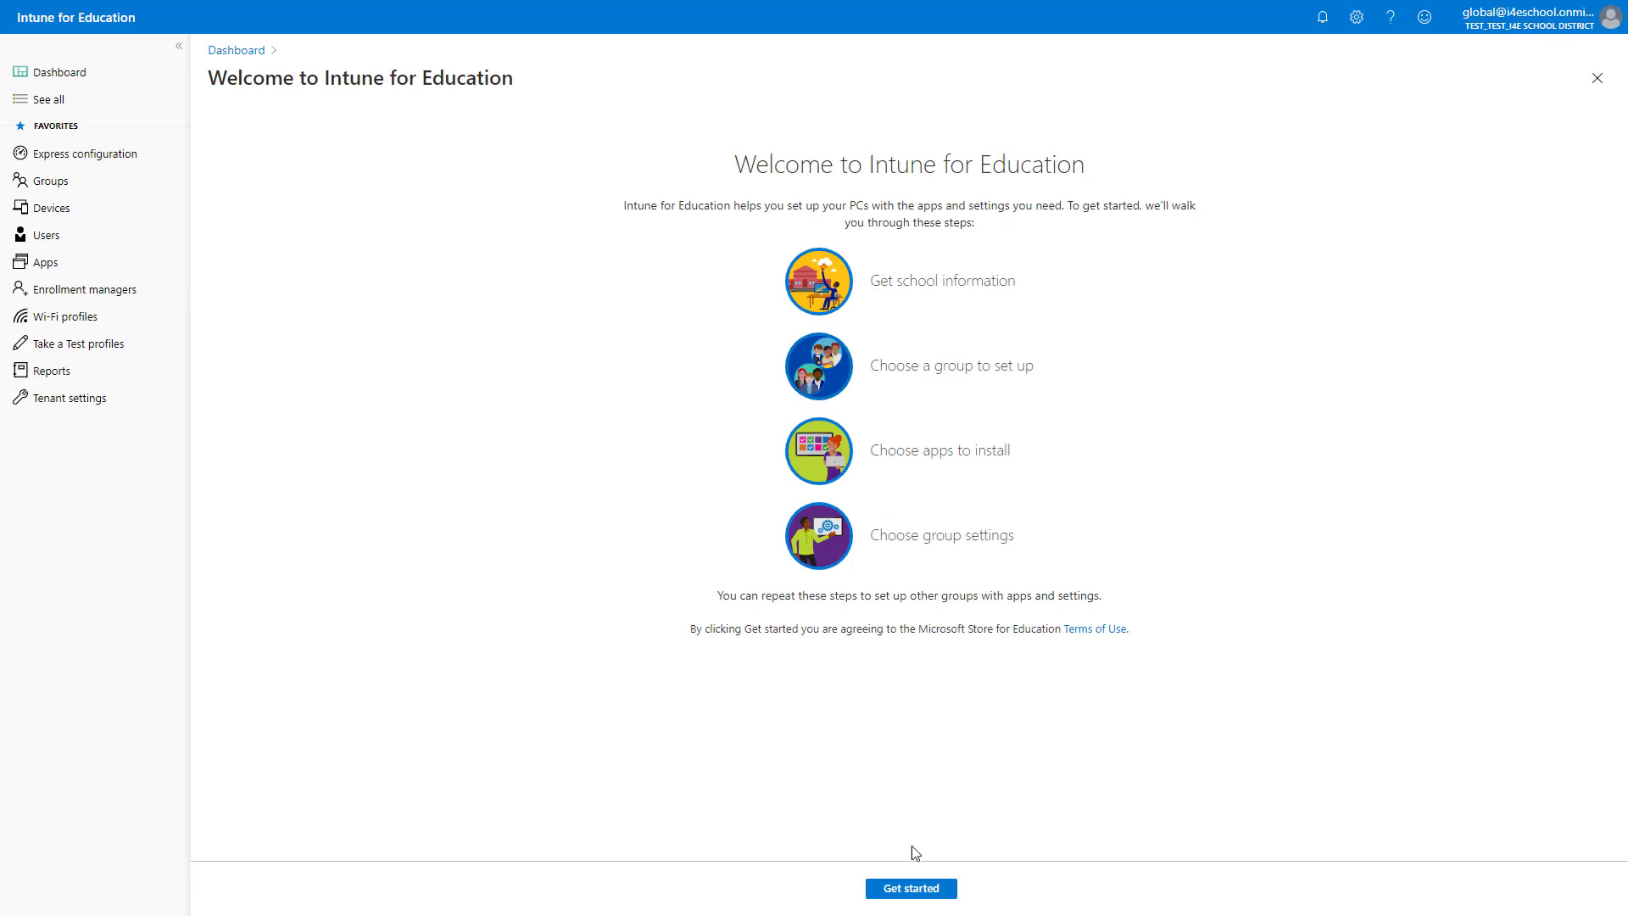
mouse_move(910, 888)
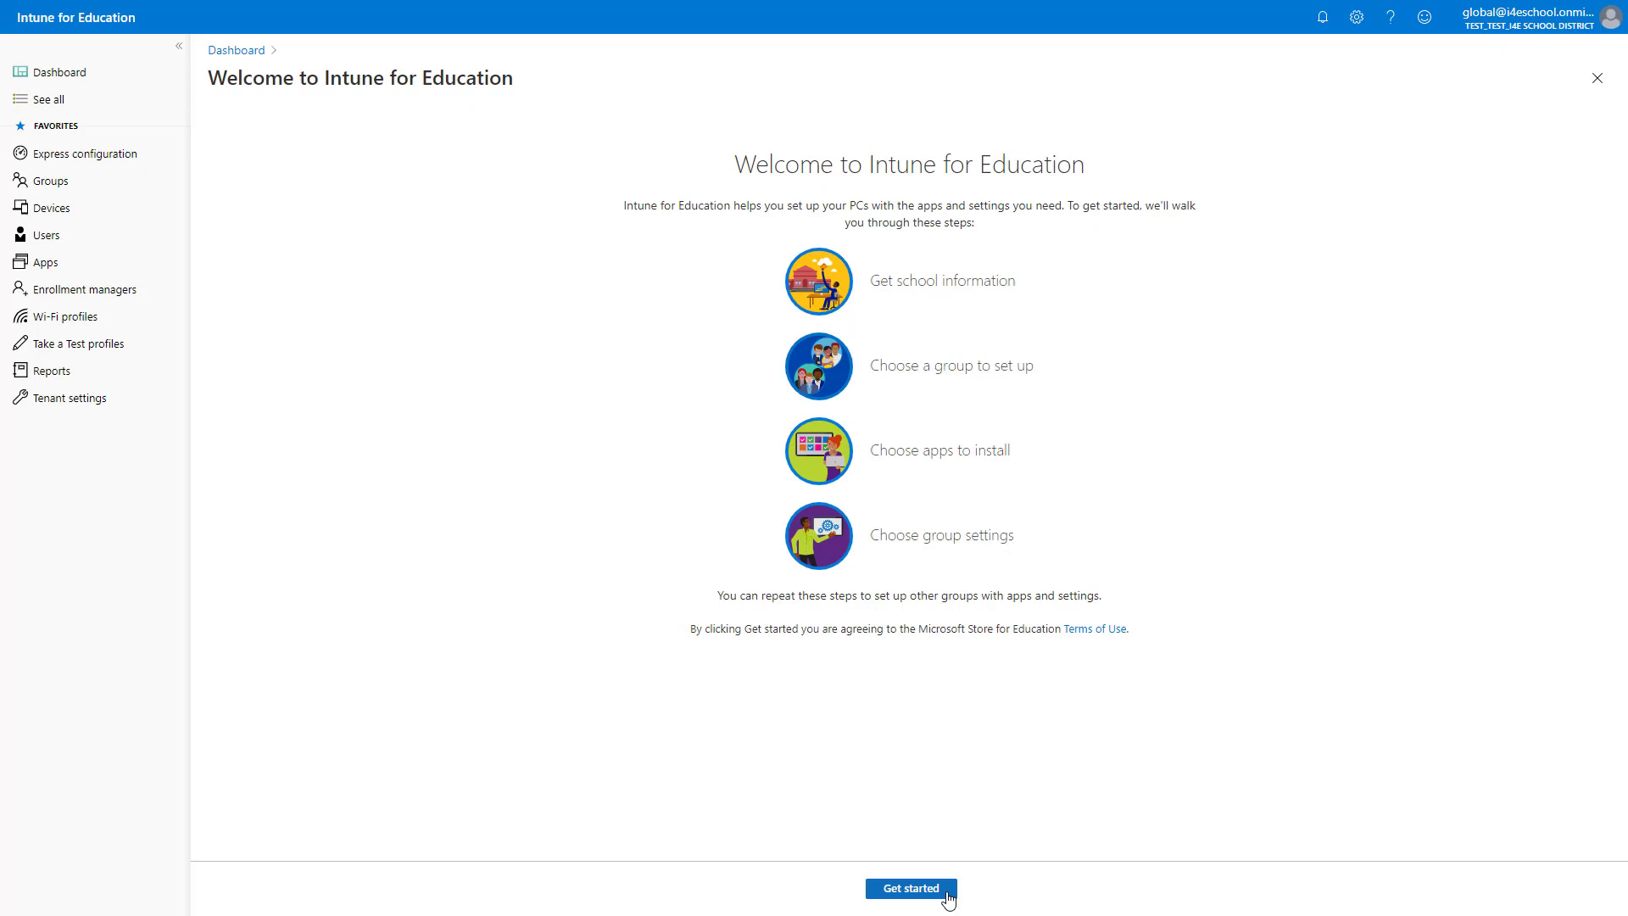
mouse_move(910, 888)
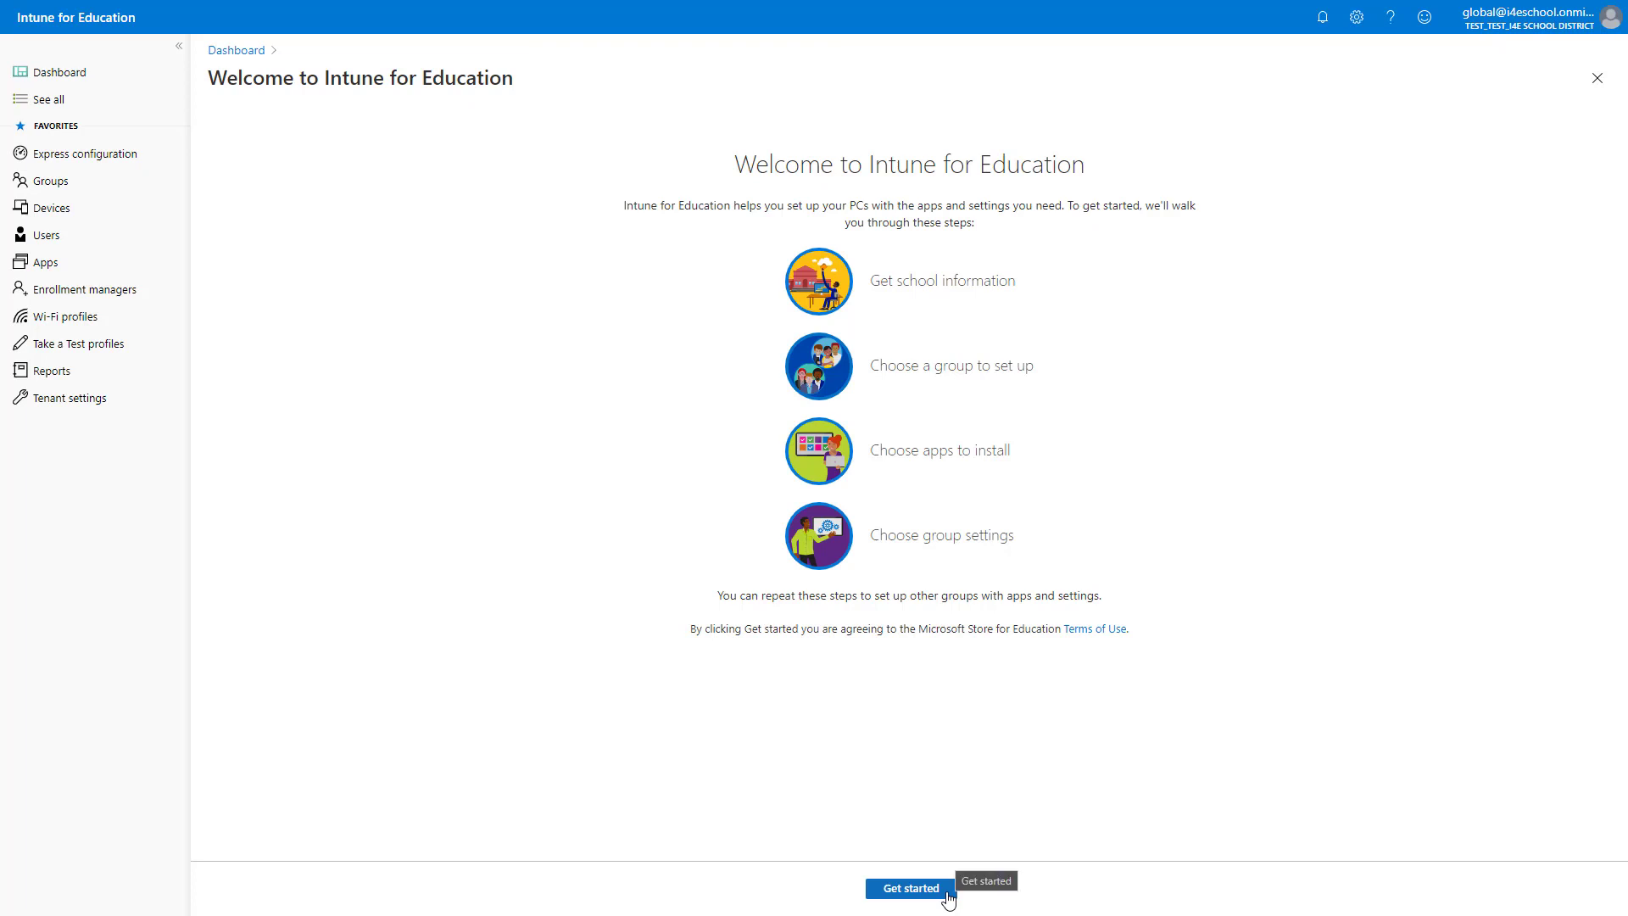
left_click(908, 888)
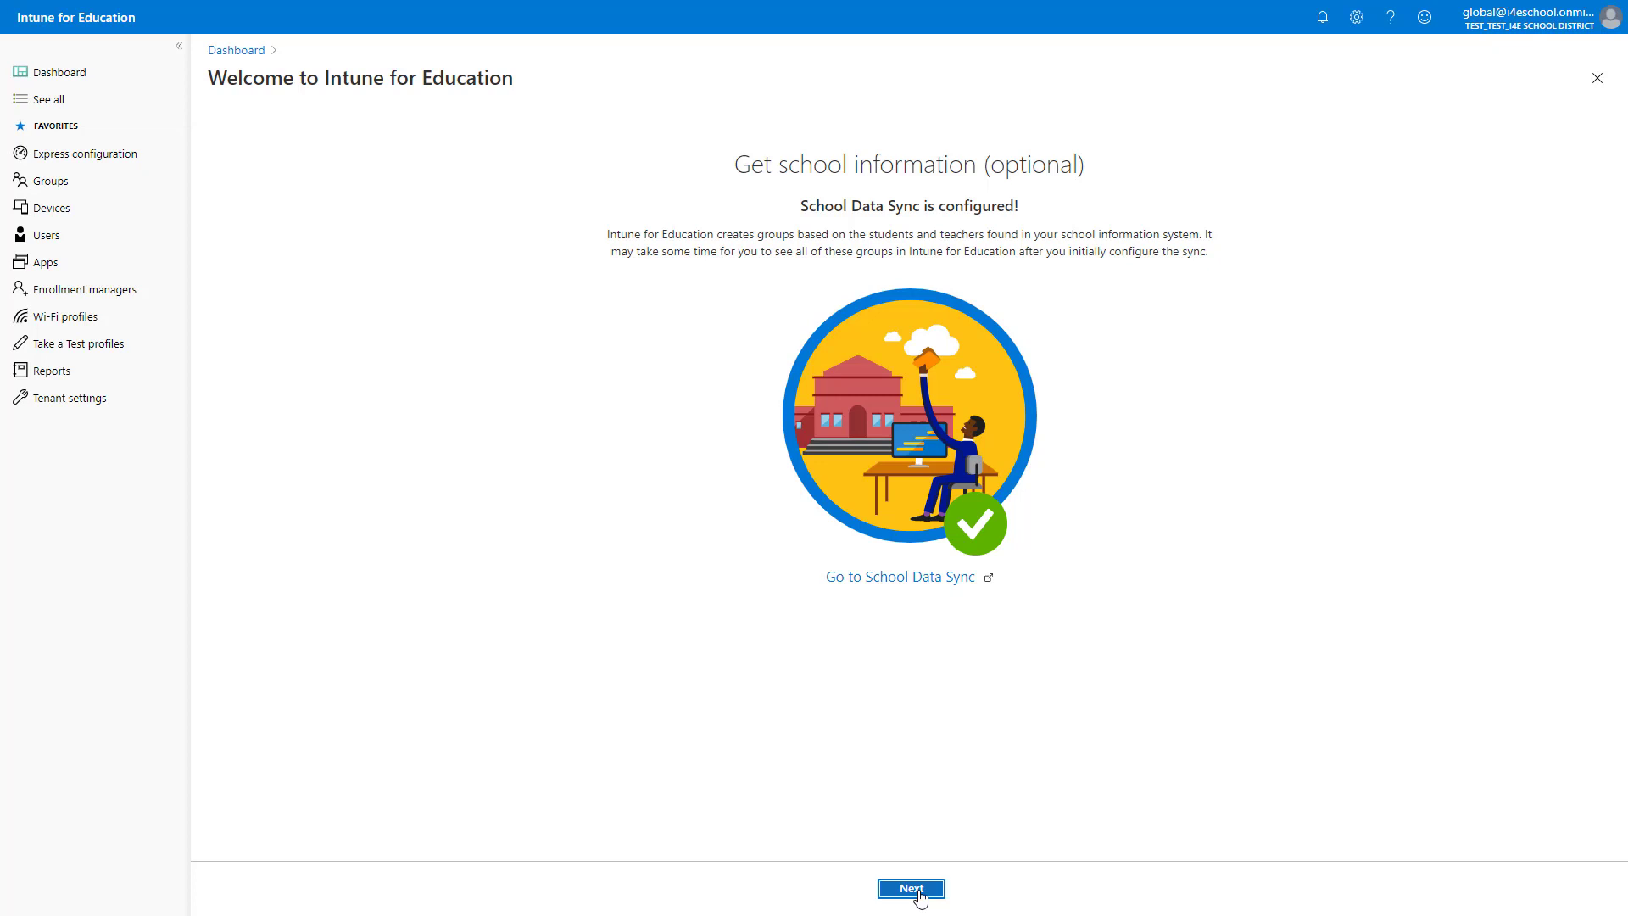
Select the Students of I4E Elementary School group as the target
left_click(911, 888)
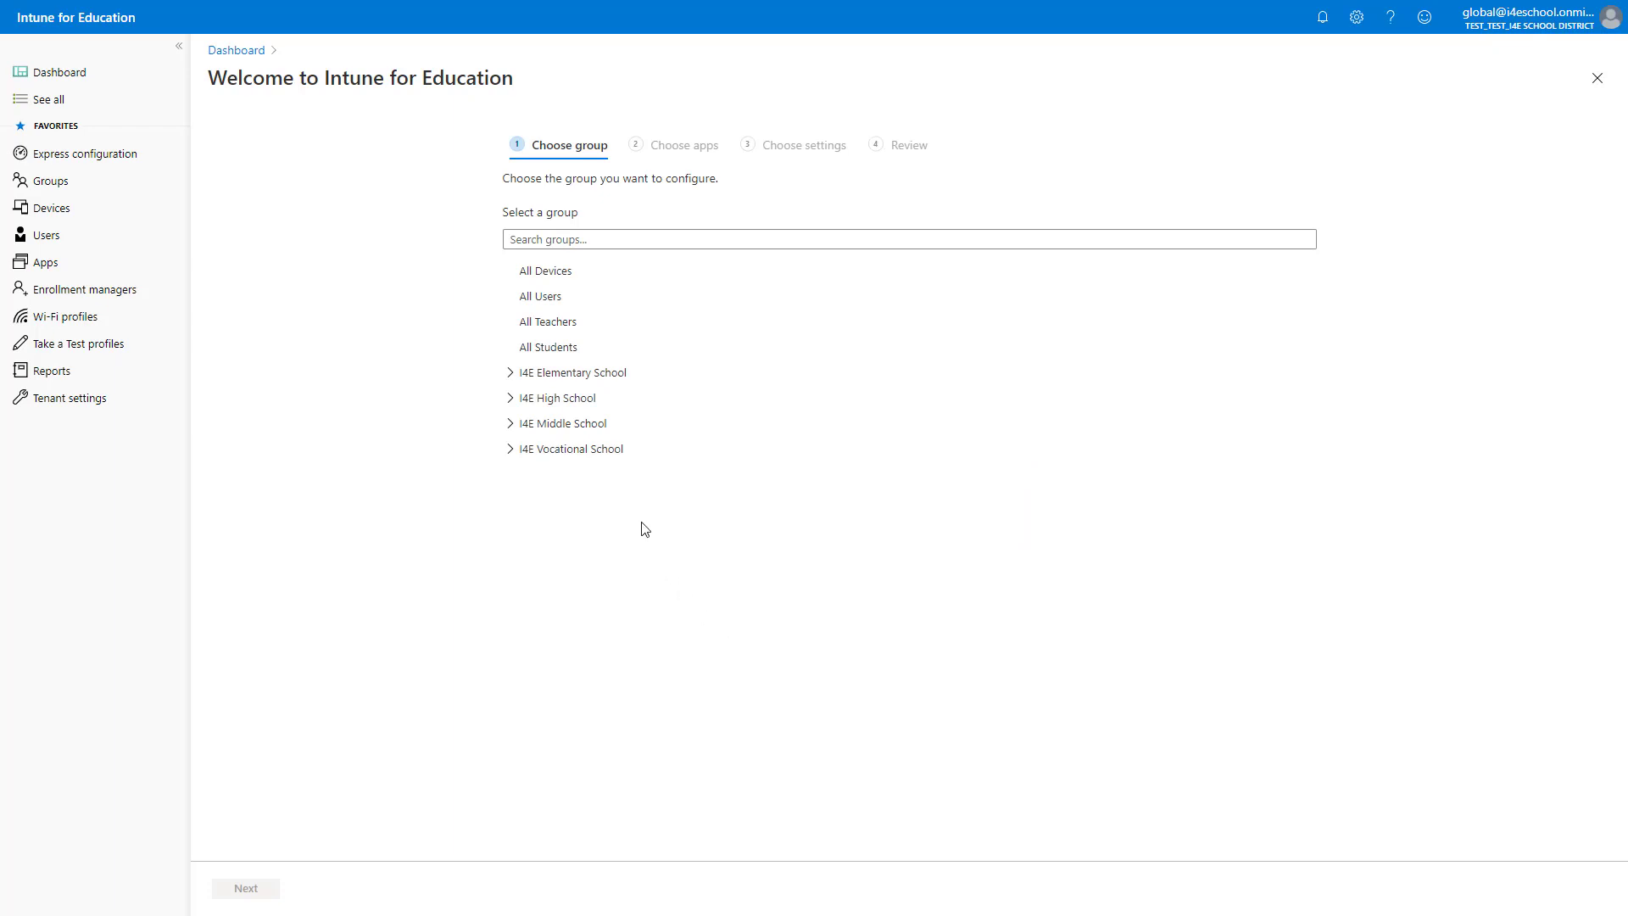
left_click(509, 372)
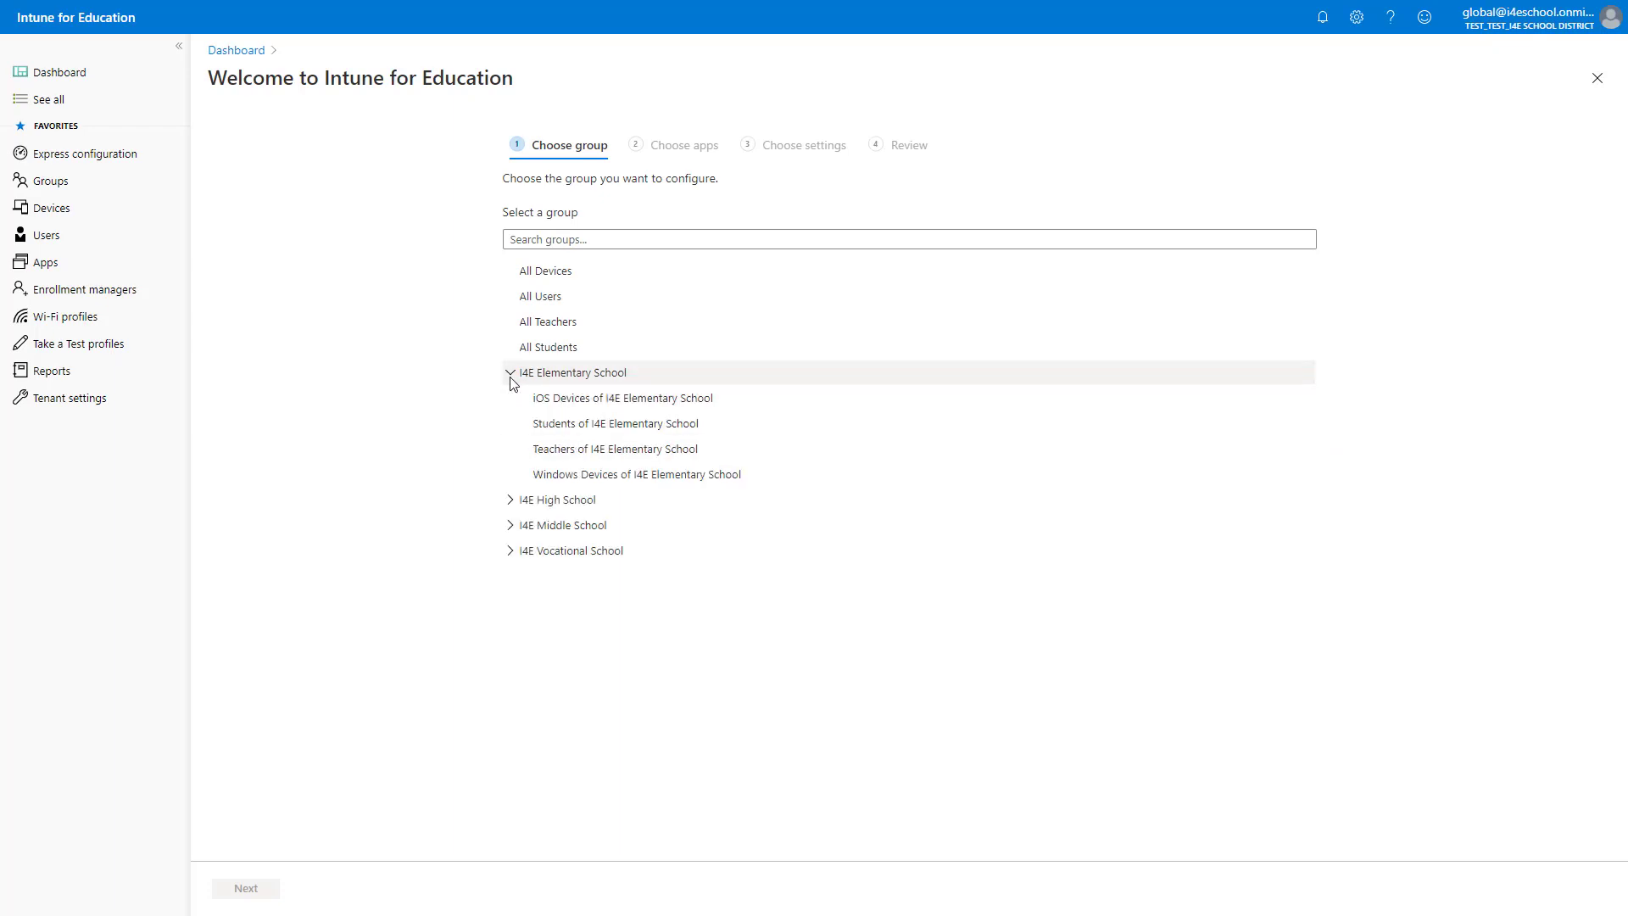
left_click(615, 422)
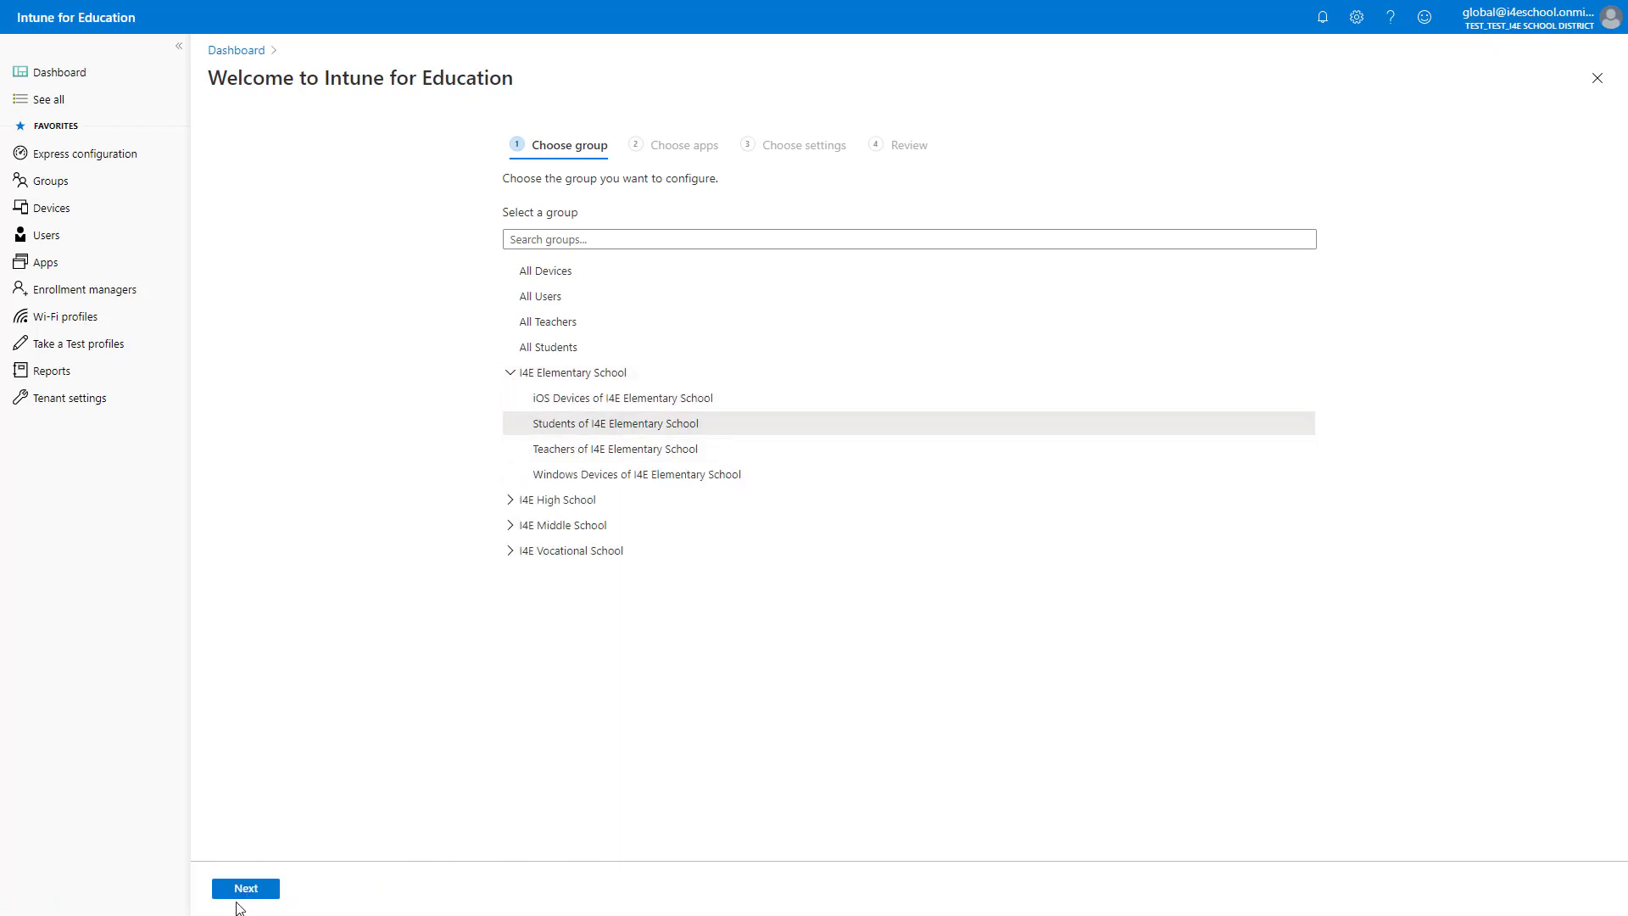
Add Minecraft: Education to the group's assigned Windows apps
left_click(245, 888)
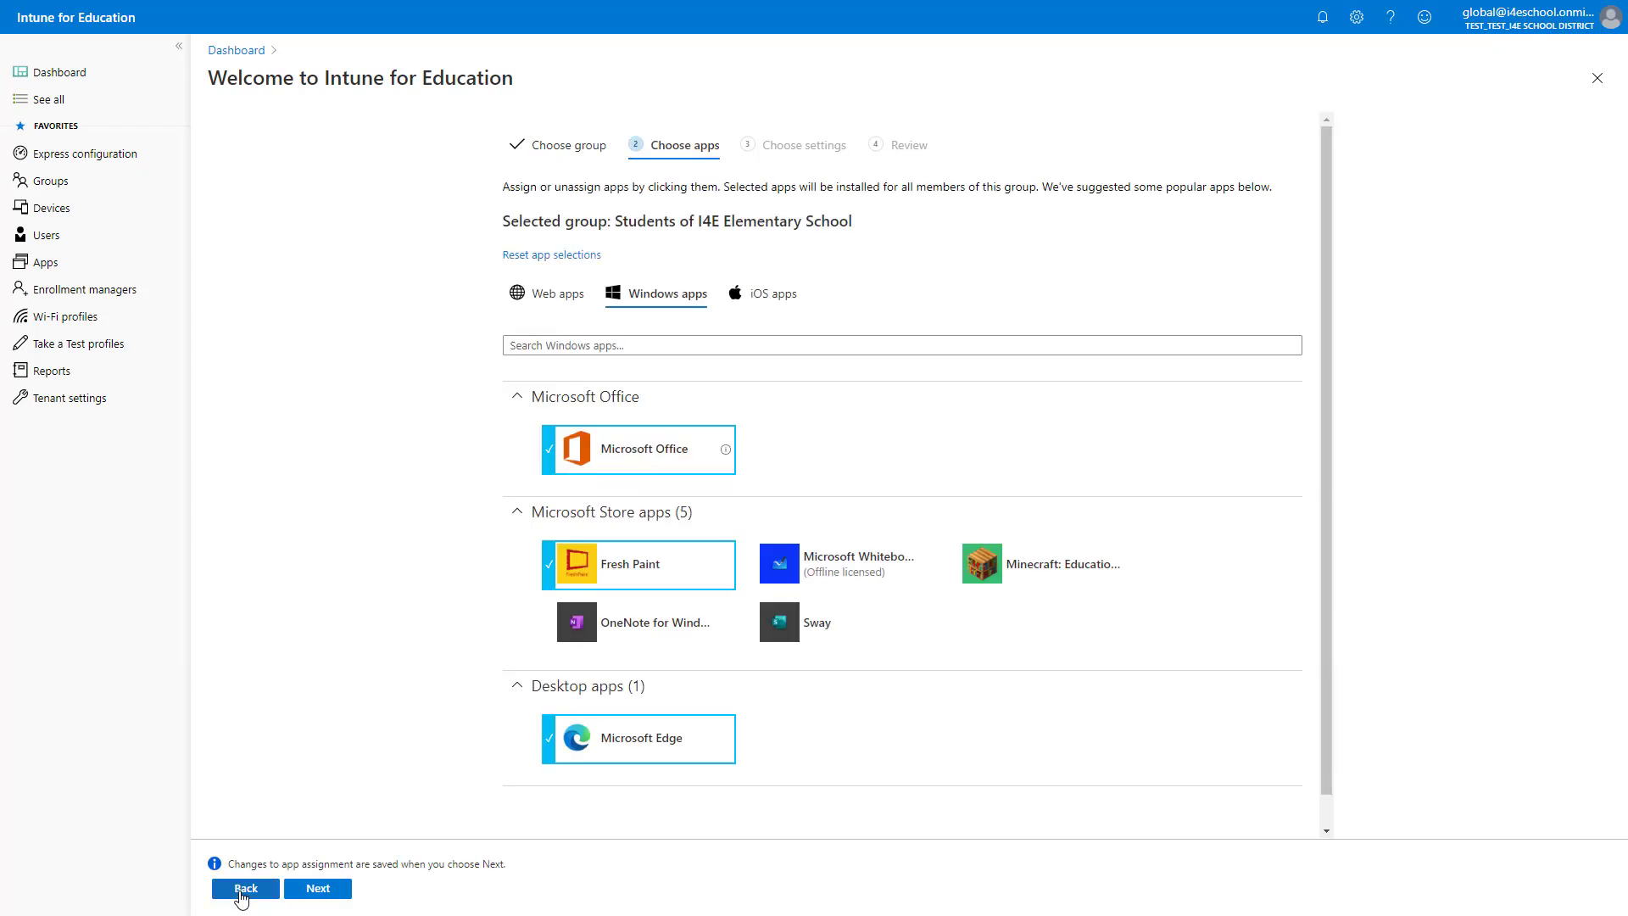
mouse_move(546, 530)
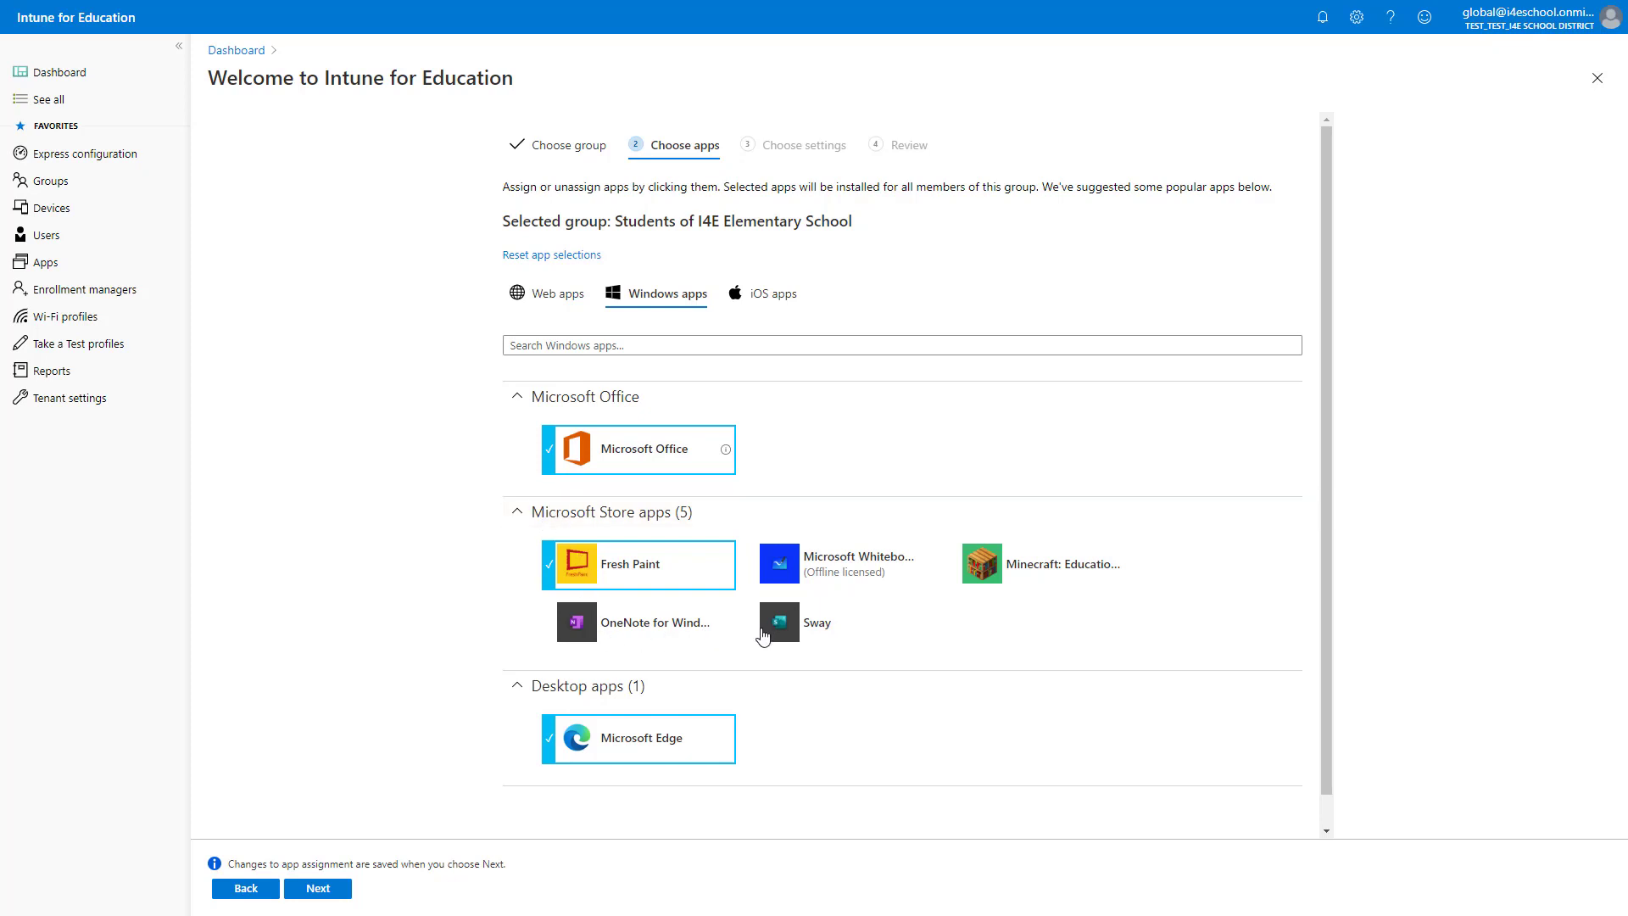
mouse_move(1002, 574)
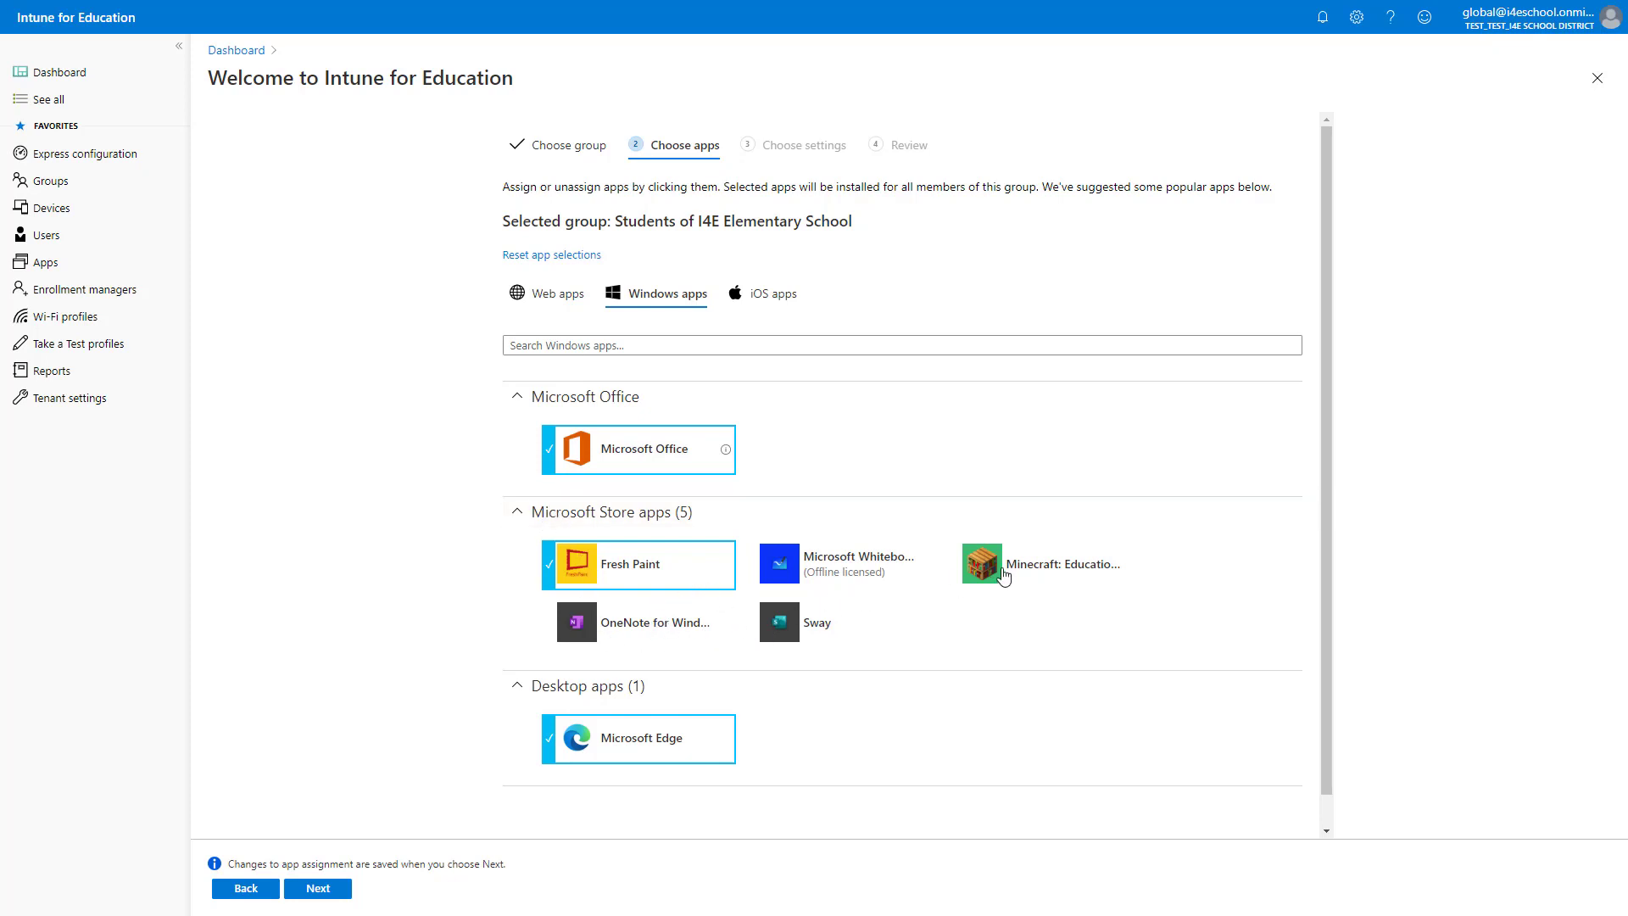
left_click(1044, 564)
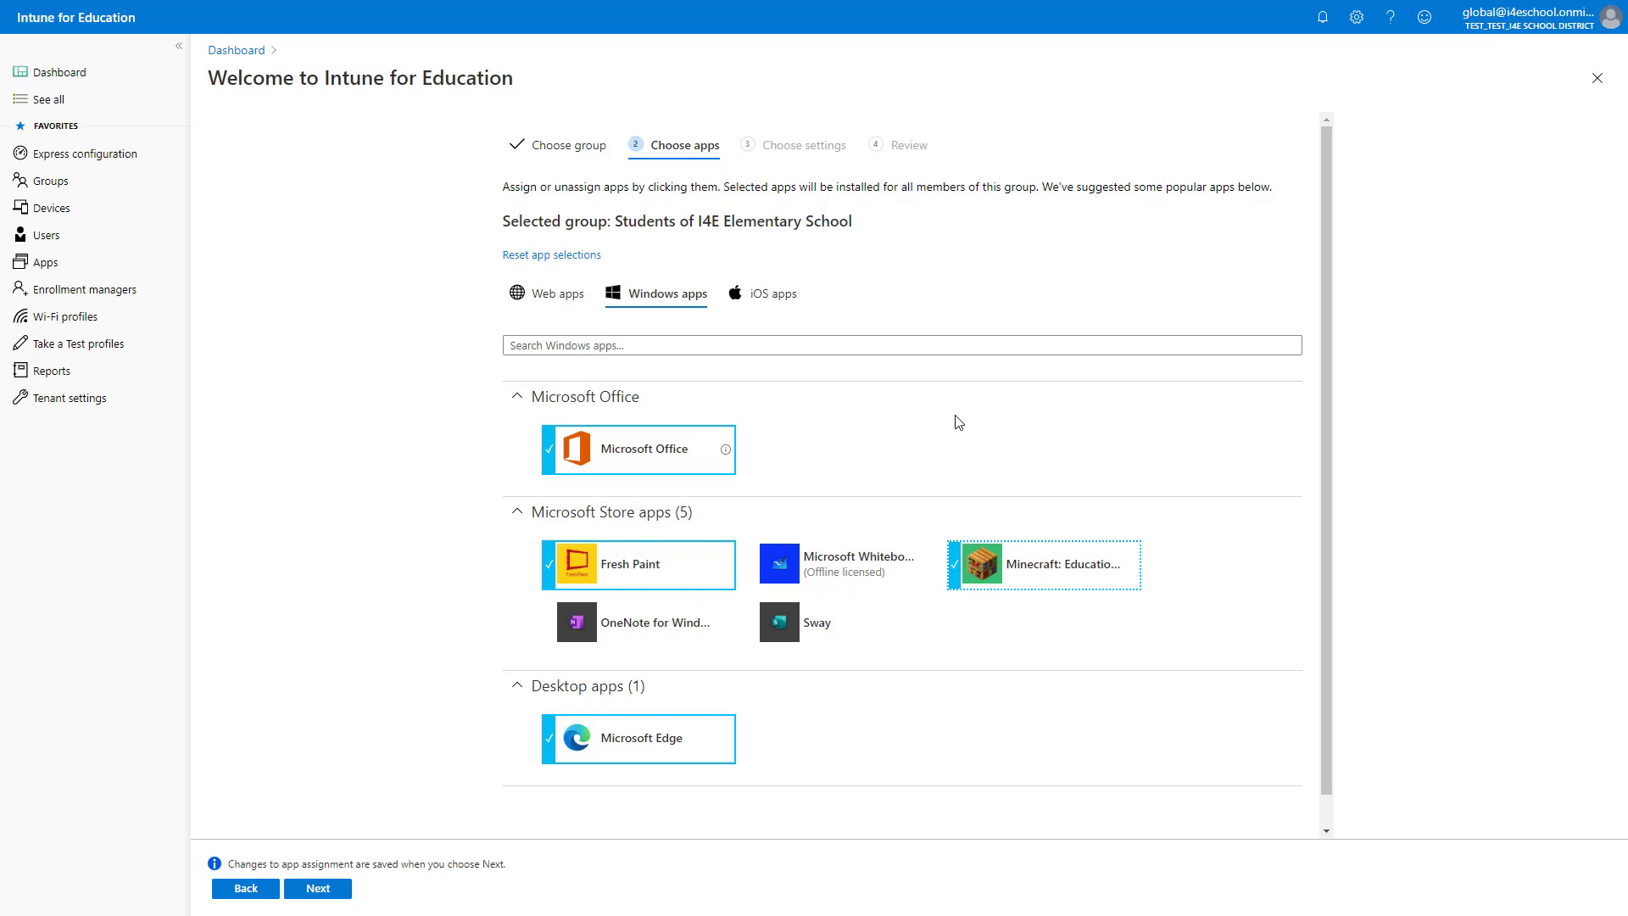
left_click(773, 292)
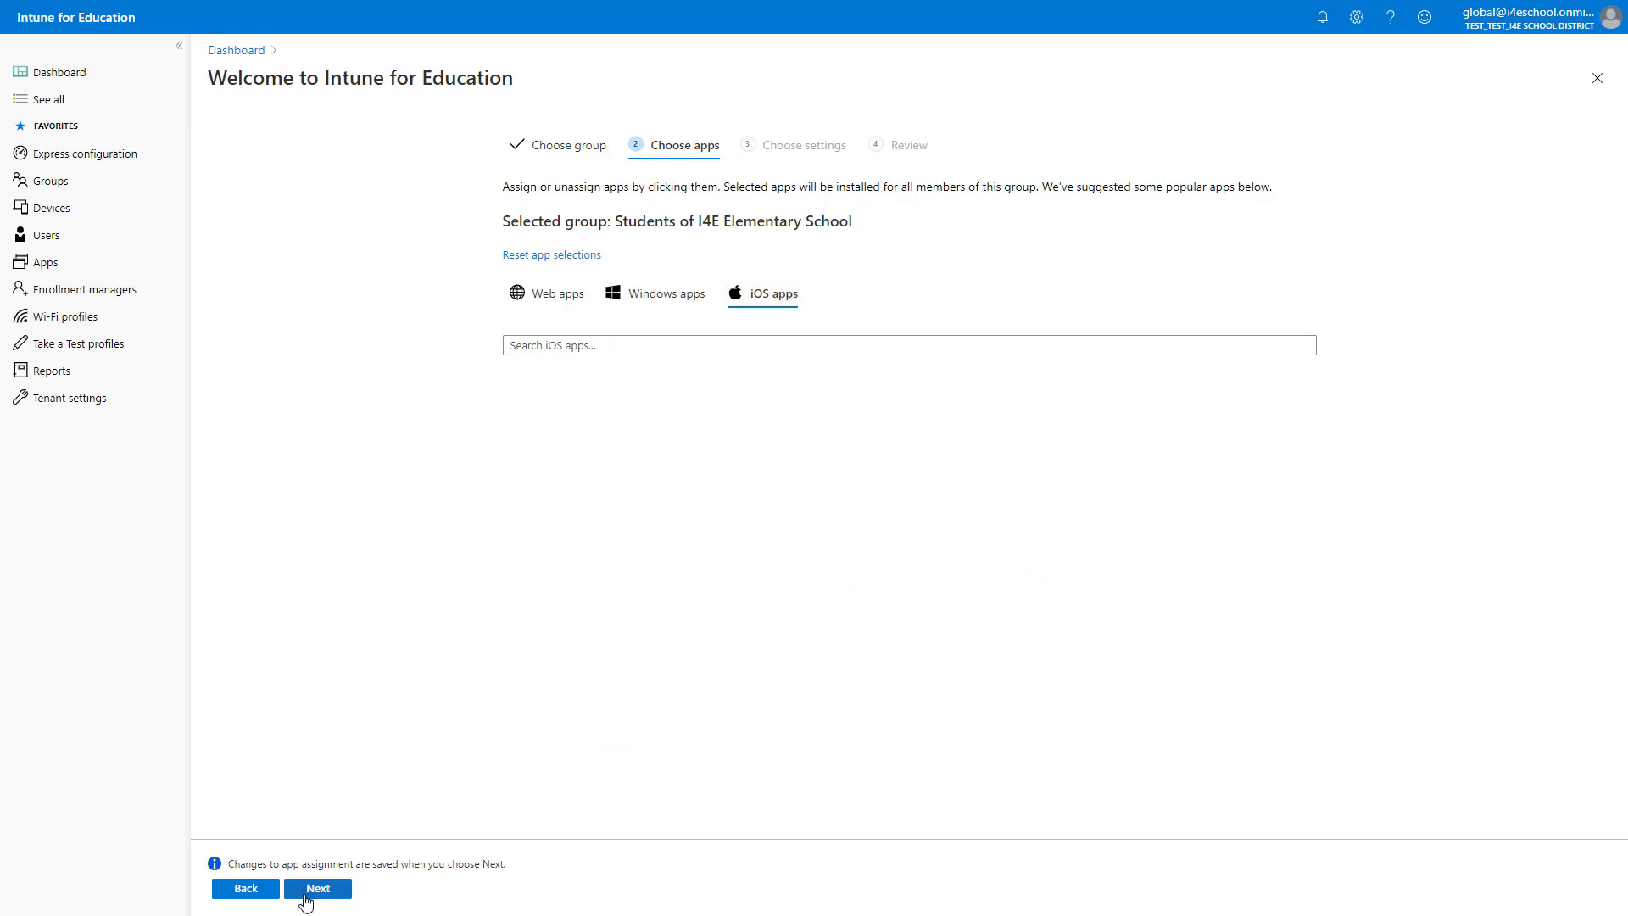
Turn on the preferred Azure AD tenant domain setting under Accounts and sign-in
left_click(316, 888)
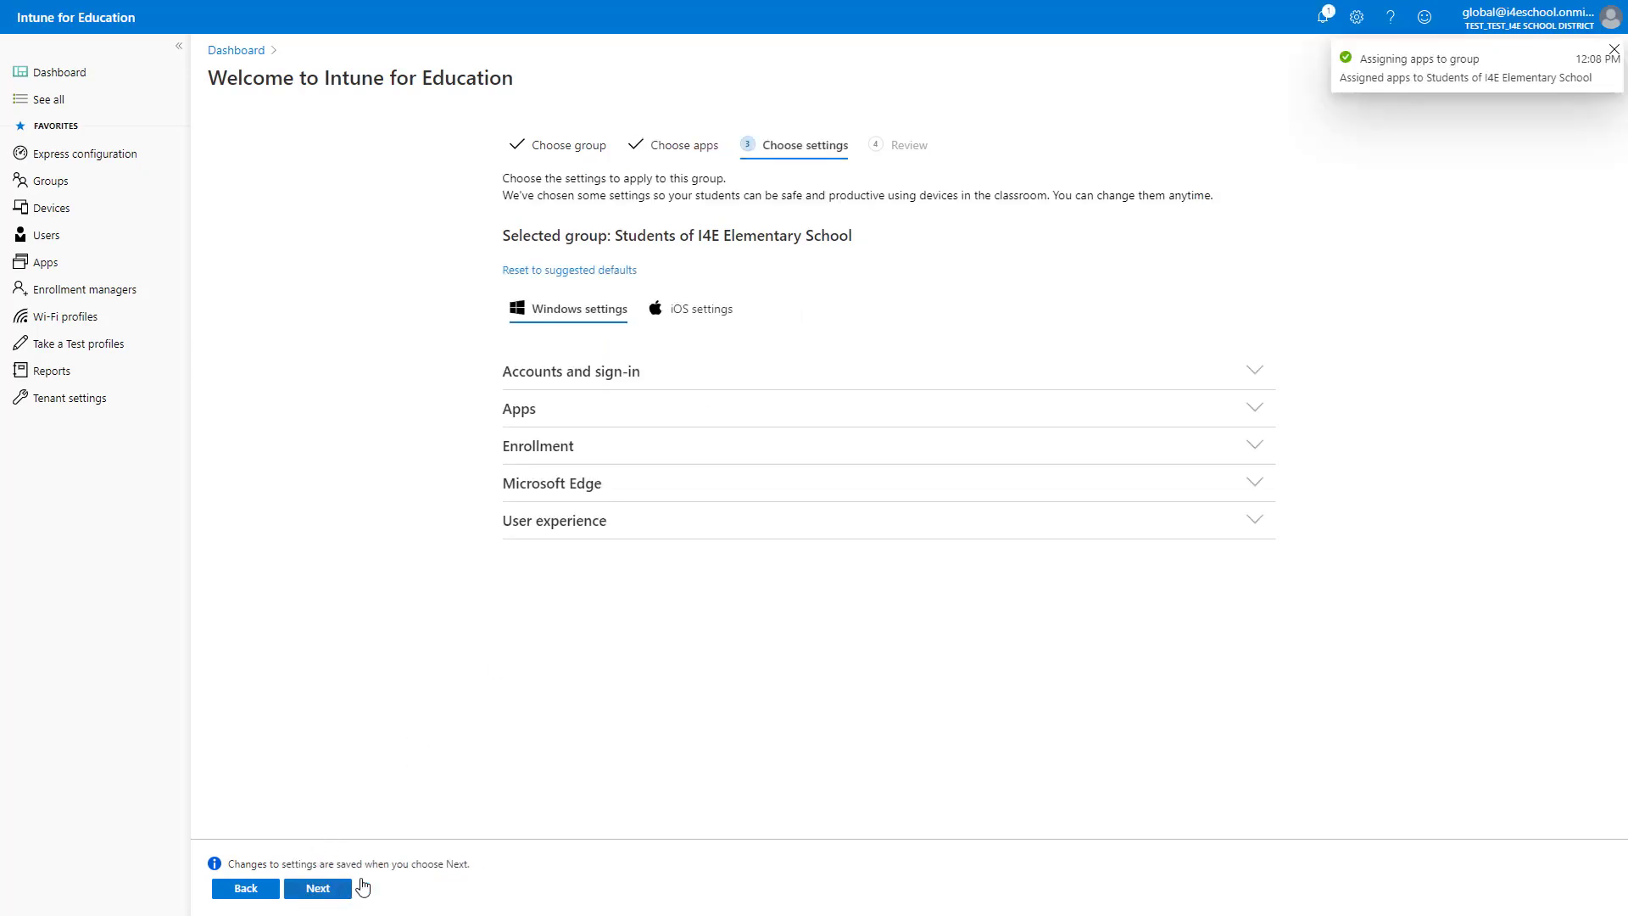
left_click(570, 372)
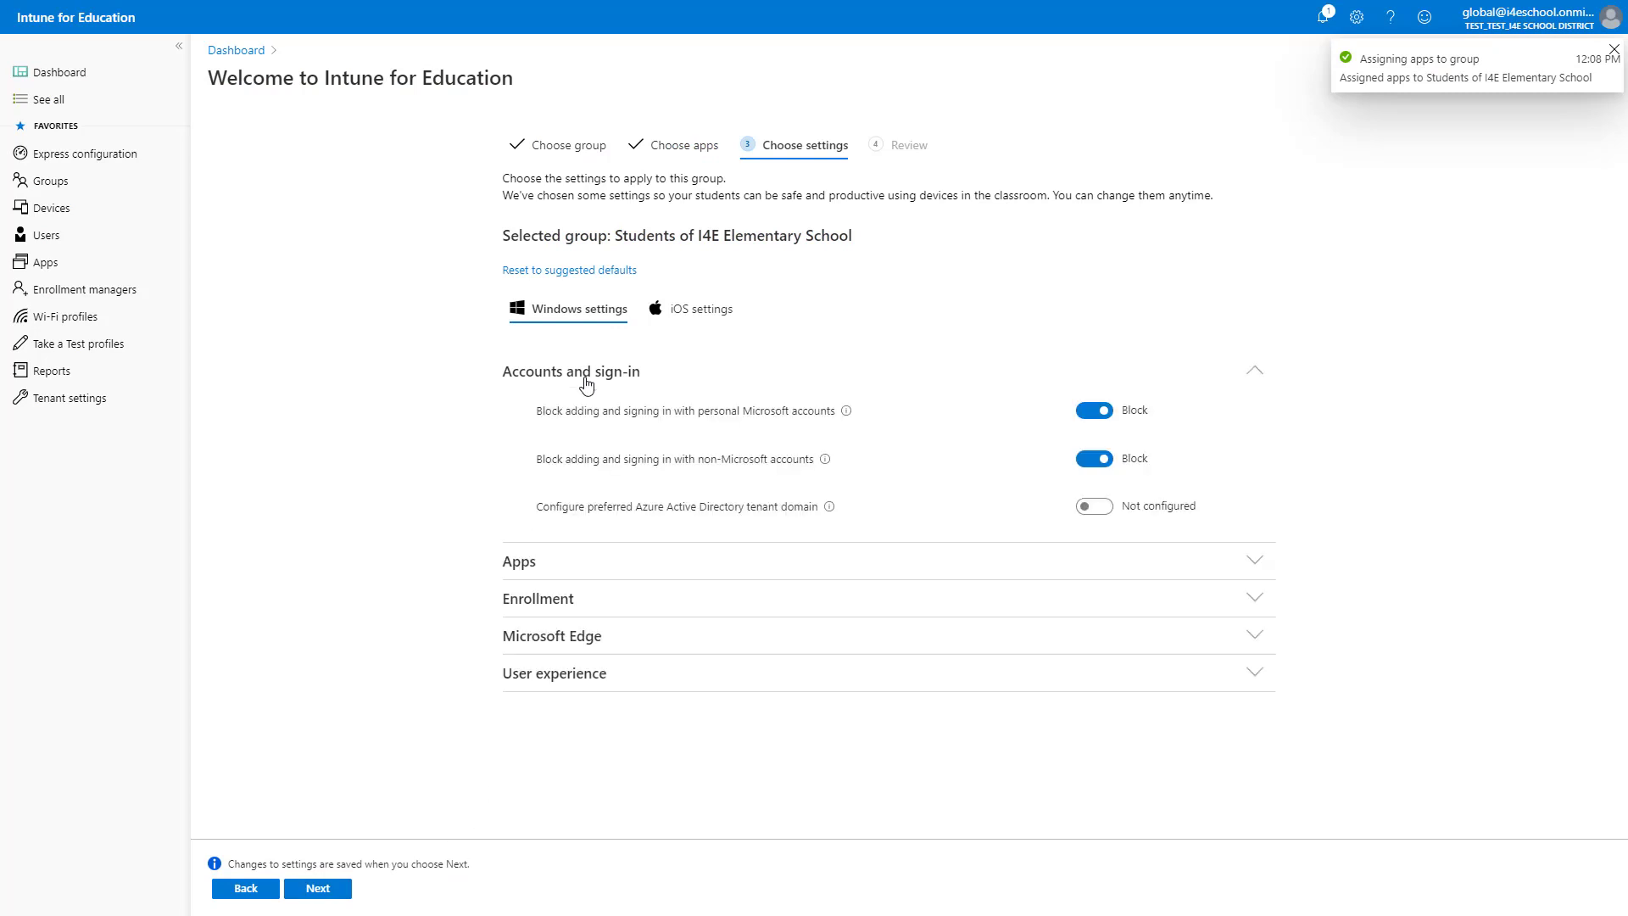
left_click(1092, 506)
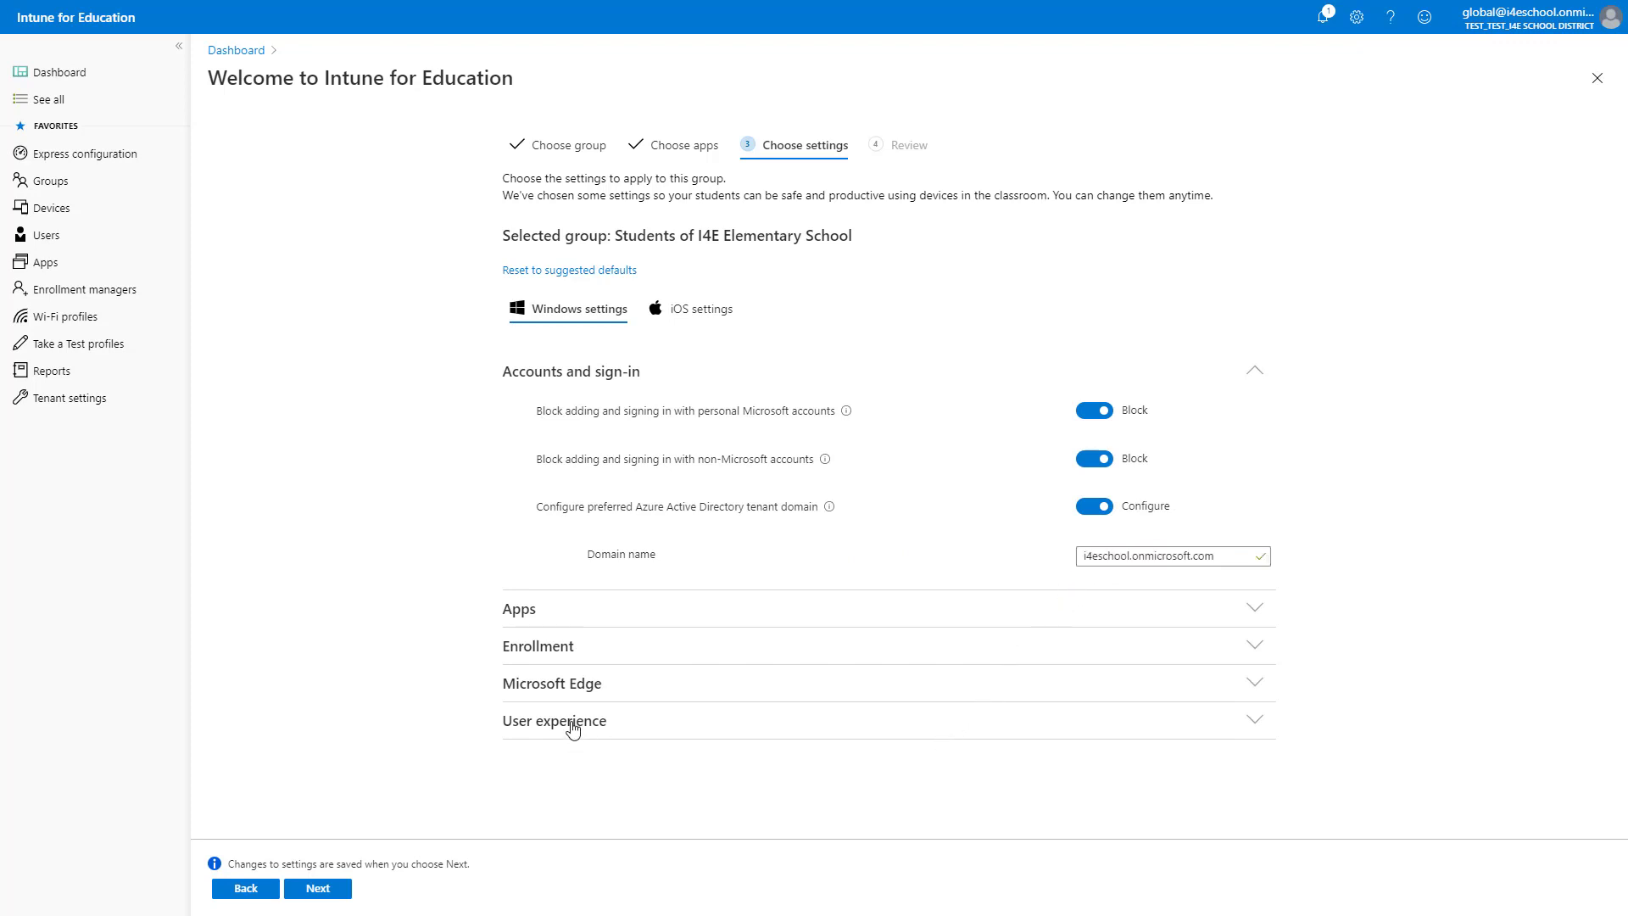
Fill the lock screen and desktop image URLs with StudentLockscreen.jpg and StudentWallpaper.jpg addresses
left_click(554, 720)
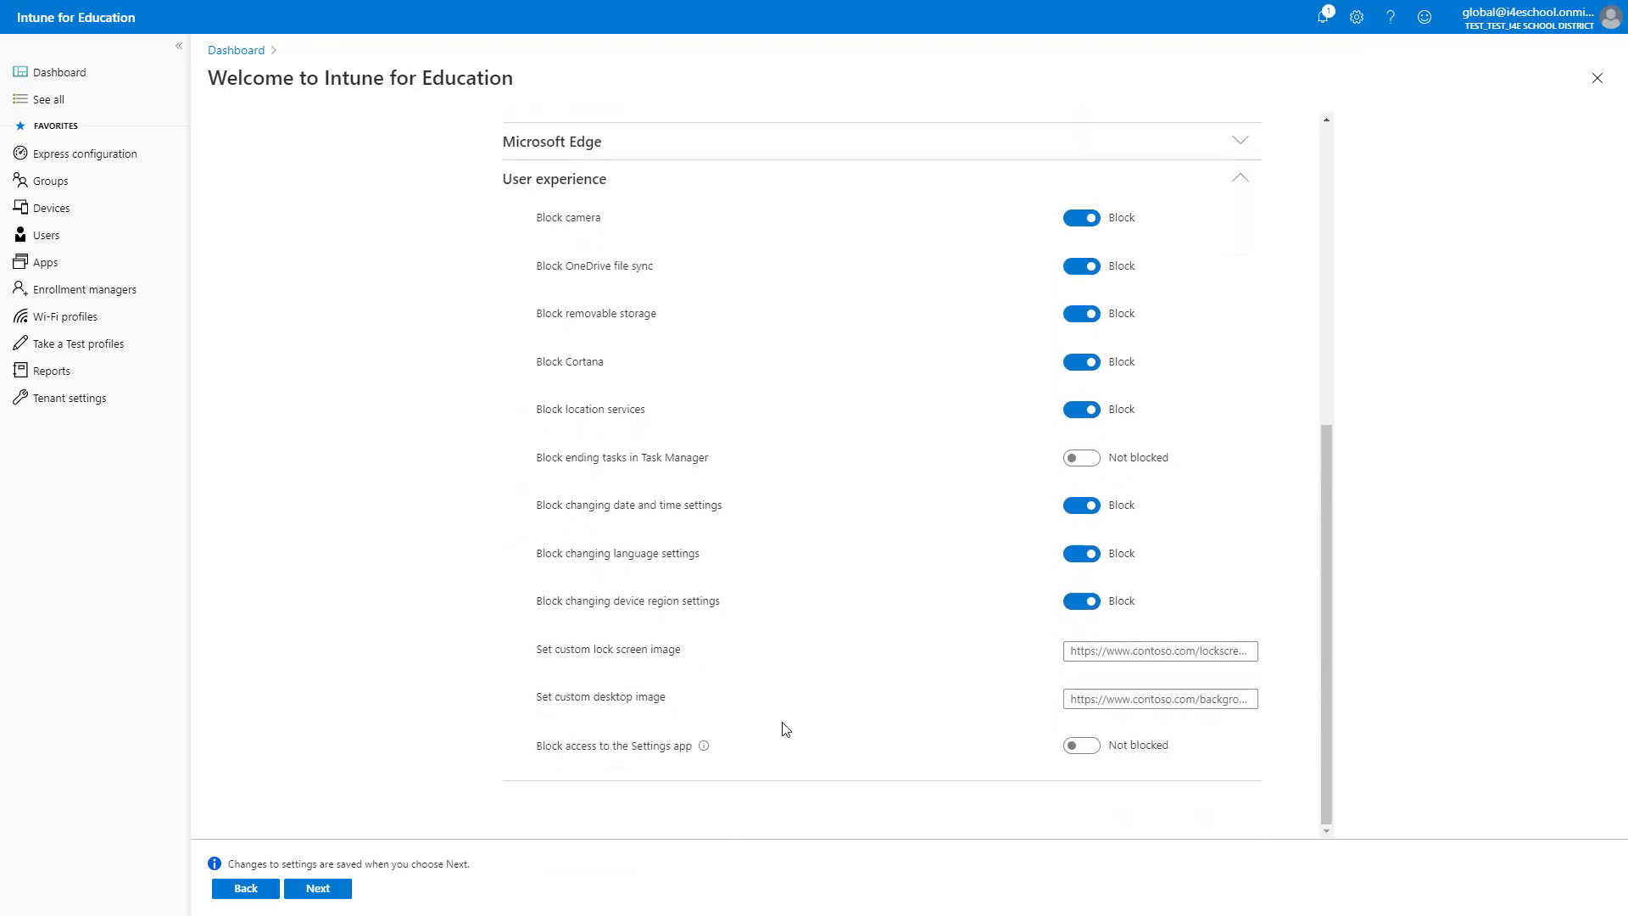
left_click(1160, 651)
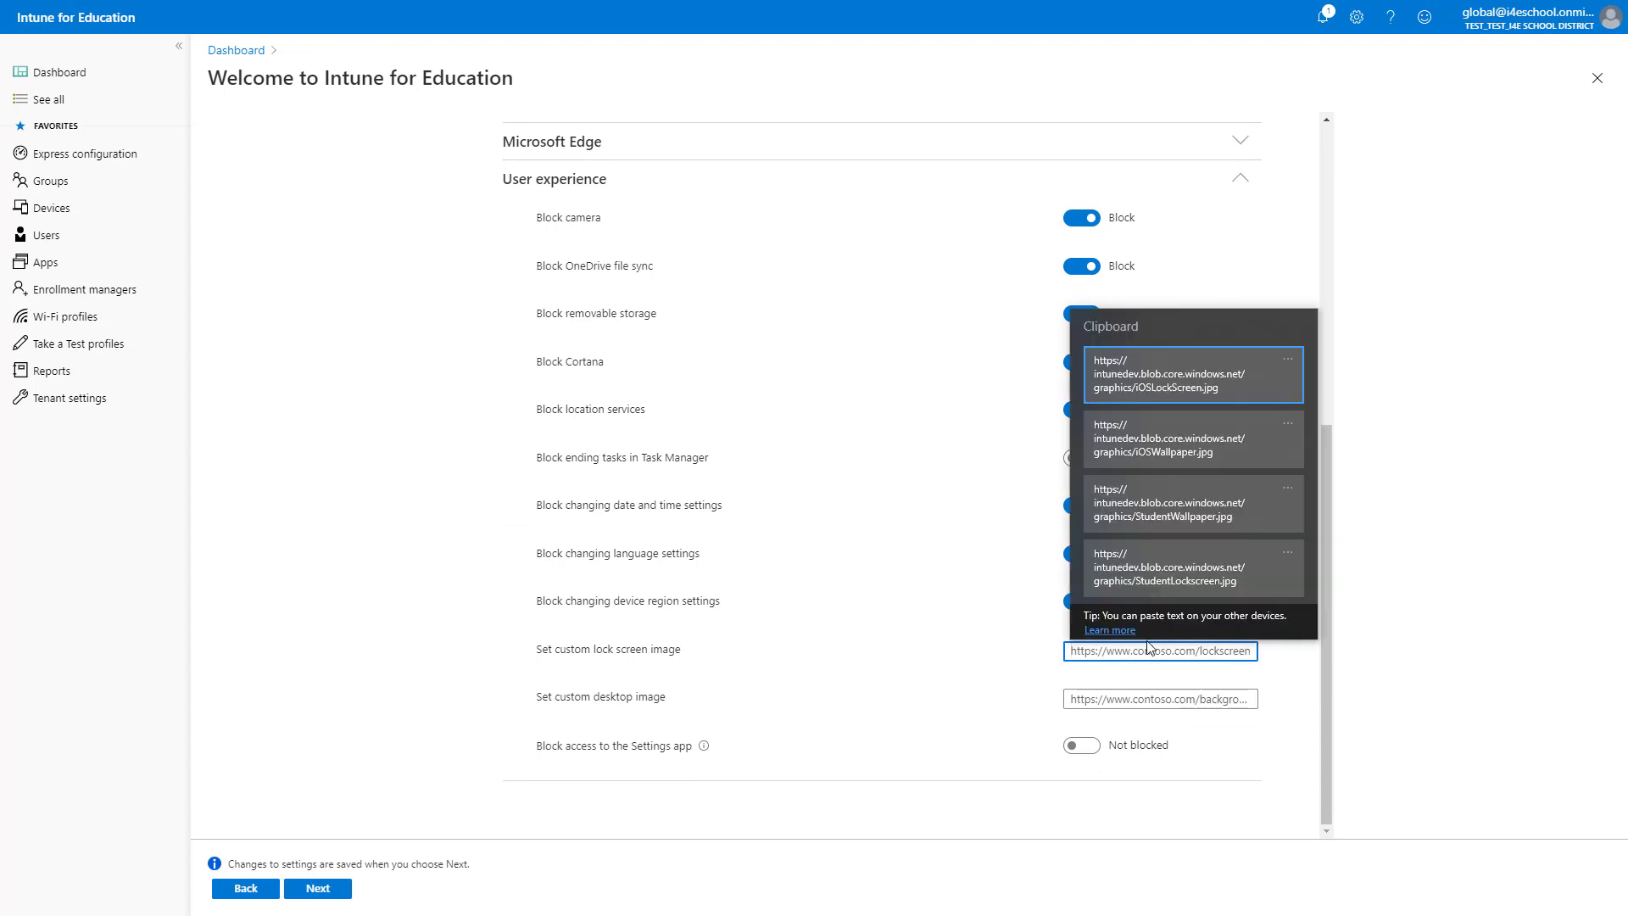
mouse_move(1150, 593)
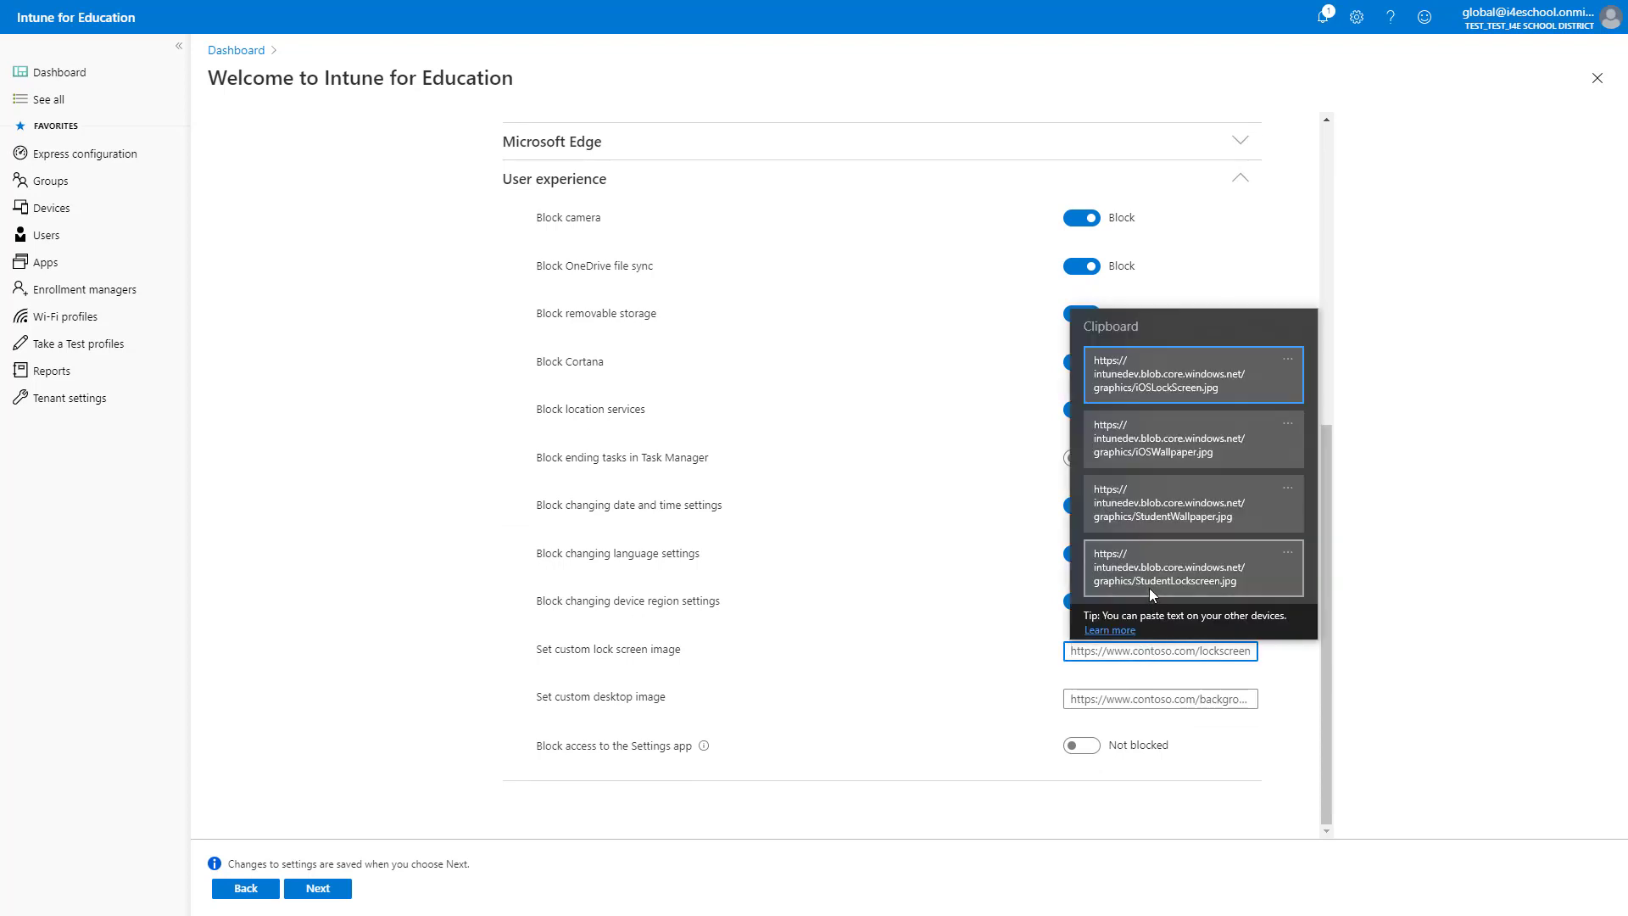
left_click(1192, 375)
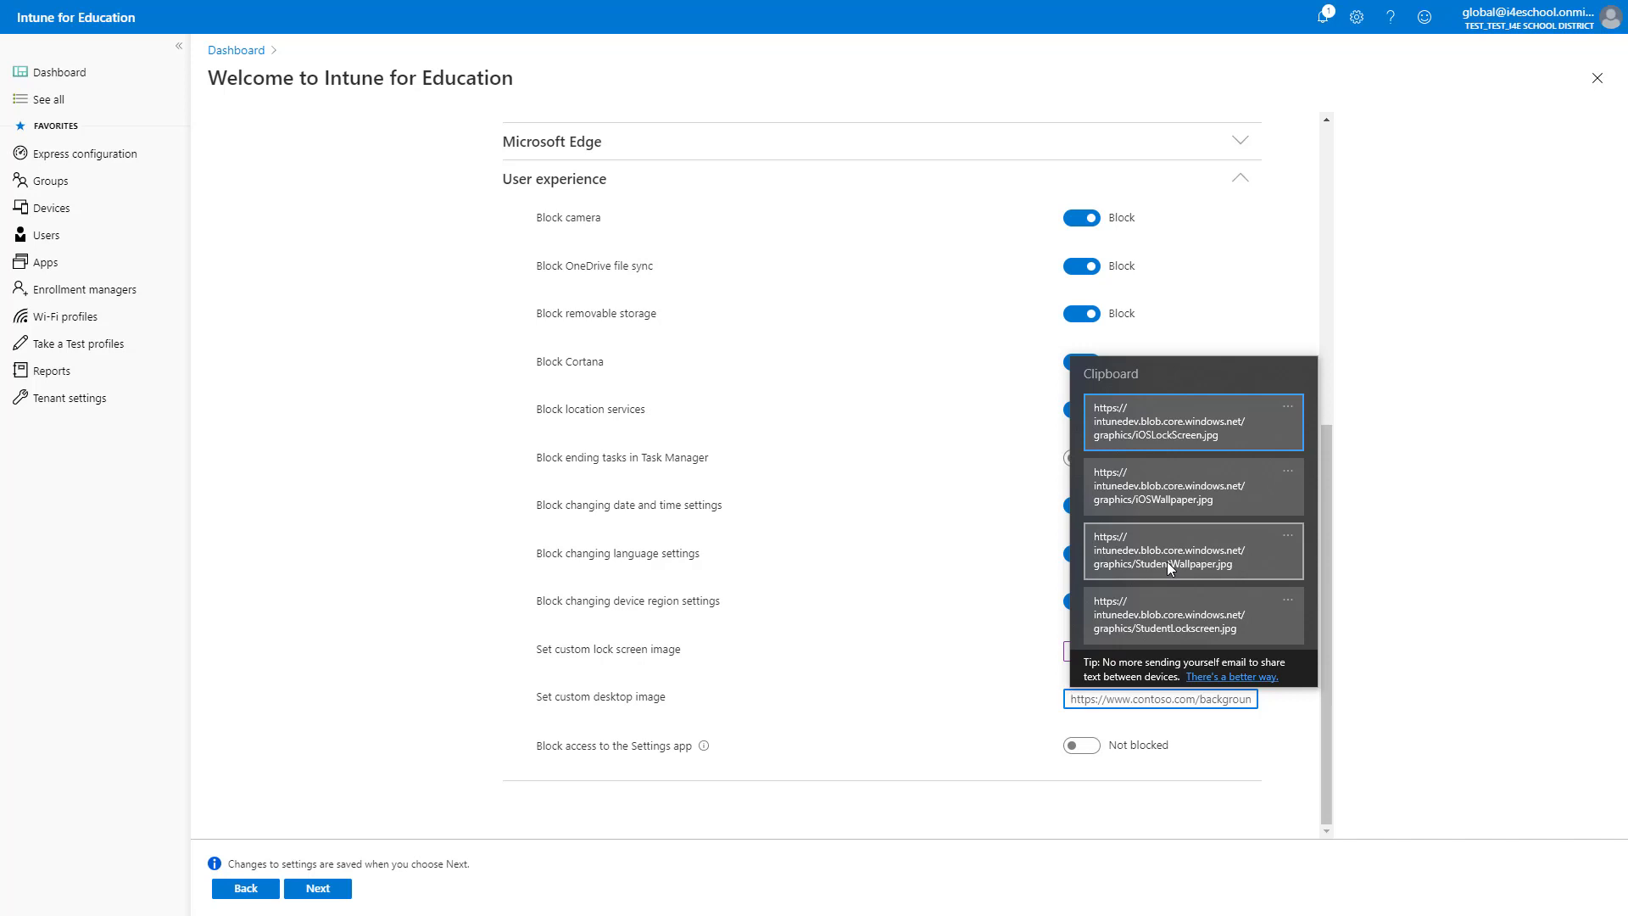
left_click(1190, 551)
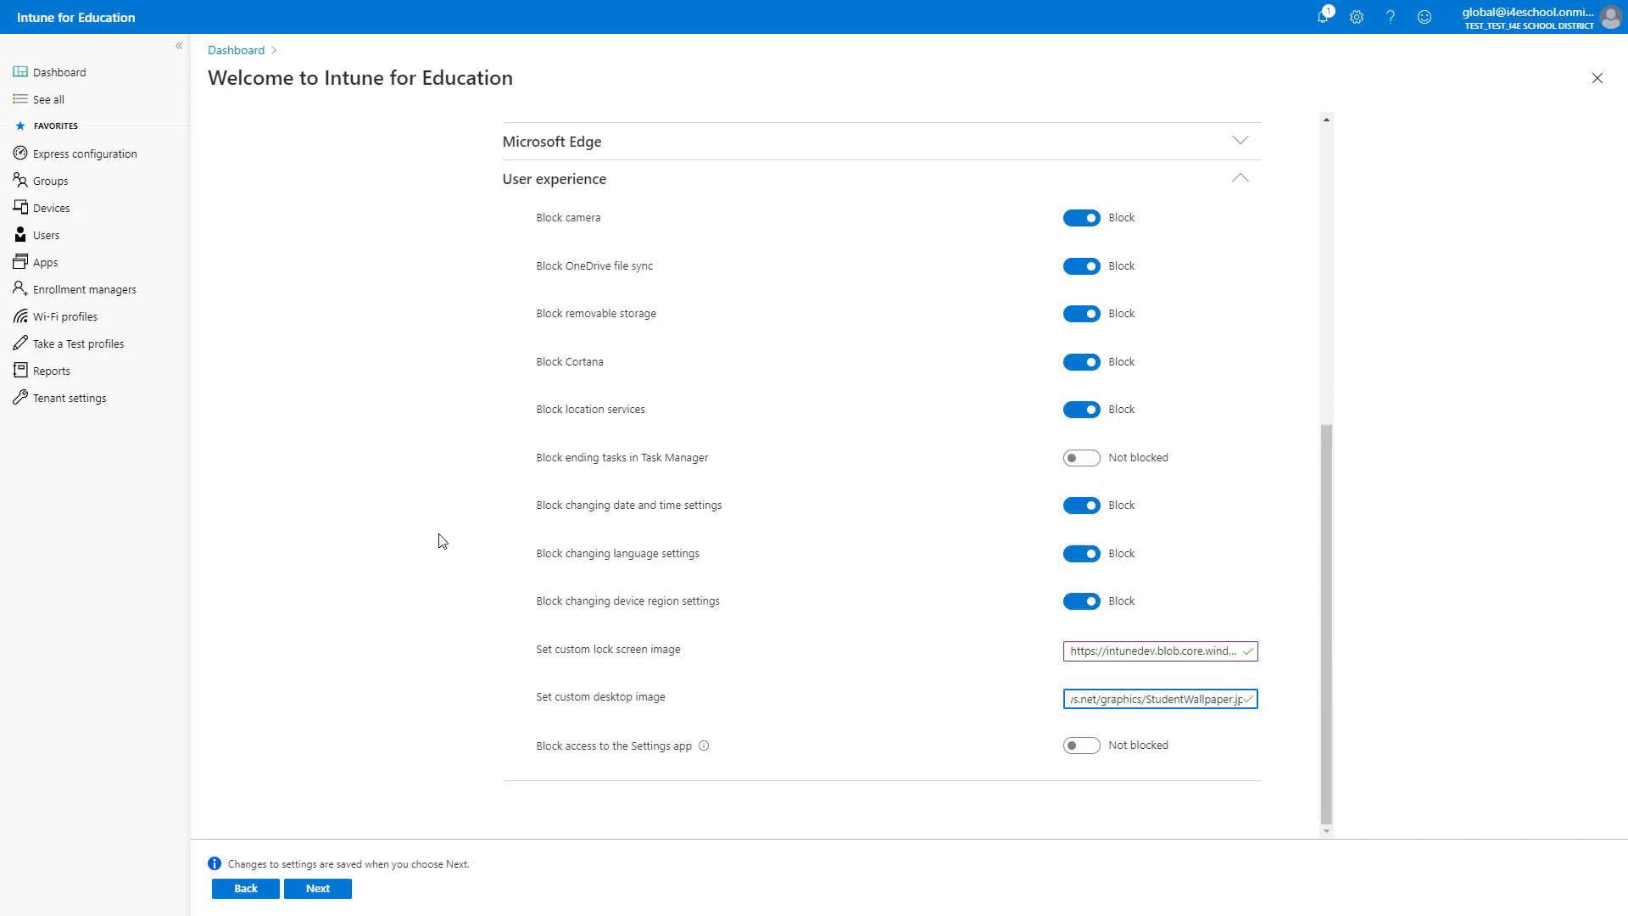
scroll("up", 3)
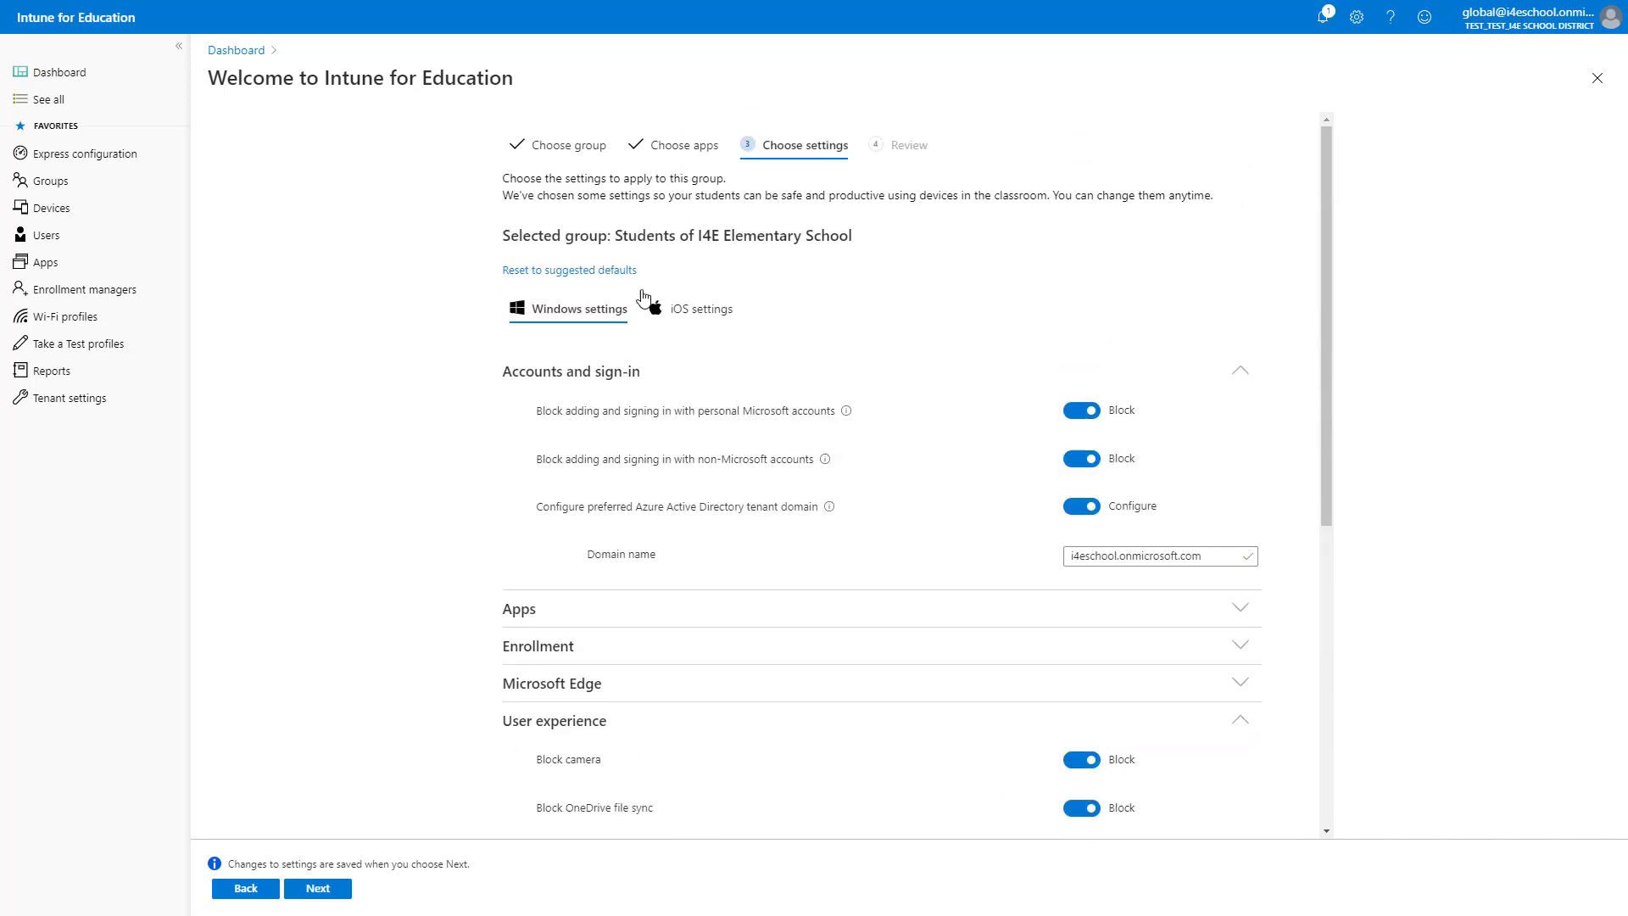
Browse for a lock screen image file in the group's iOS settings
left_click(702, 308)
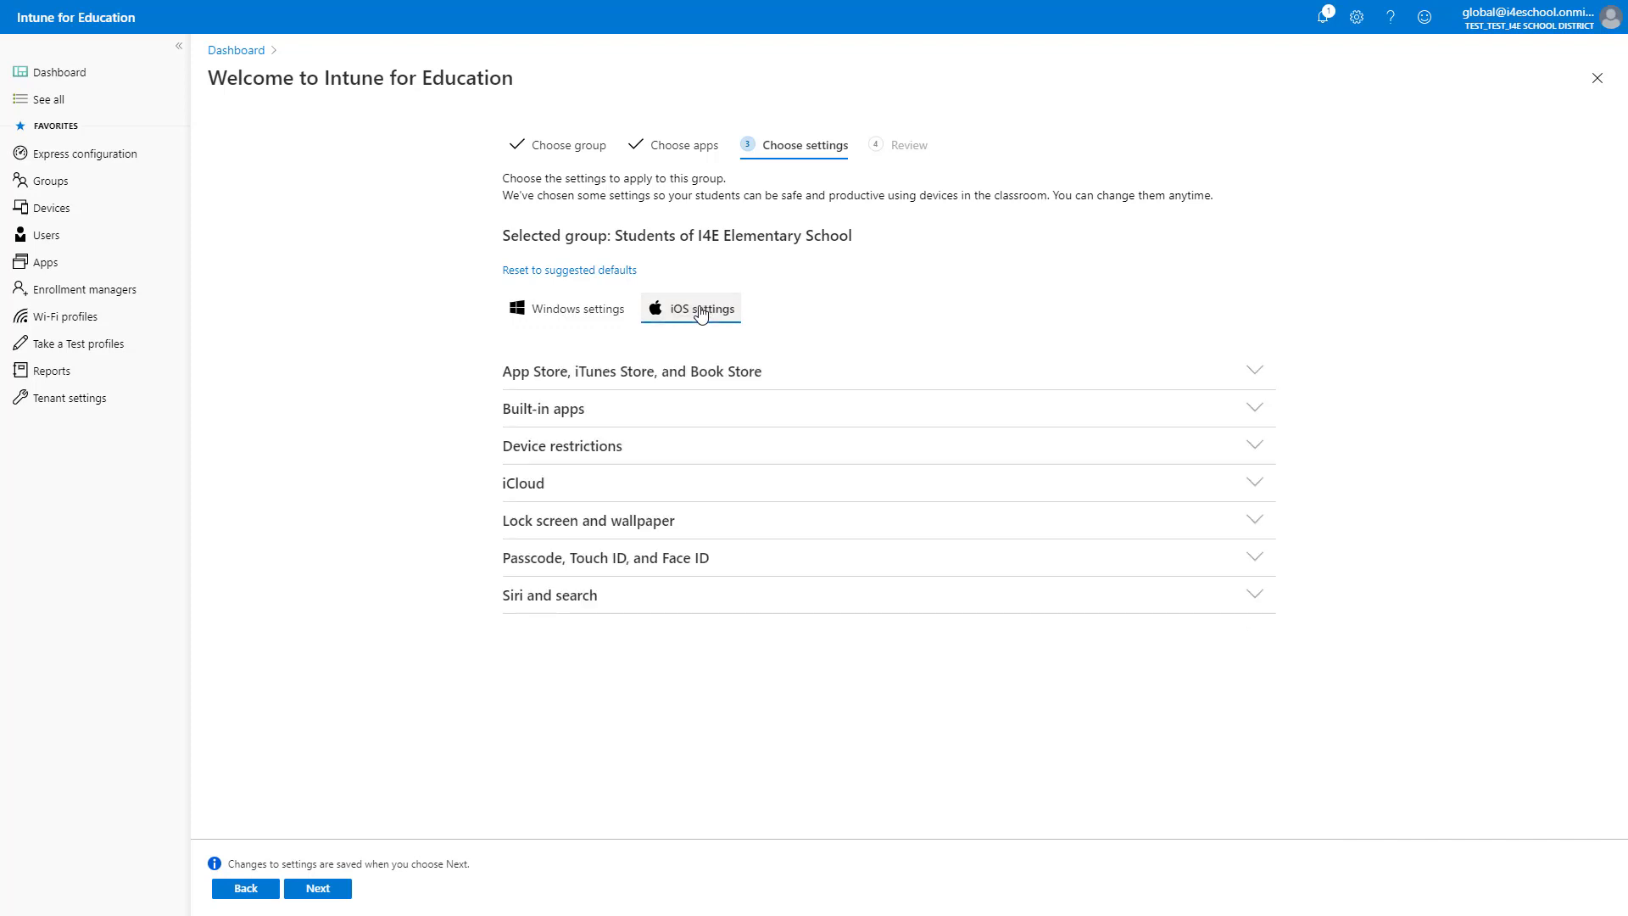
mouse_move(1030, 526)
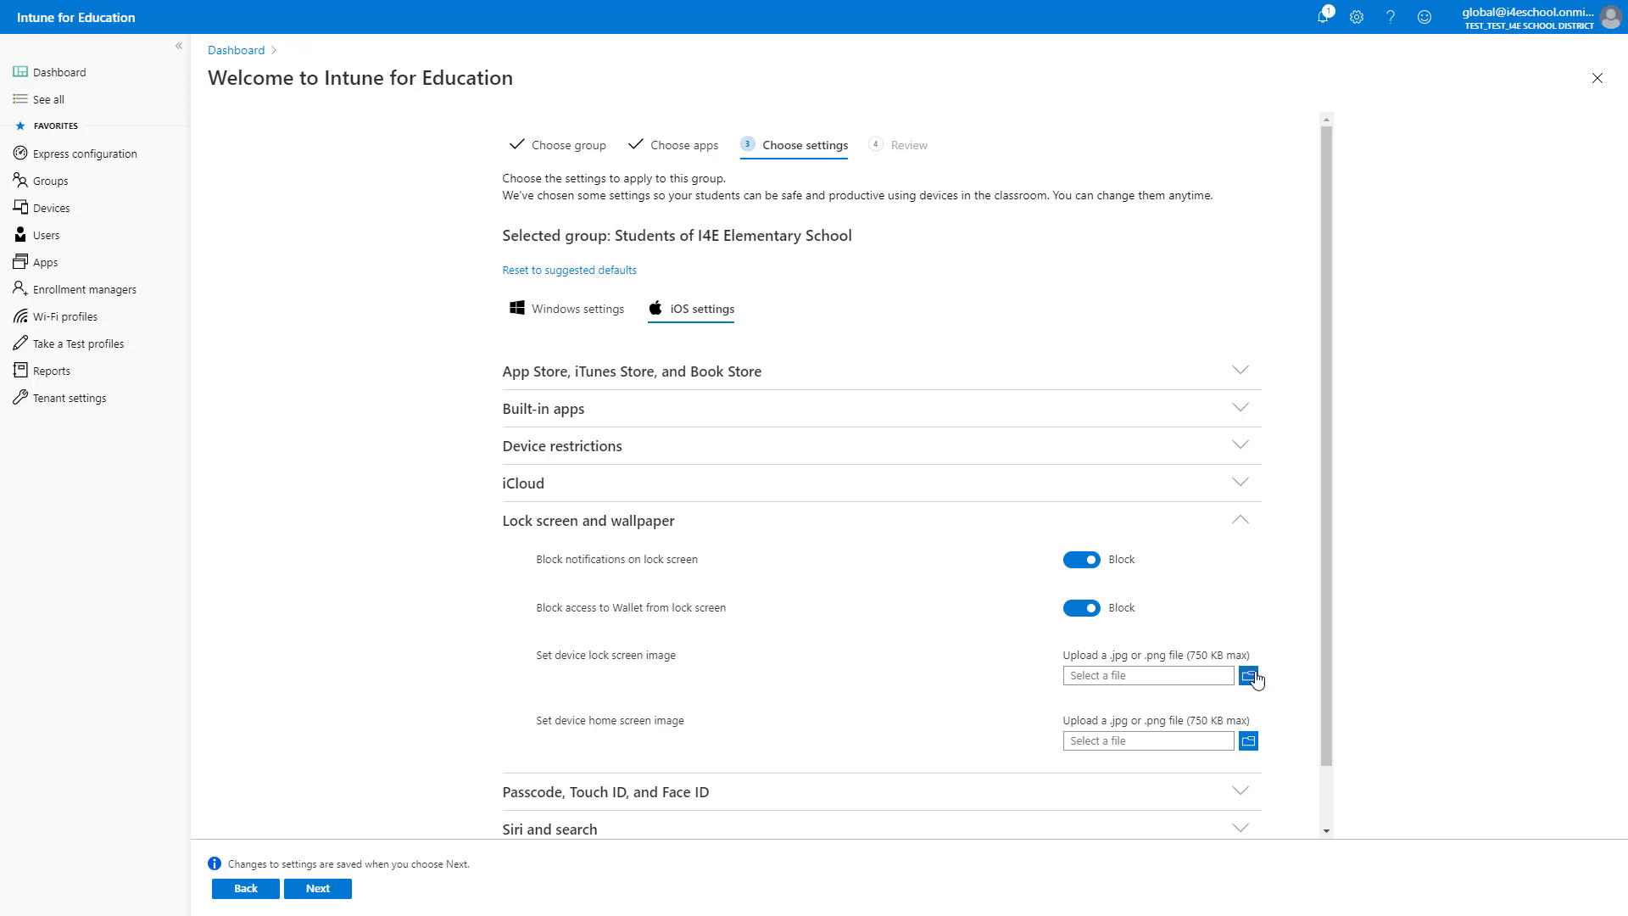
left_click(1249, 676)
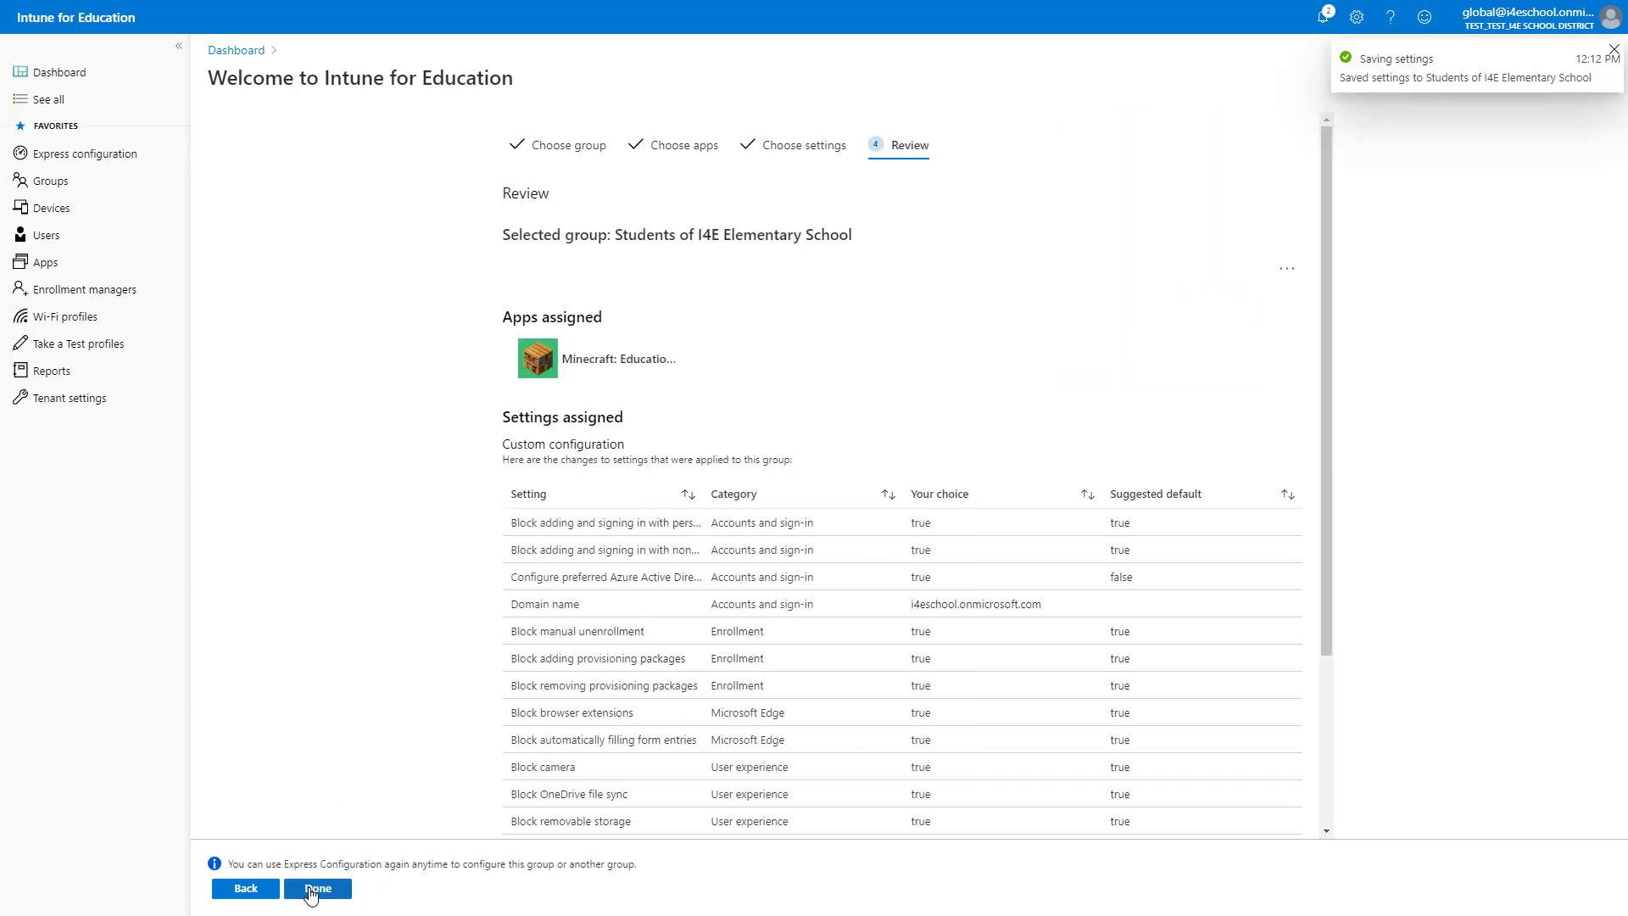
Scroll through the review of apps and settings and finish the configuration
scroll("down", 3)
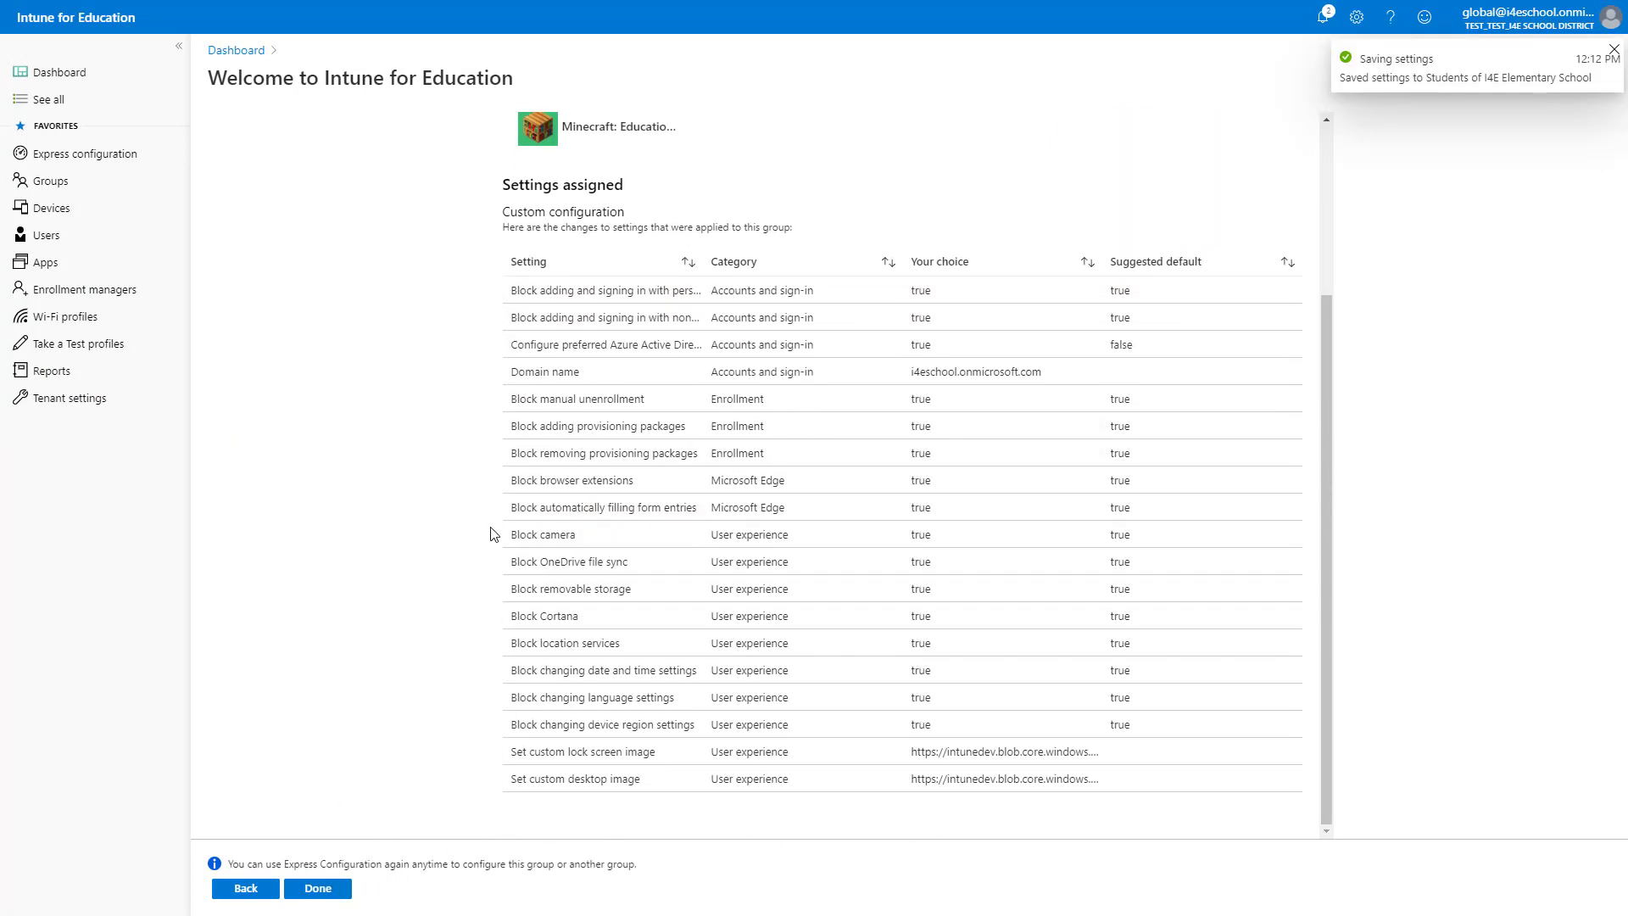
left_click(316, 888)
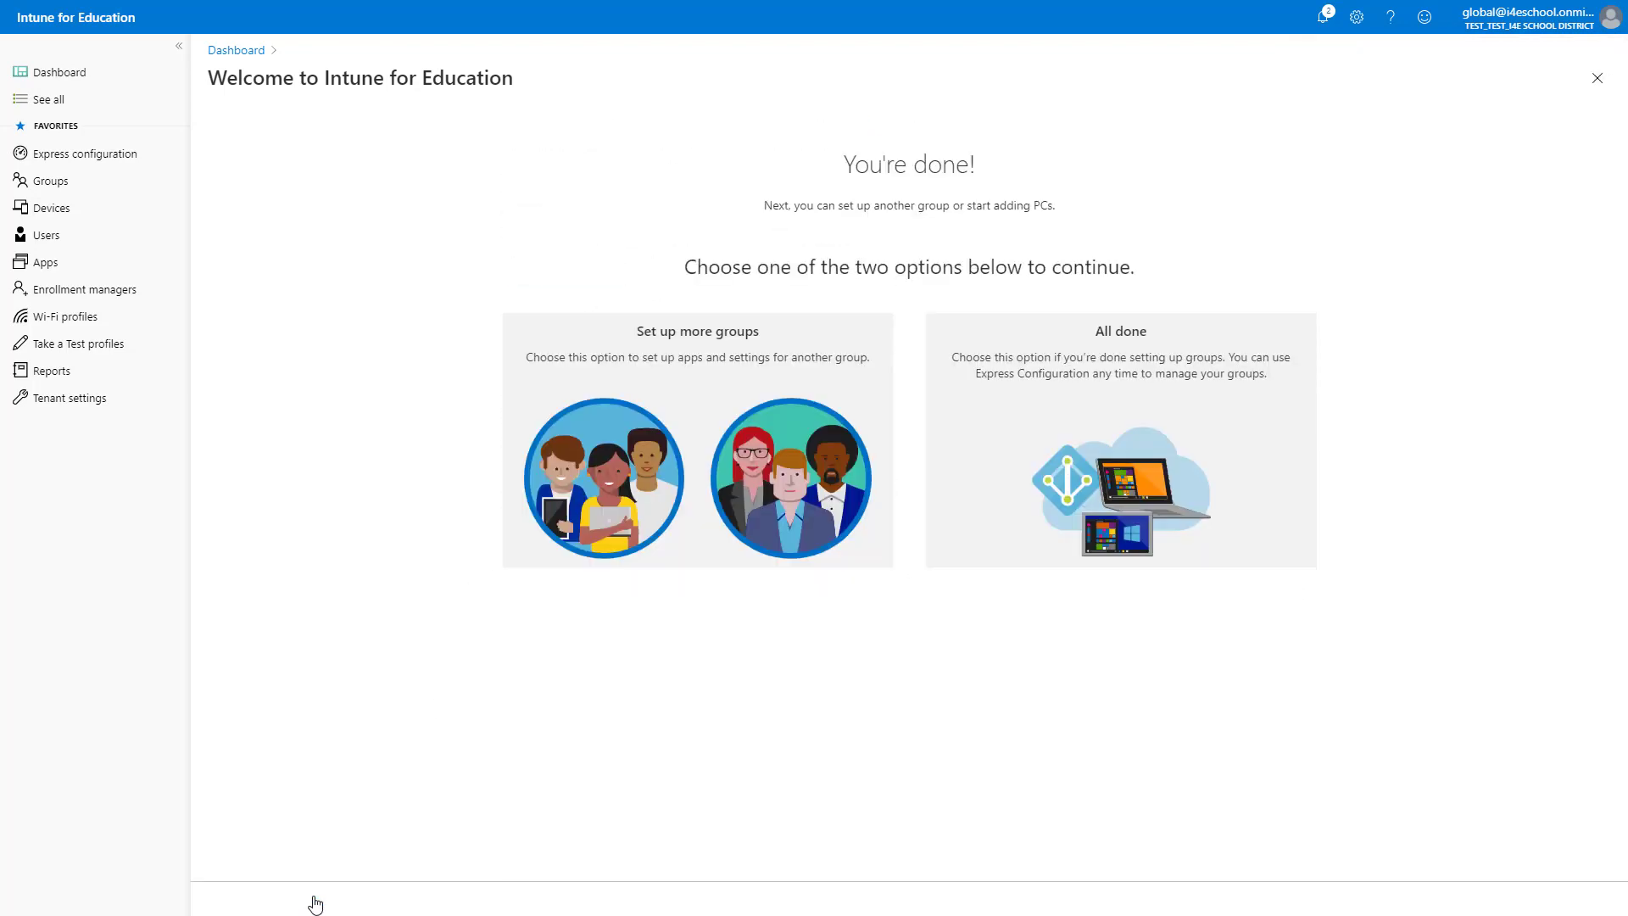
mouse_move(1119, 438)
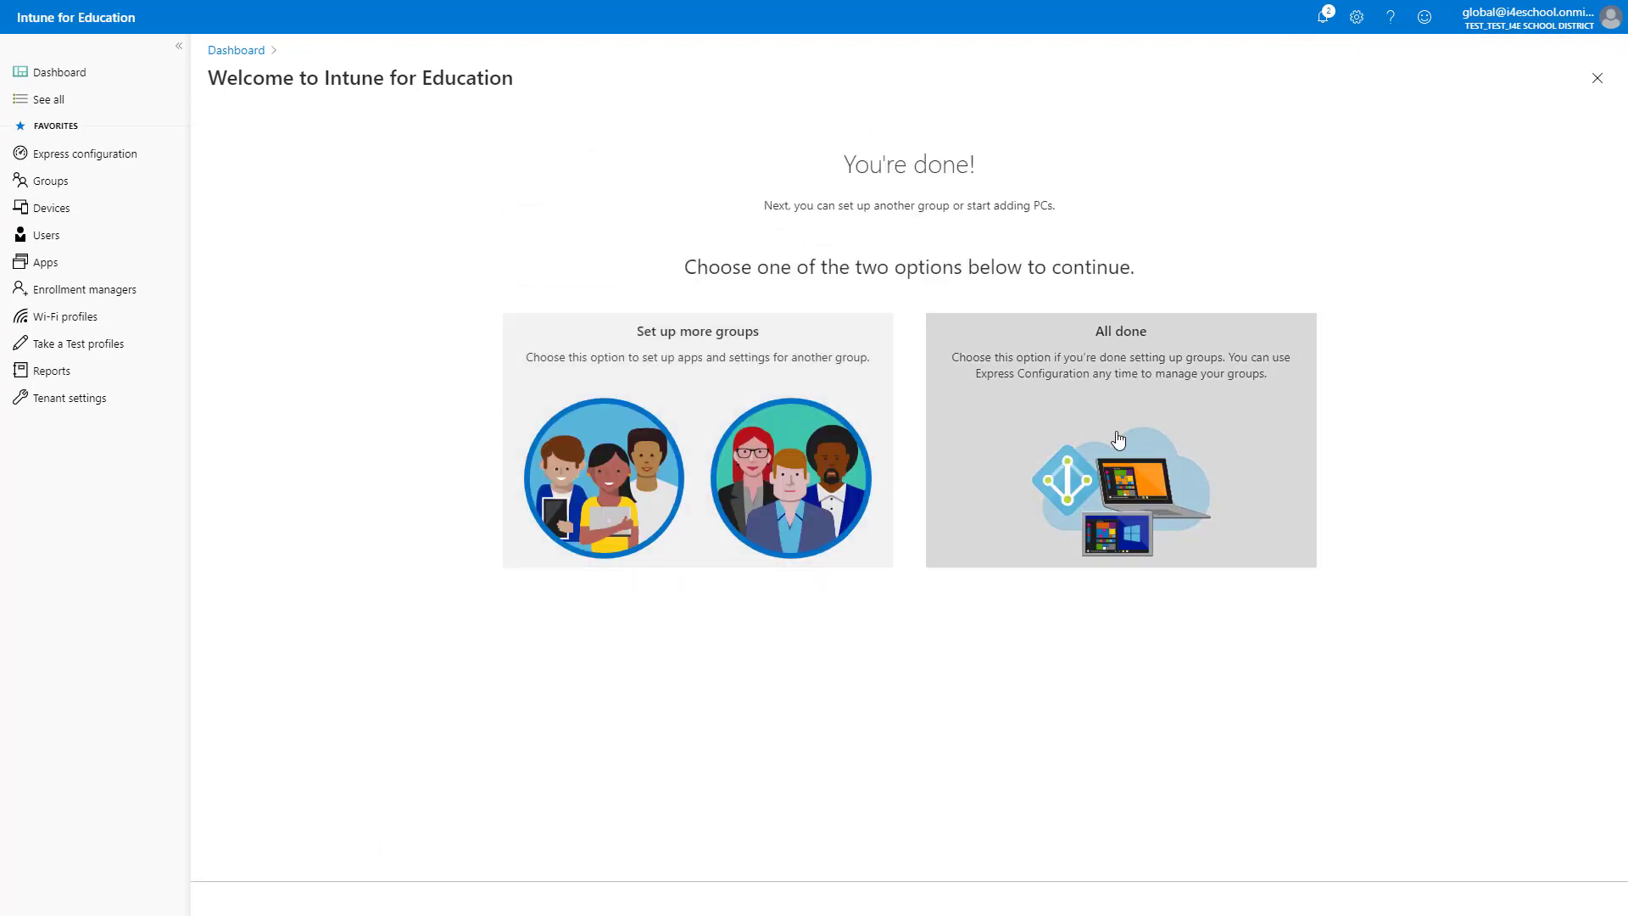